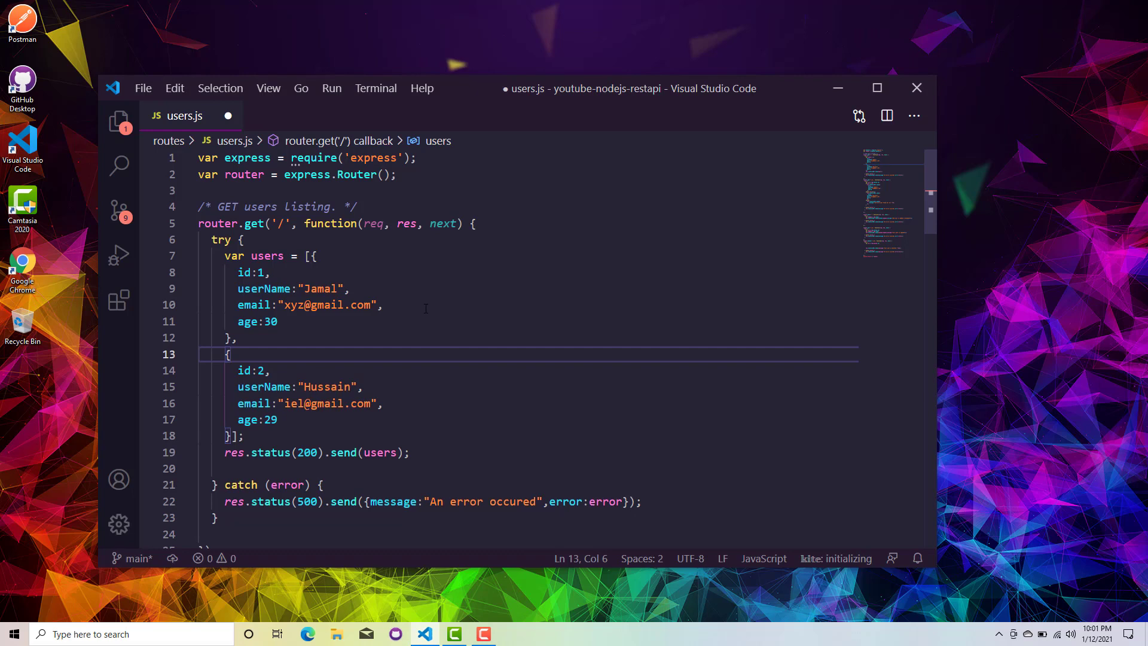
Step: Launch Chrome from Start search and Google 'mongoose npm'
scroll(down, 3)
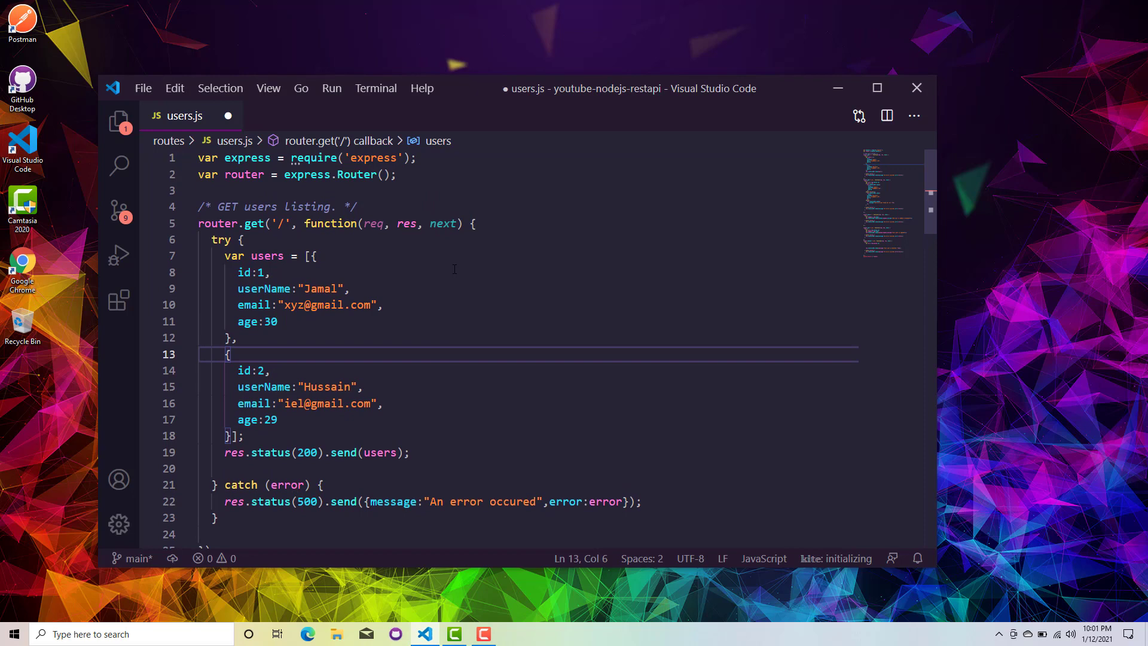
mouse_move(557, 98)
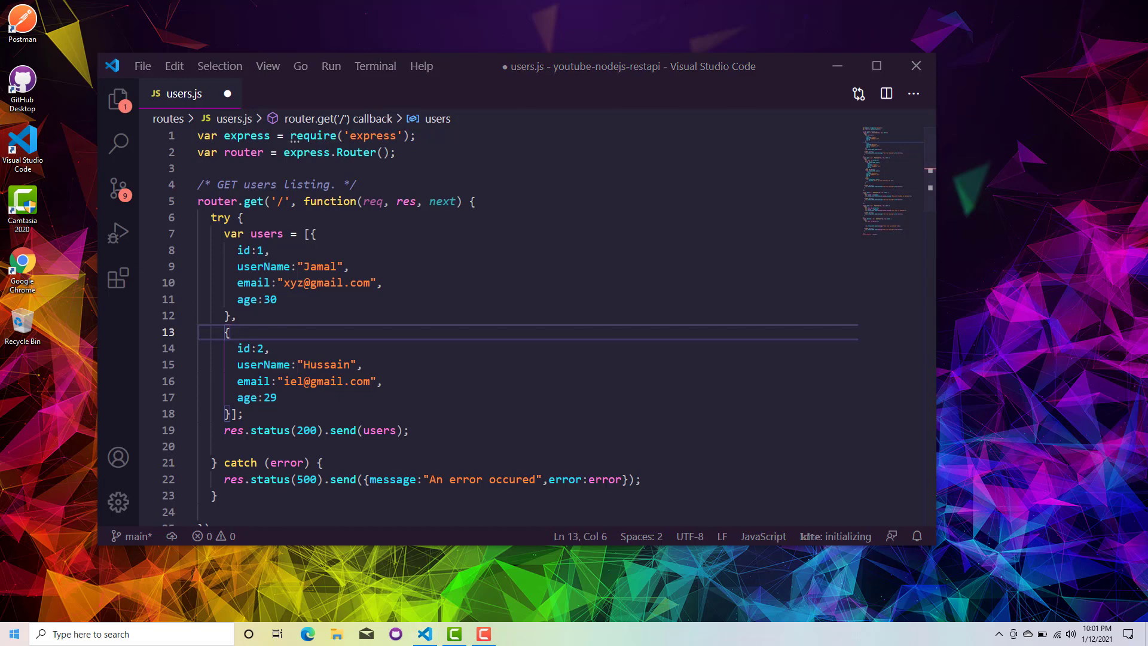
text(chrome)
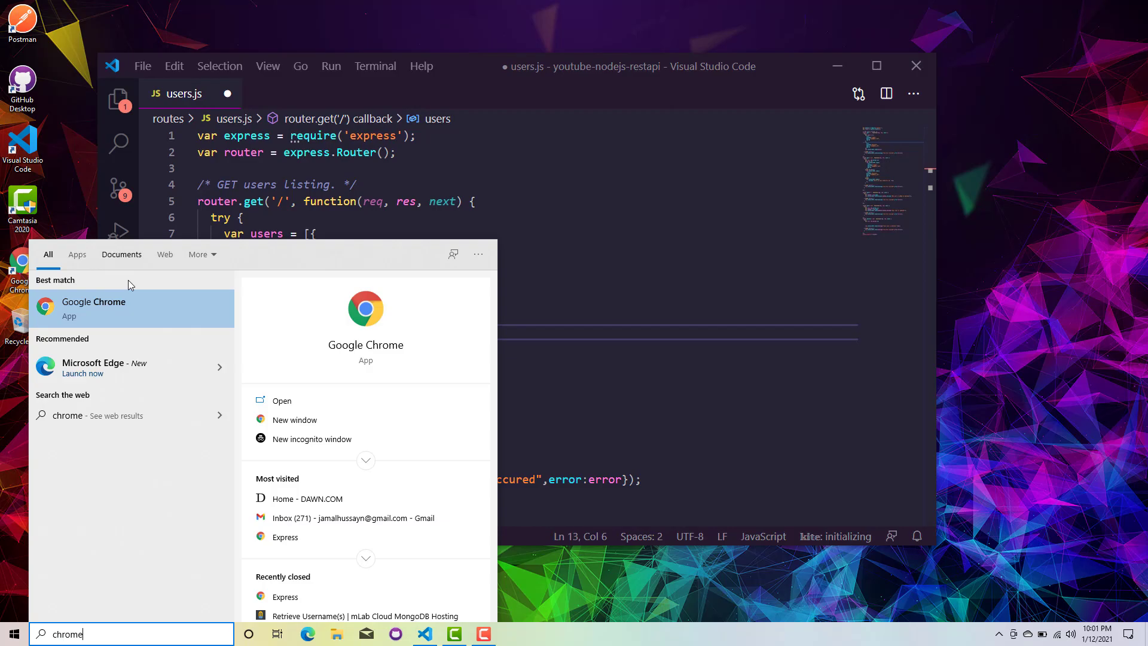
click(94, 308)
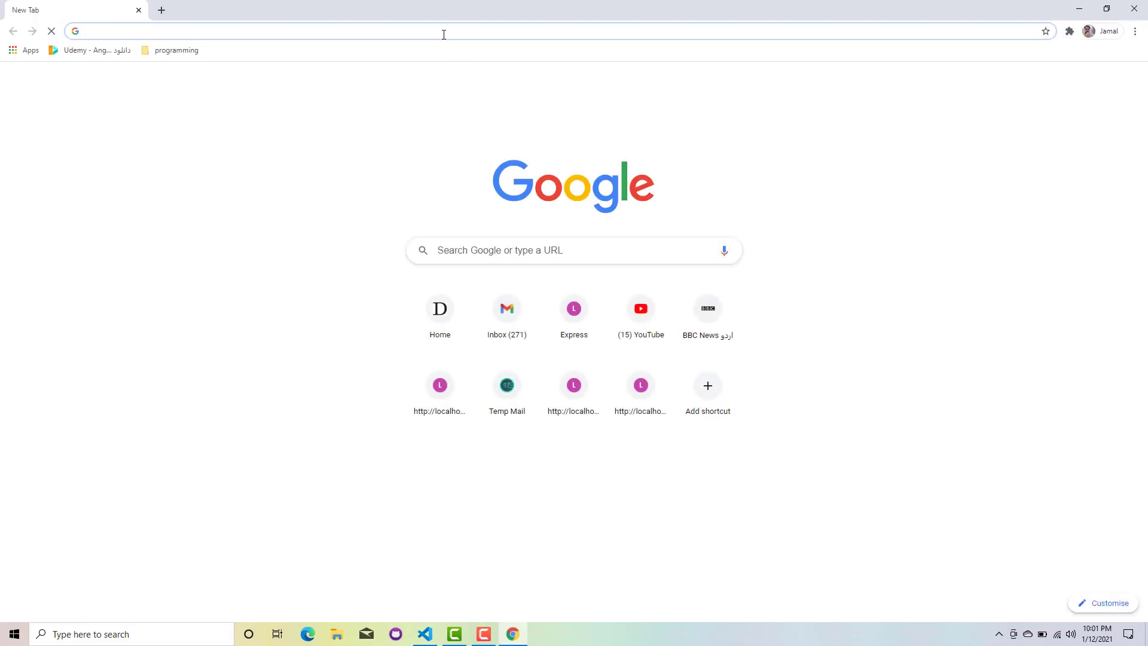
text(mongoose)
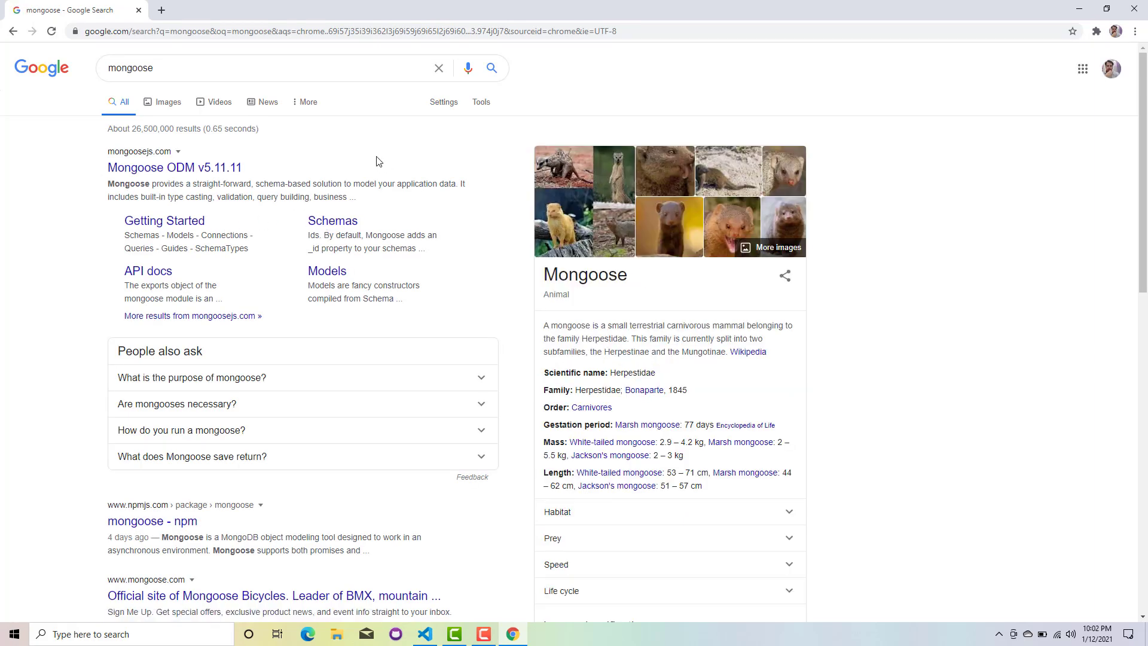
click(257, 68)
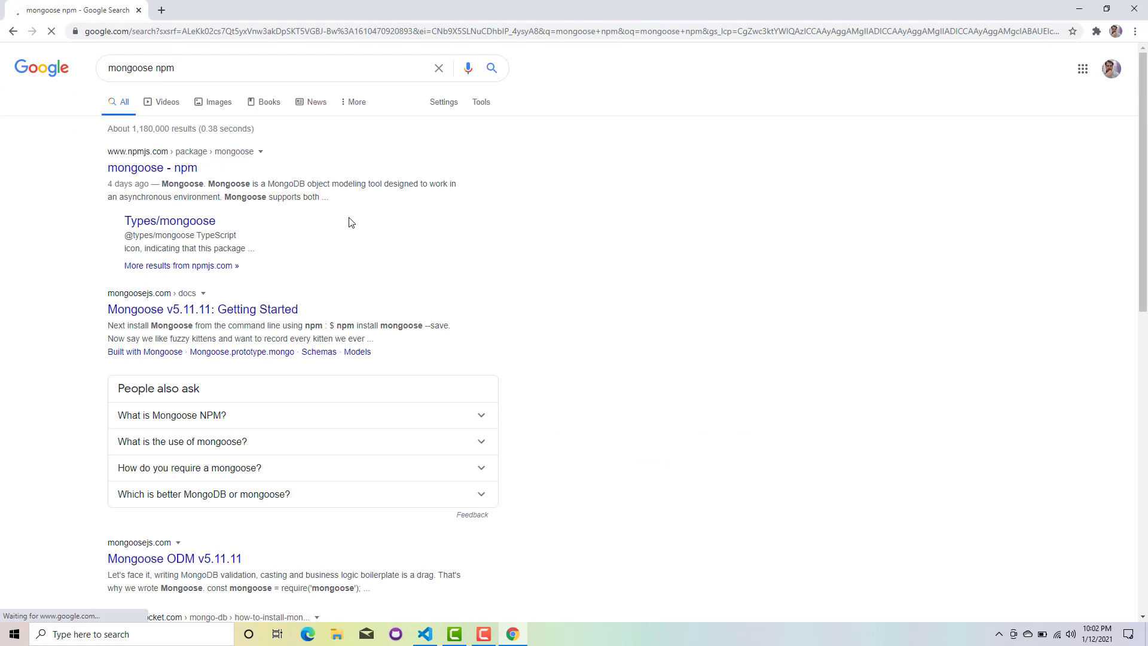
Step: Open the 'mongoose - npm' result and scroll through the package page
click(153, 167)
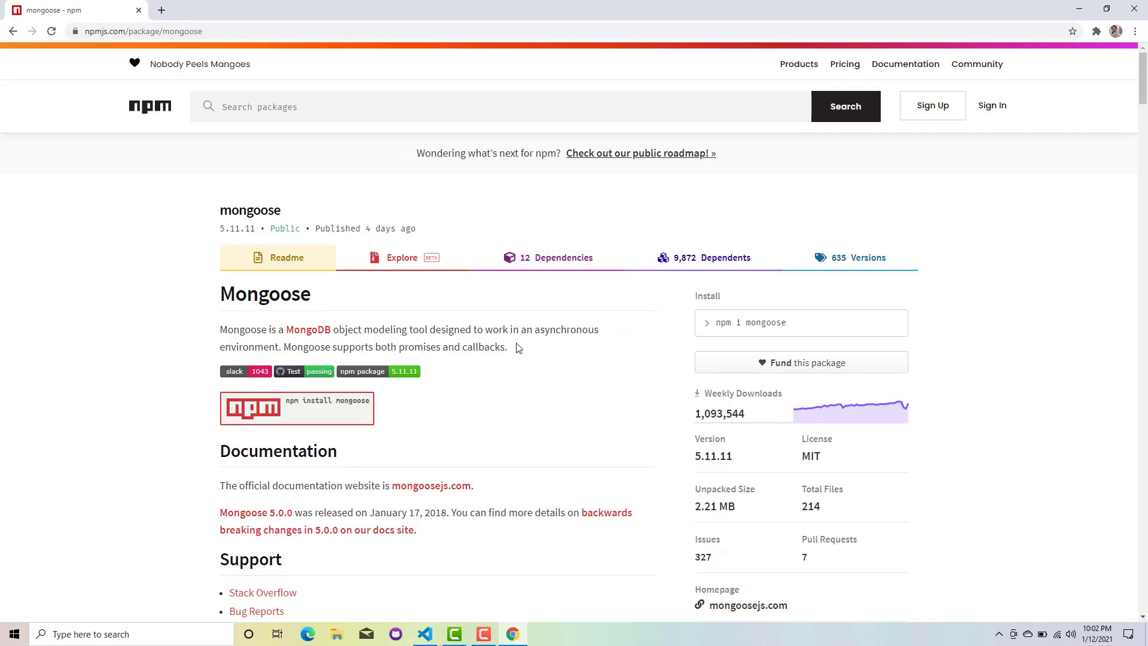
scroll(down, 3)
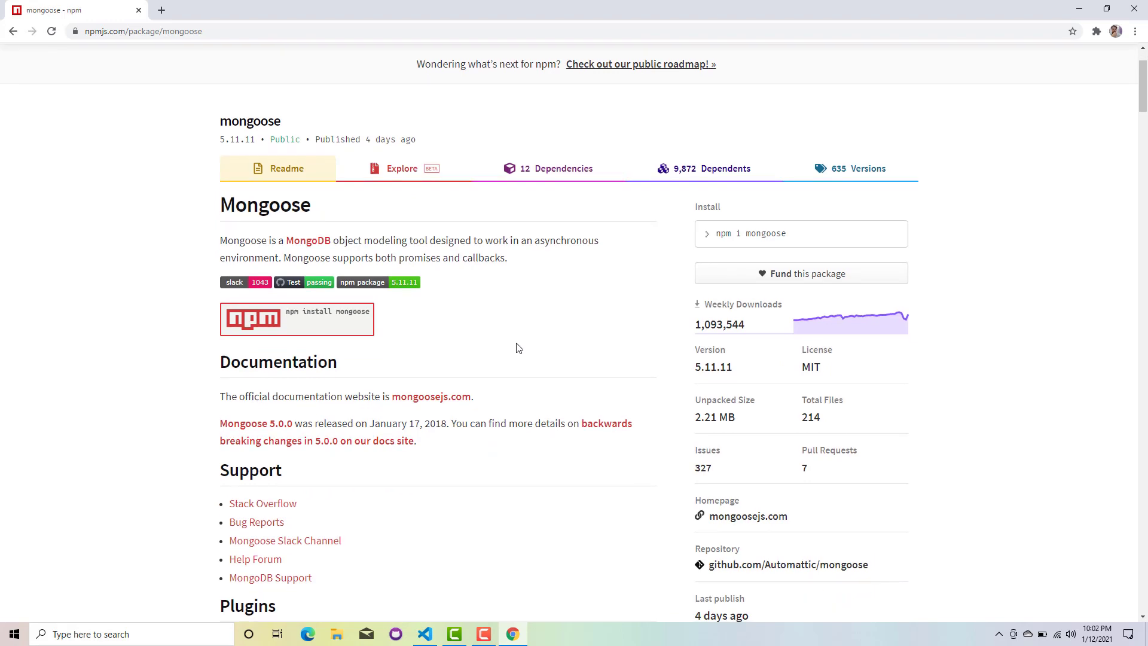
scroll(down, 3)
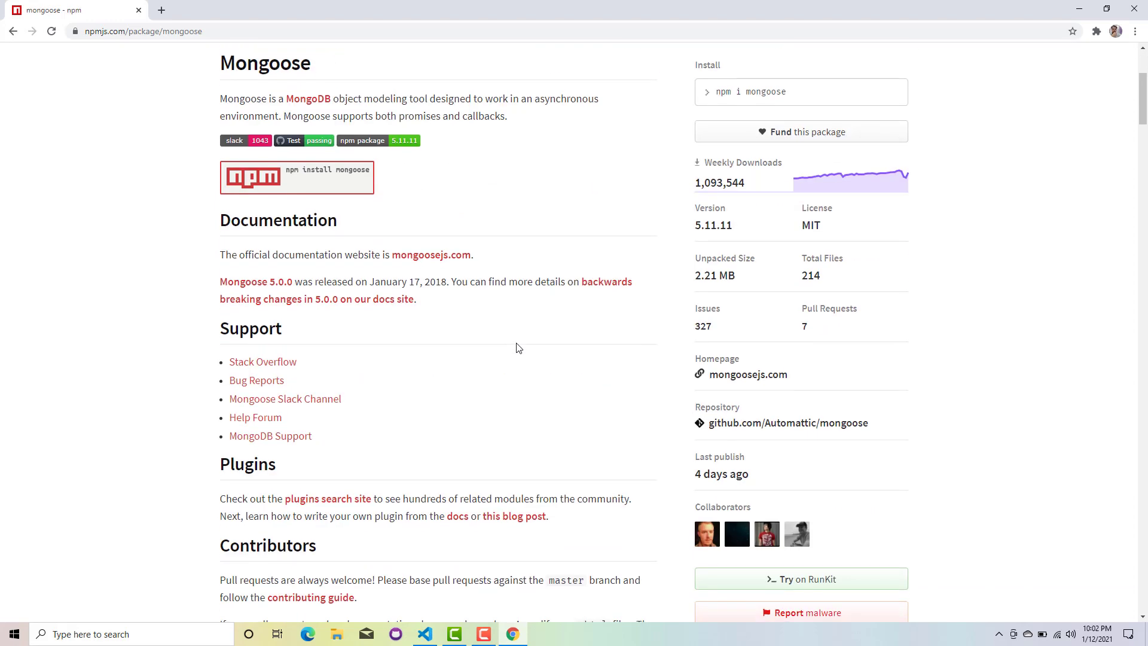
scroll(down, 3)
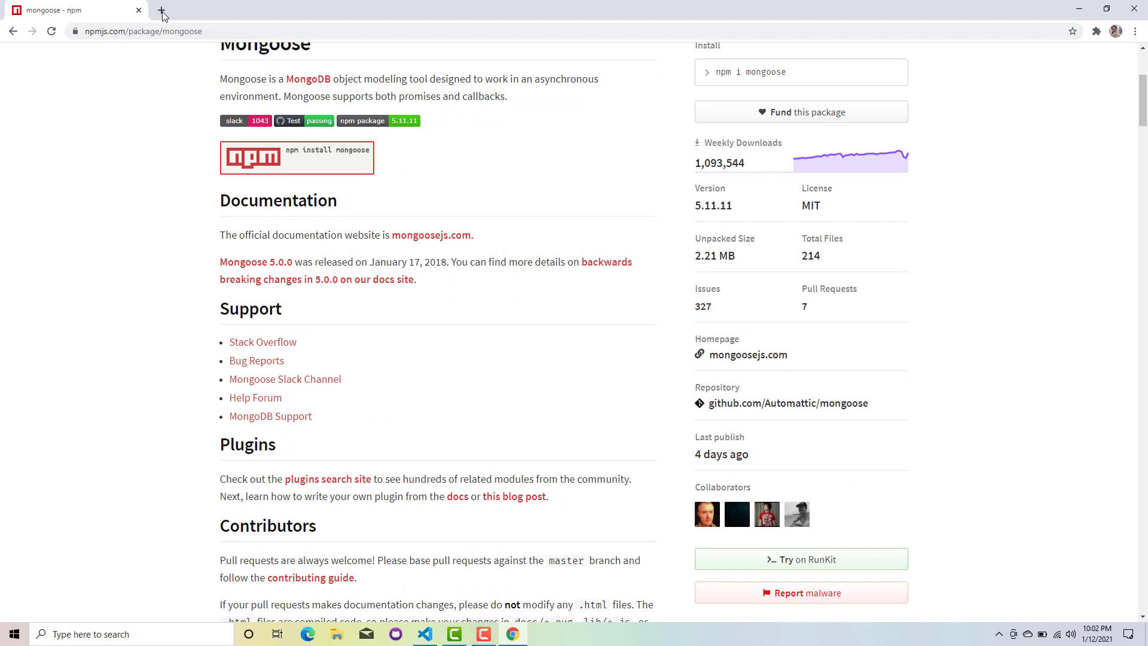
Step: In a new tab, search 'mongo db' and open mongodb.com
click(162, 14)
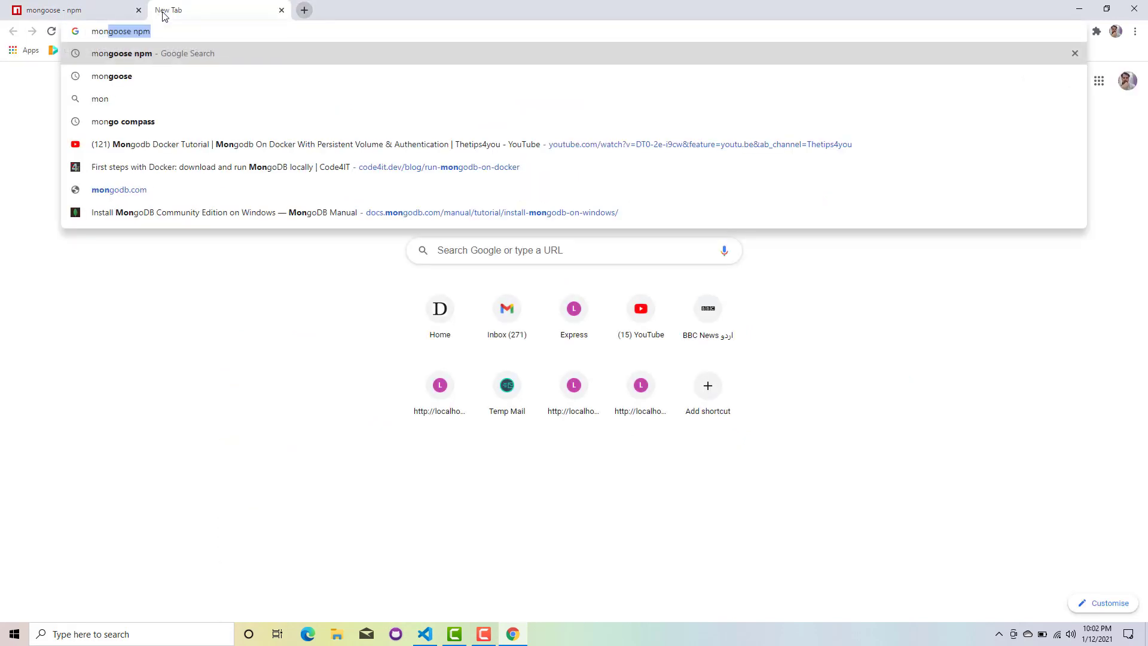
text(mongo db)
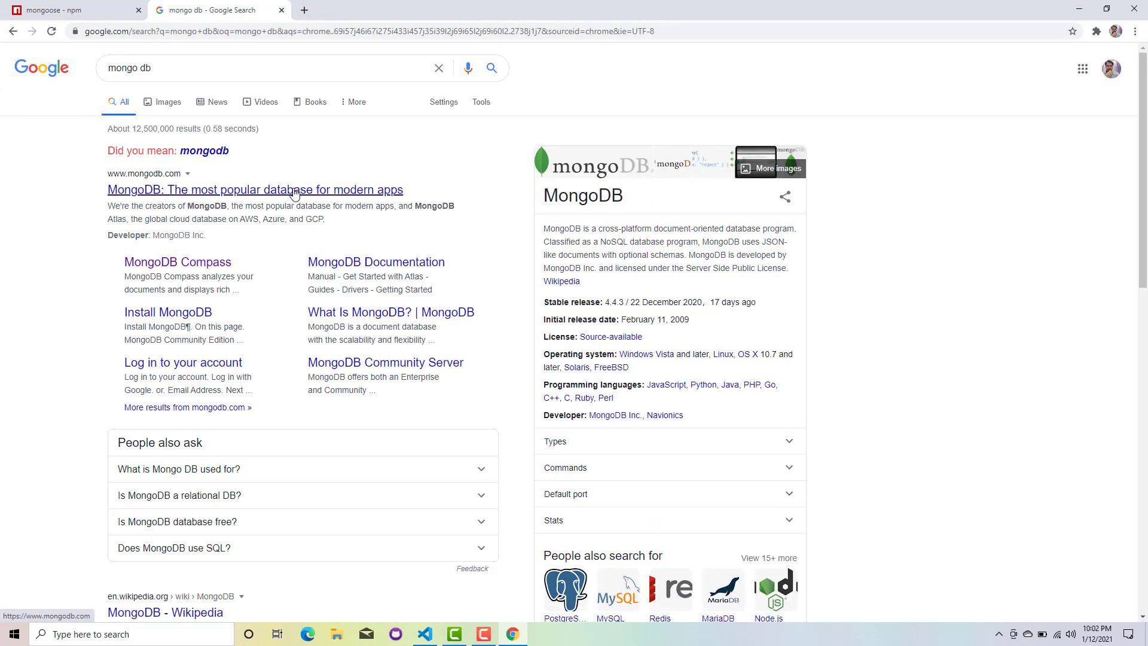
mouse_move(265, 197)
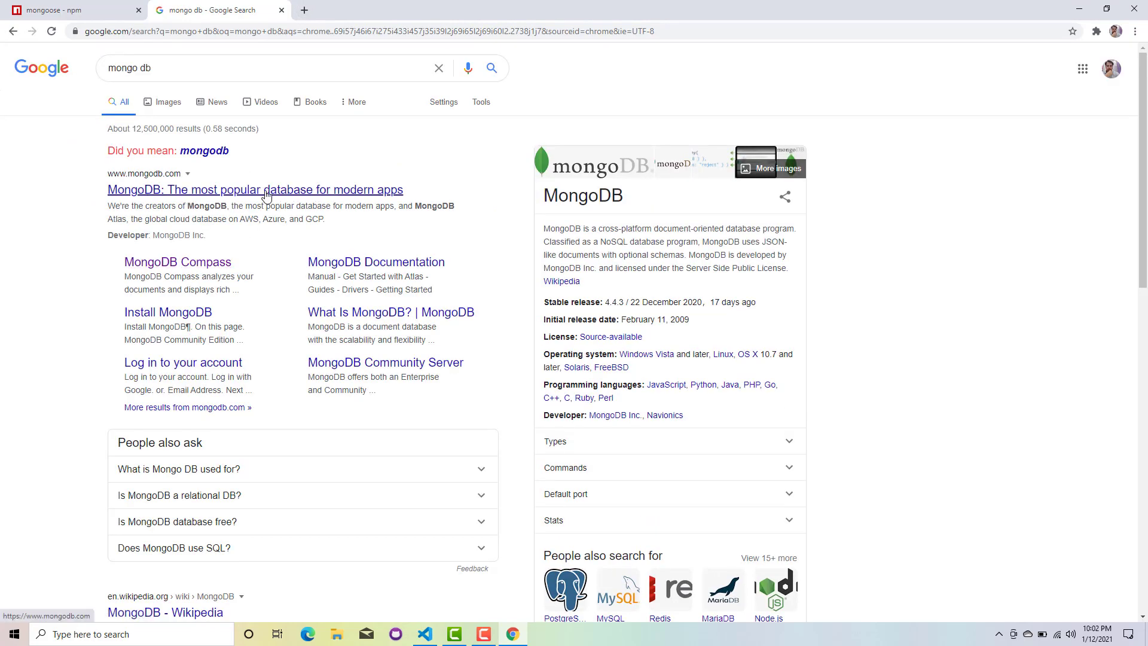
click(254, 189)
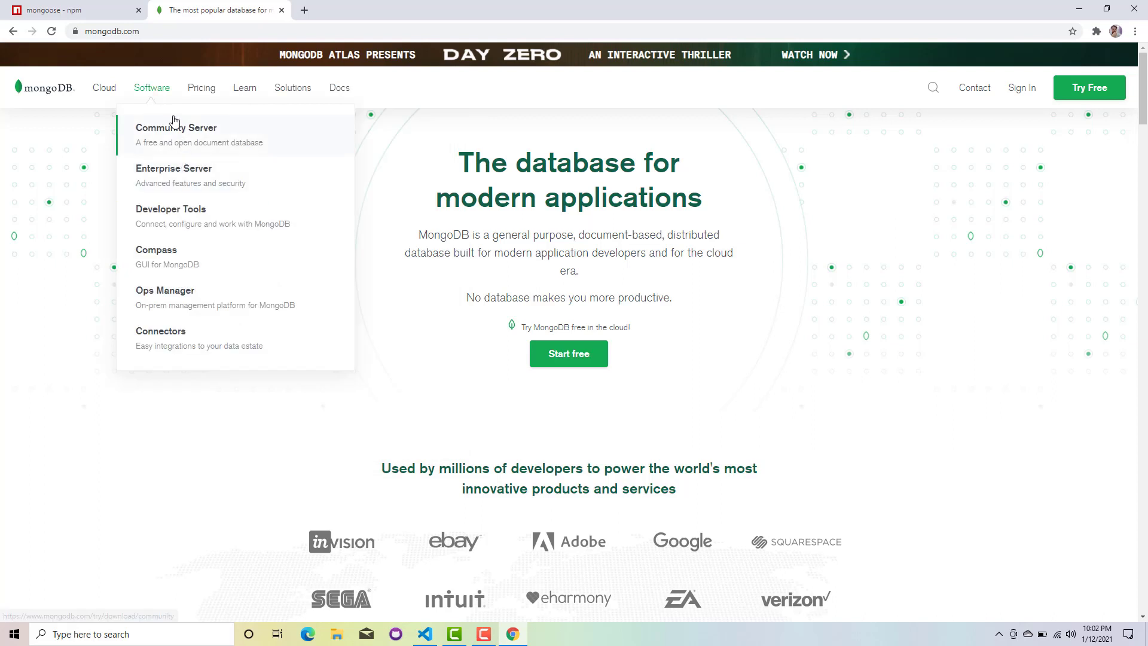
Step: Open Software > Community Server and keep version 4.4.3 for Windows
click(177, 134)
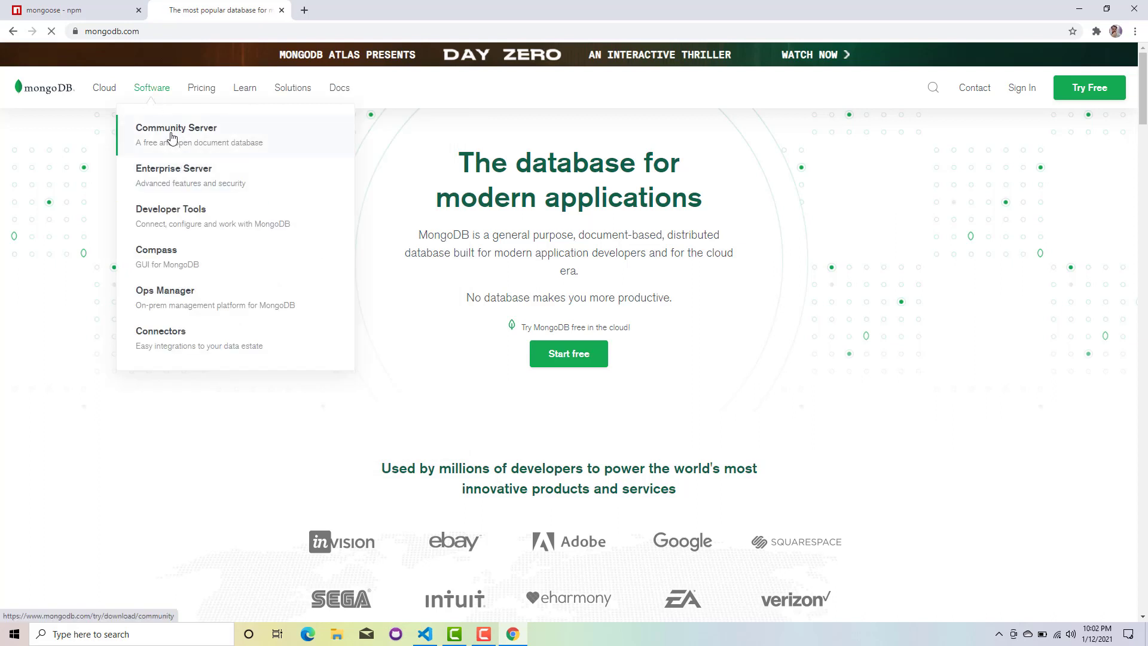
click(177, 127)
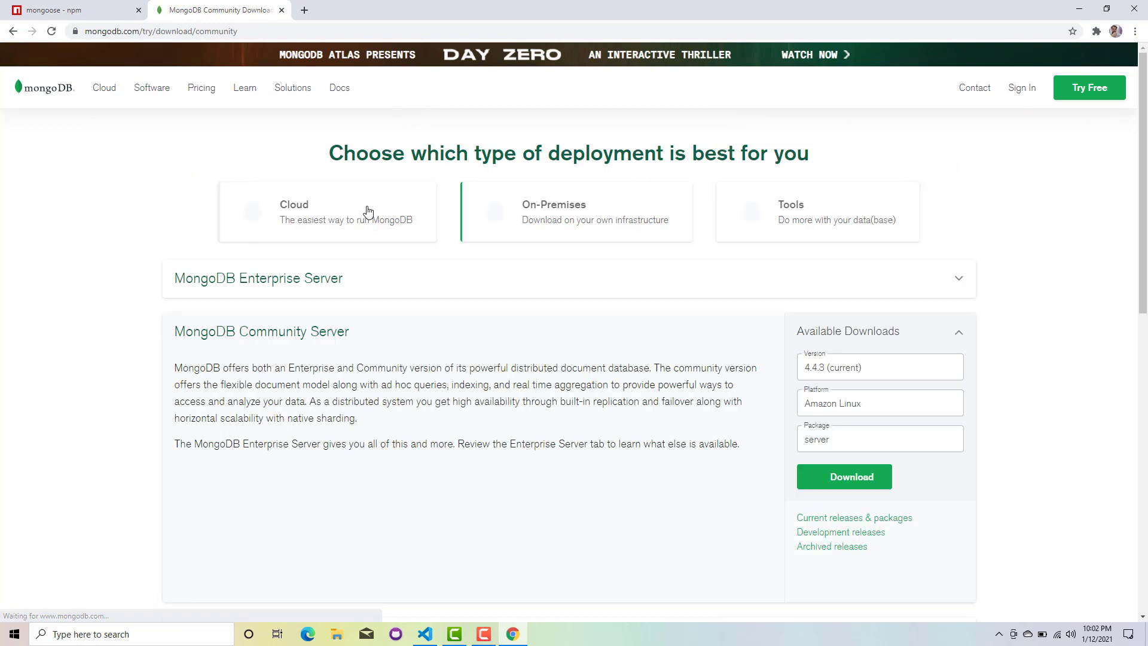
scroll(down, 3)
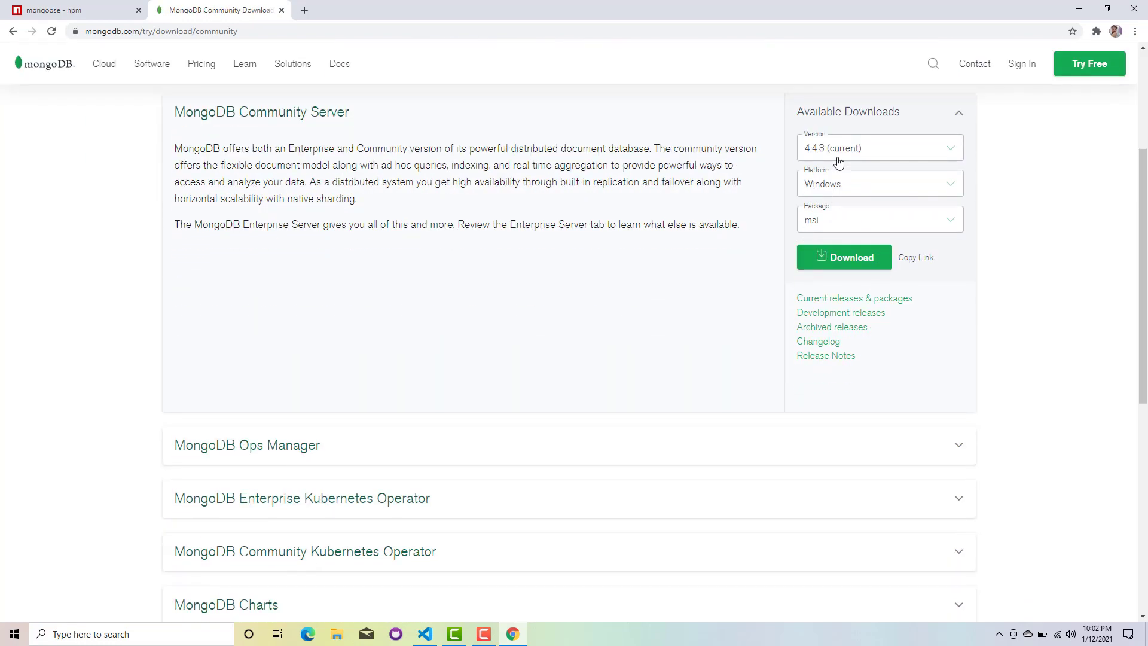
click(880, 147)
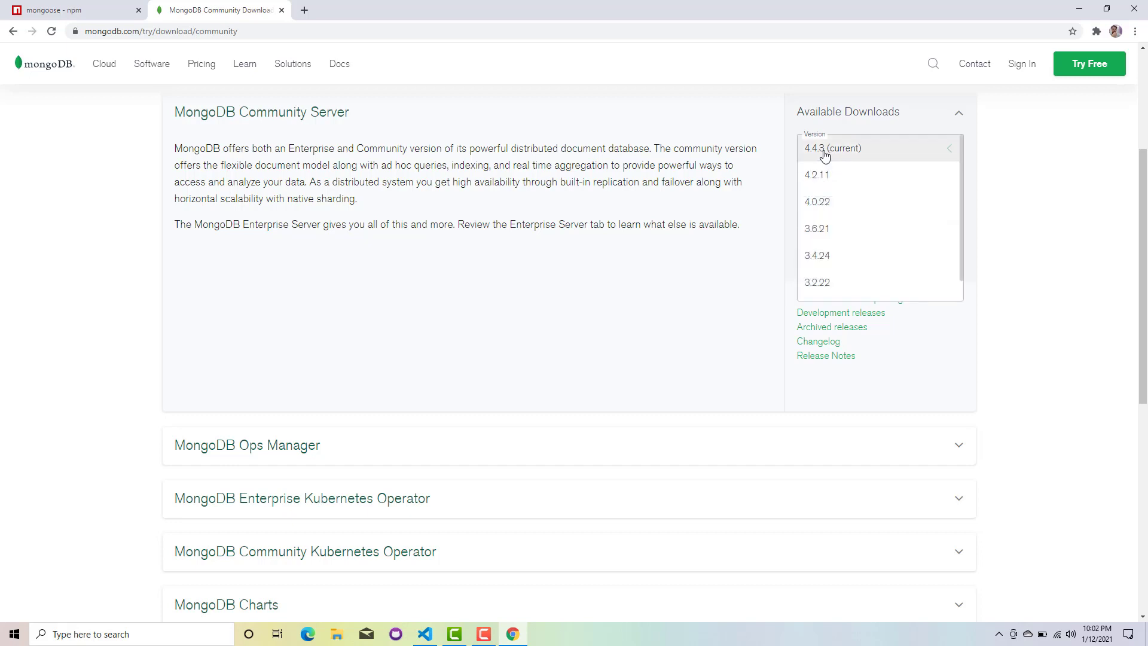
click(833, 147)
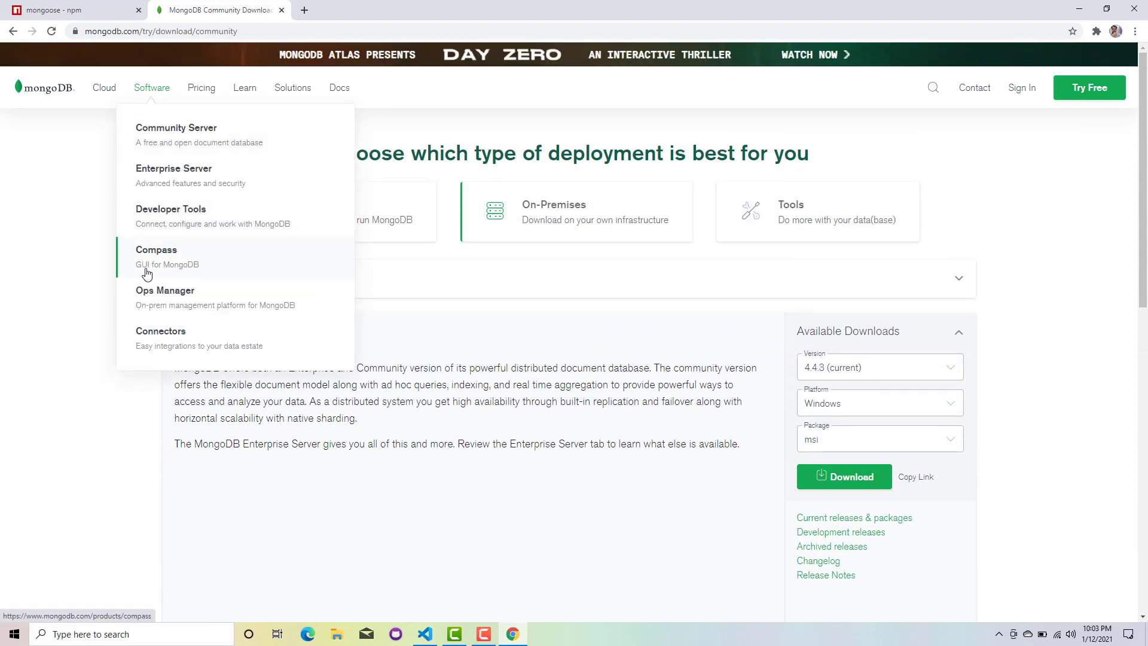
mouse_move(192, 265)
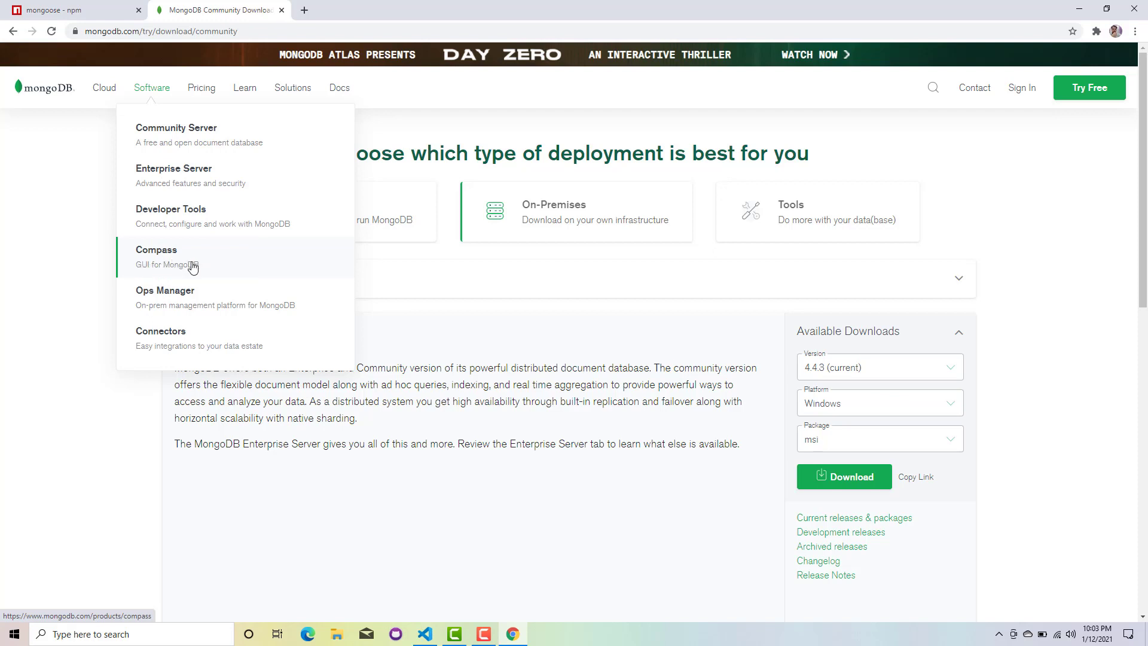
mouse_move(187, 170)
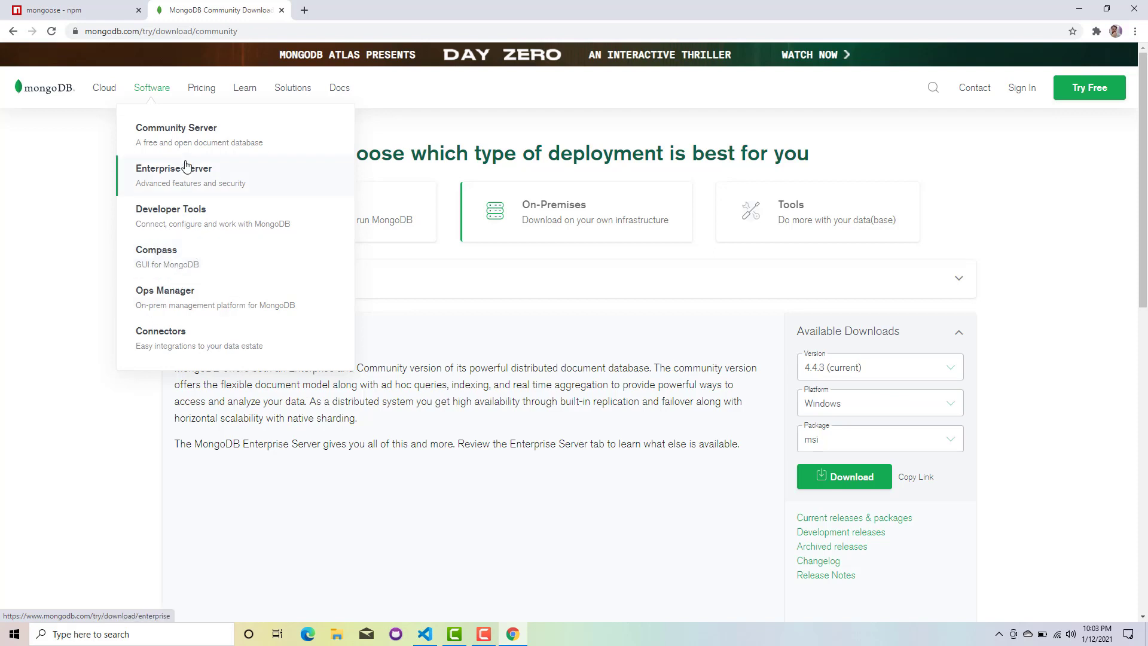
mouse_move(189, 142)
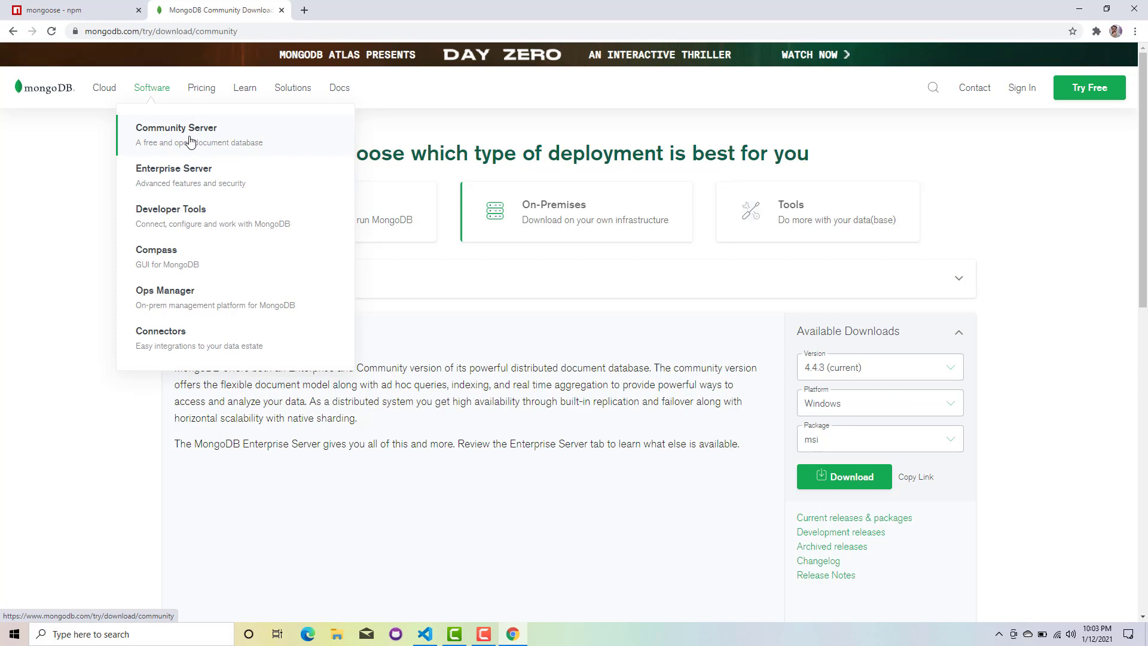
mouse_move(748, 340)
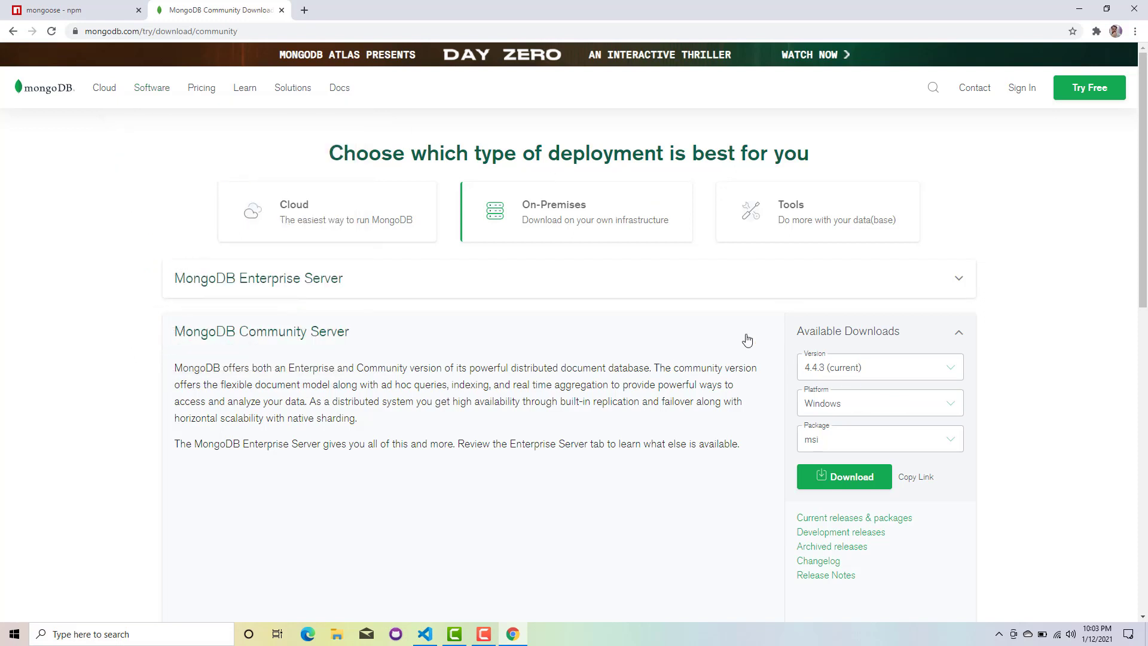
mouse_move(516, 242)
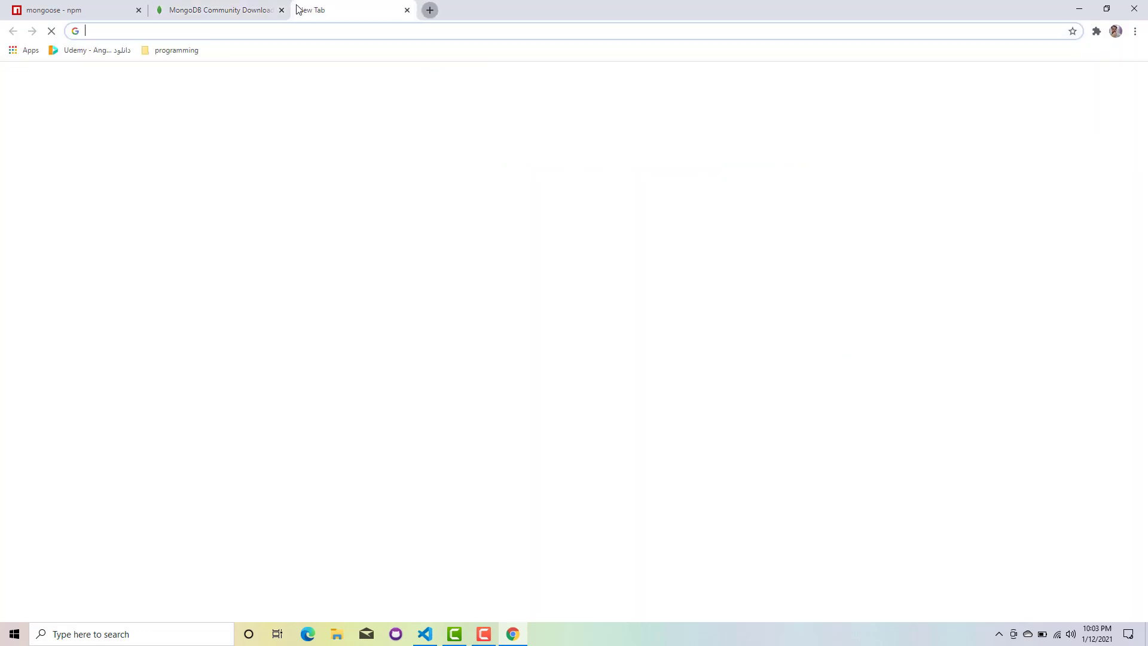
Step: Search 'mlab', visit mlab.com, then close the mLab tab
text(mlab&oq=mlab&aqs=chrome.0.69i59j69i57j69i60l5.592j0j7&sourceid=chrome&ie=UTF-8)
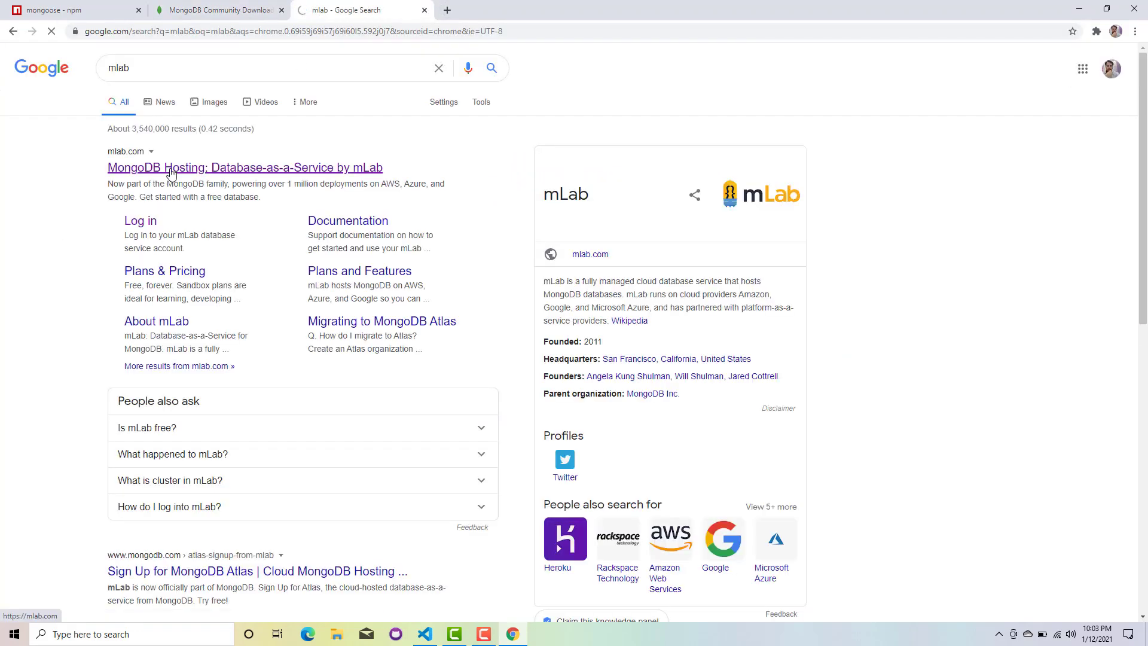
click(246, 167)
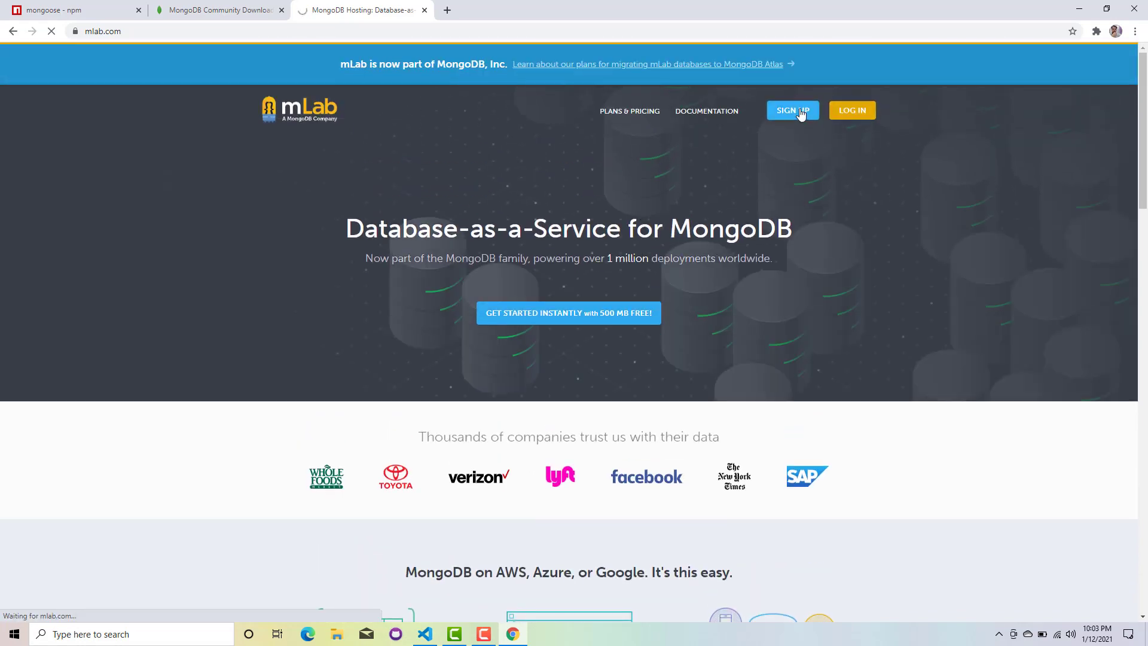
click(793, 111)
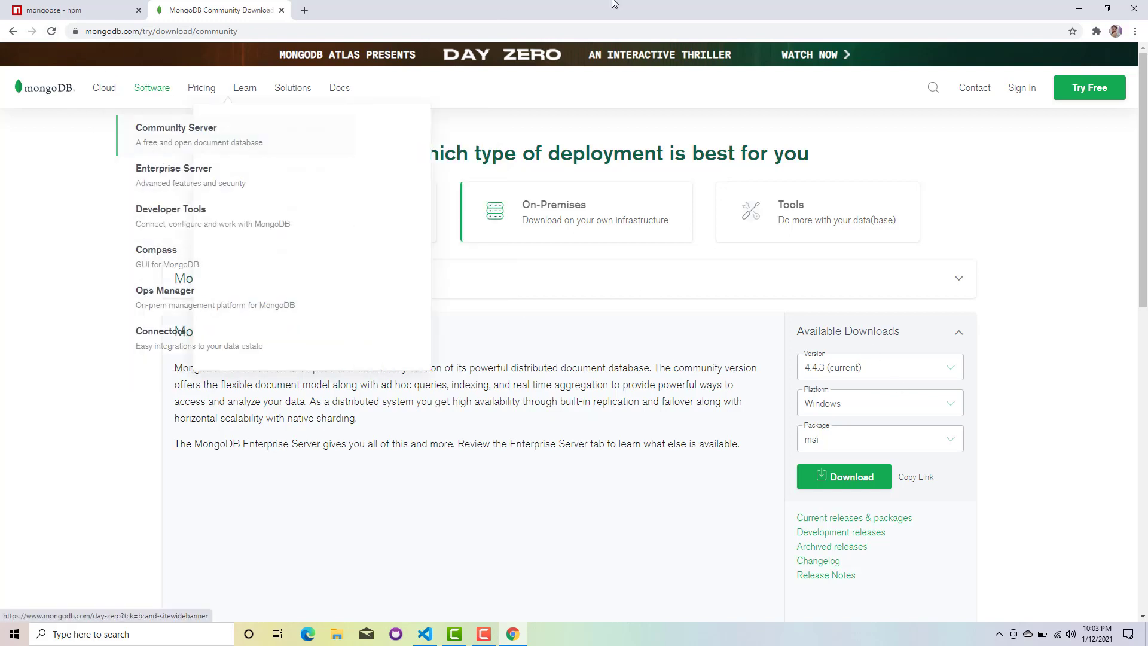
Step: Search Windows for 'com' to list MongoDB Compass as best match
click(1135, 31)
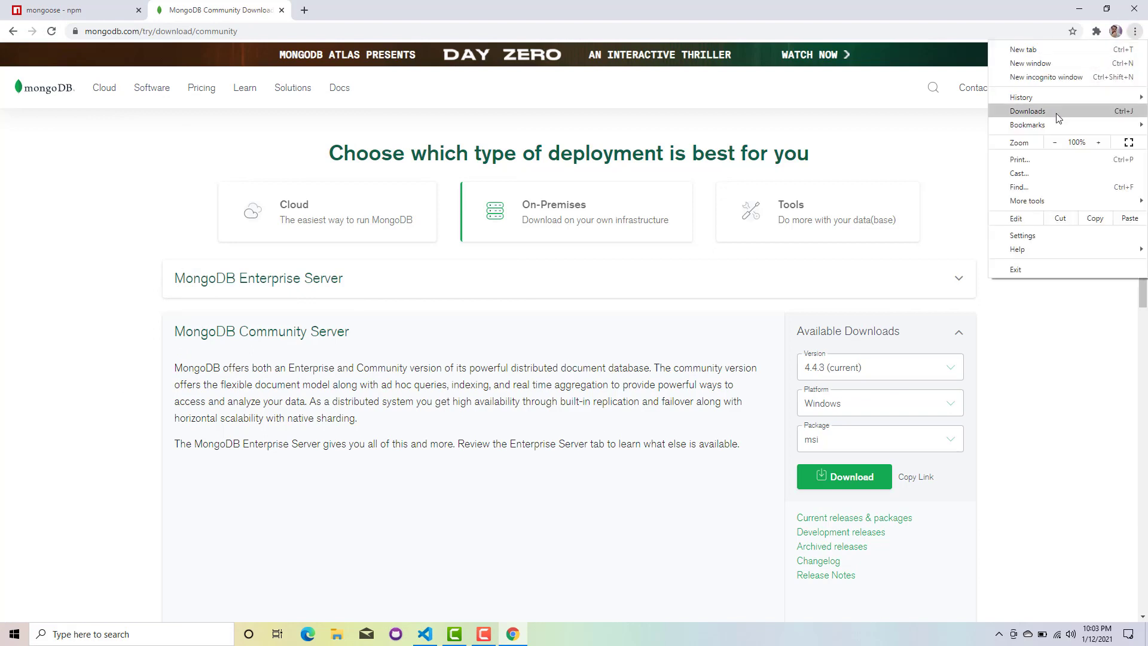
click(593, 117)
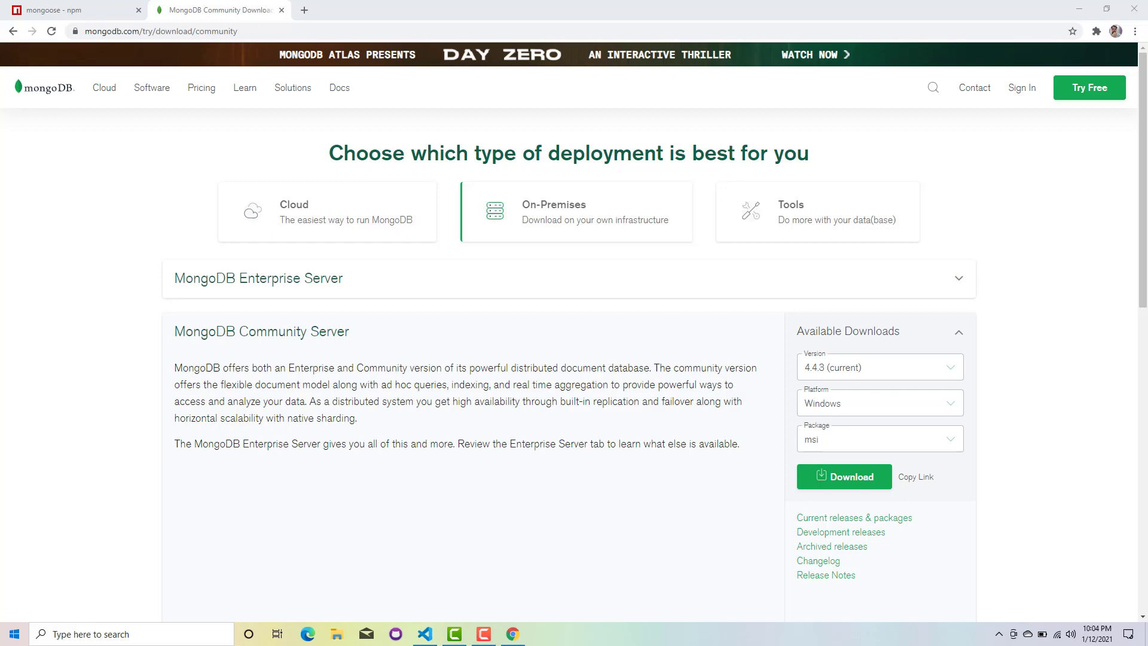
text(coma)
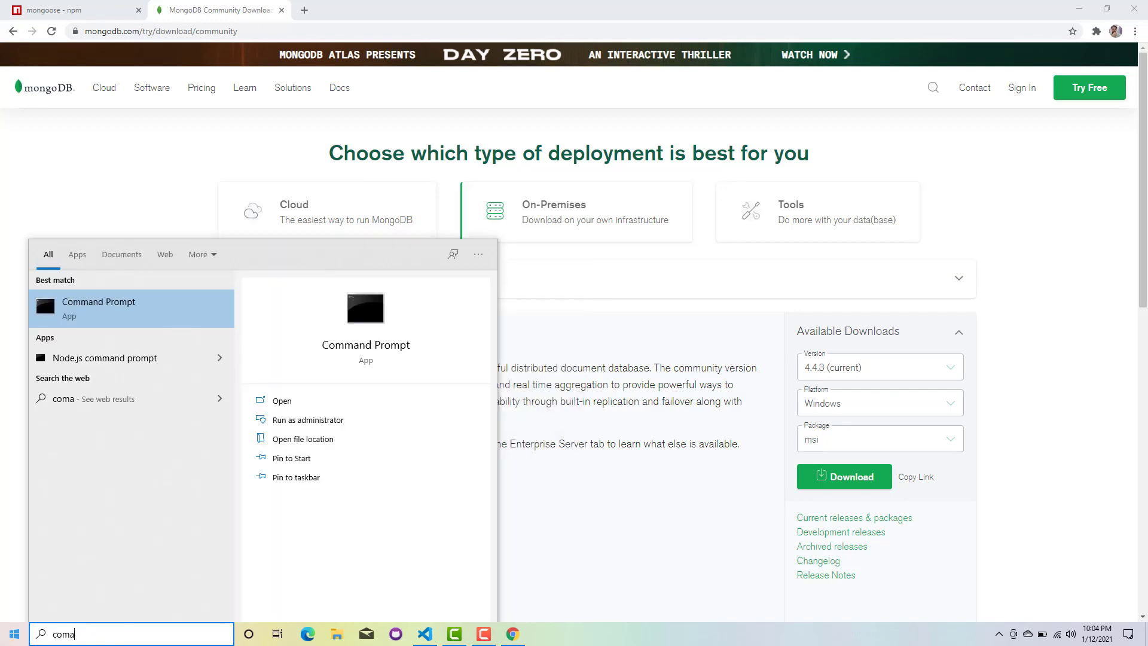
key(Backspace)
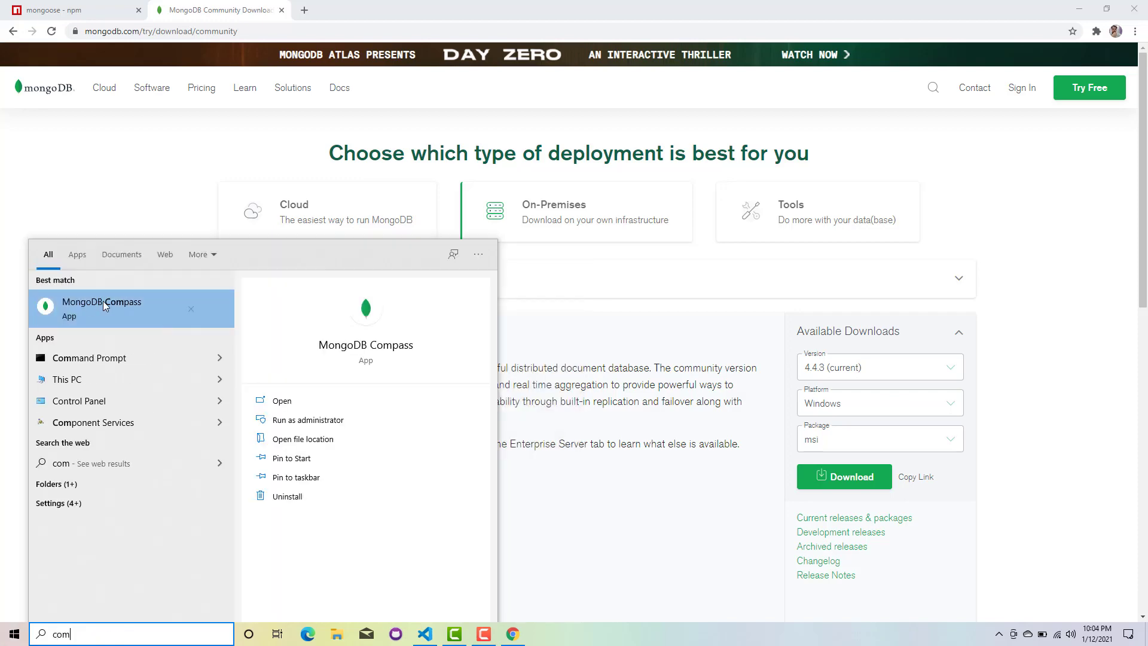
Step: Launch MongoDB Compass from the Start menu results and let plugins load
click(101, 307)
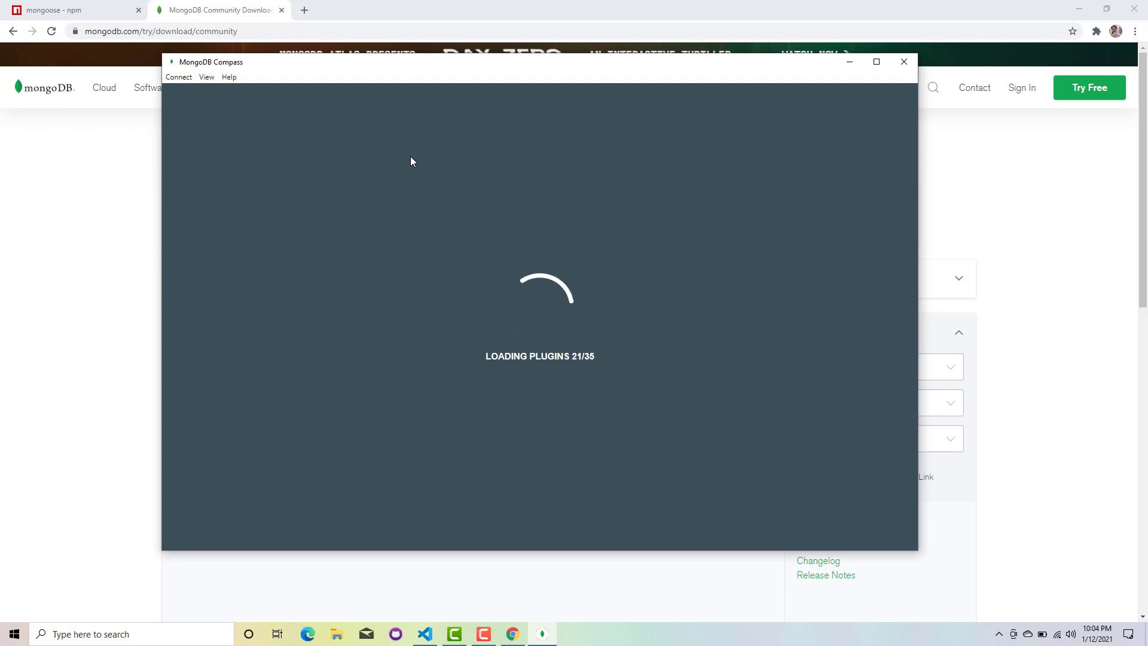
mouse_move(519, 134)
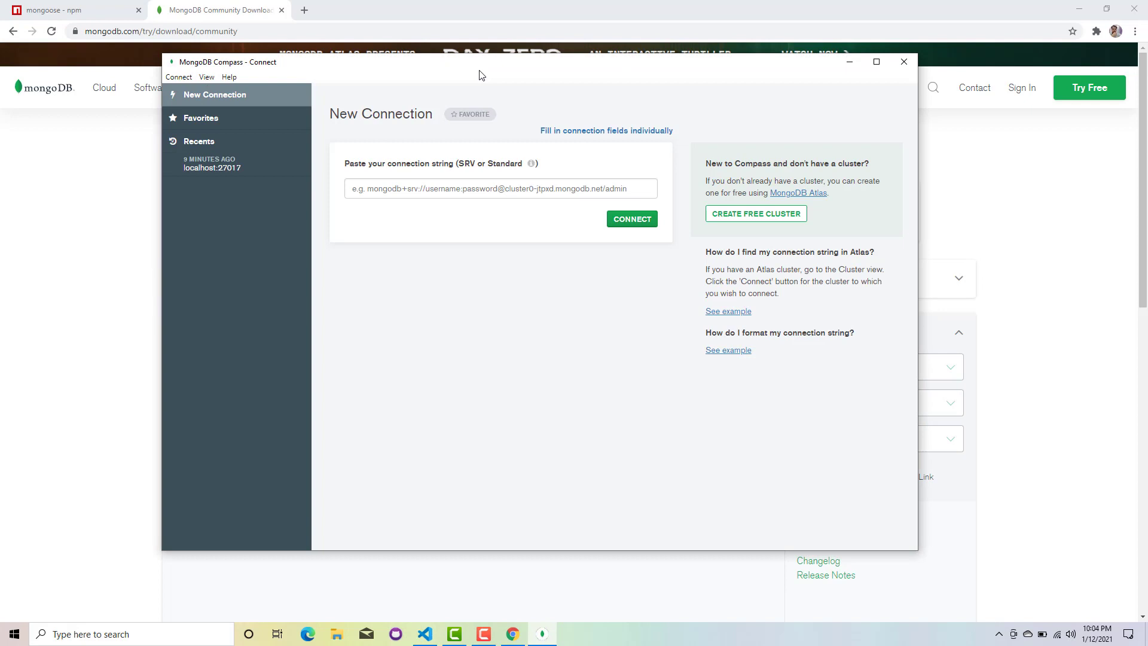
mouse_move(531, 71)
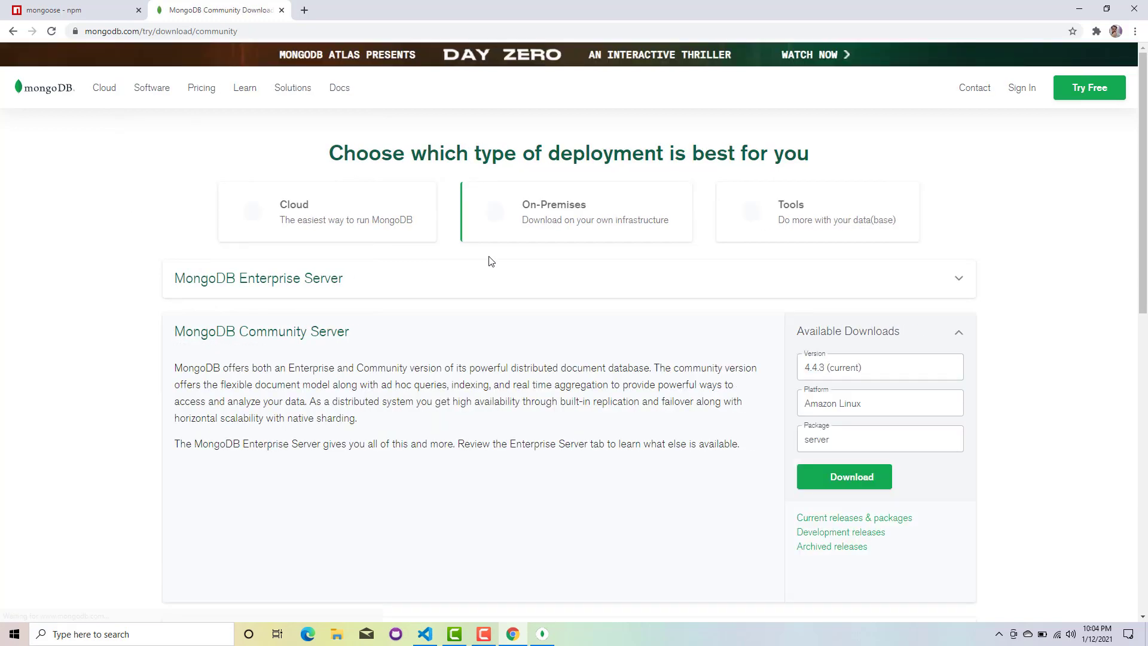
Step: Scroll the download page, then bring Compass back from the taskbar
scroll(down, 3)
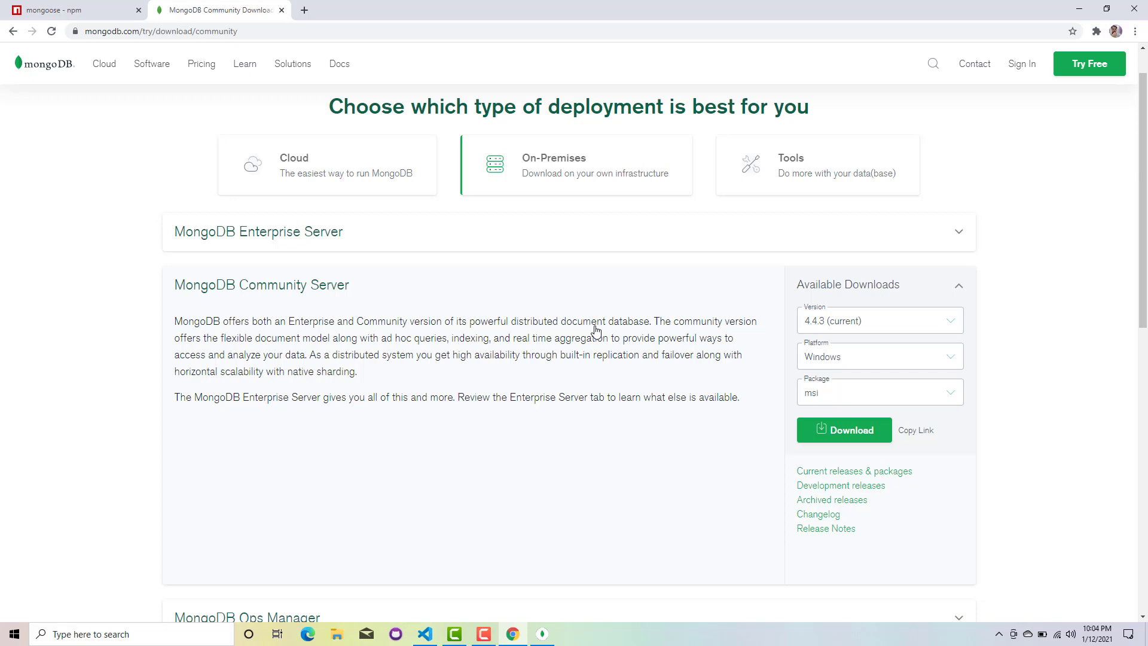
click(541, 634)
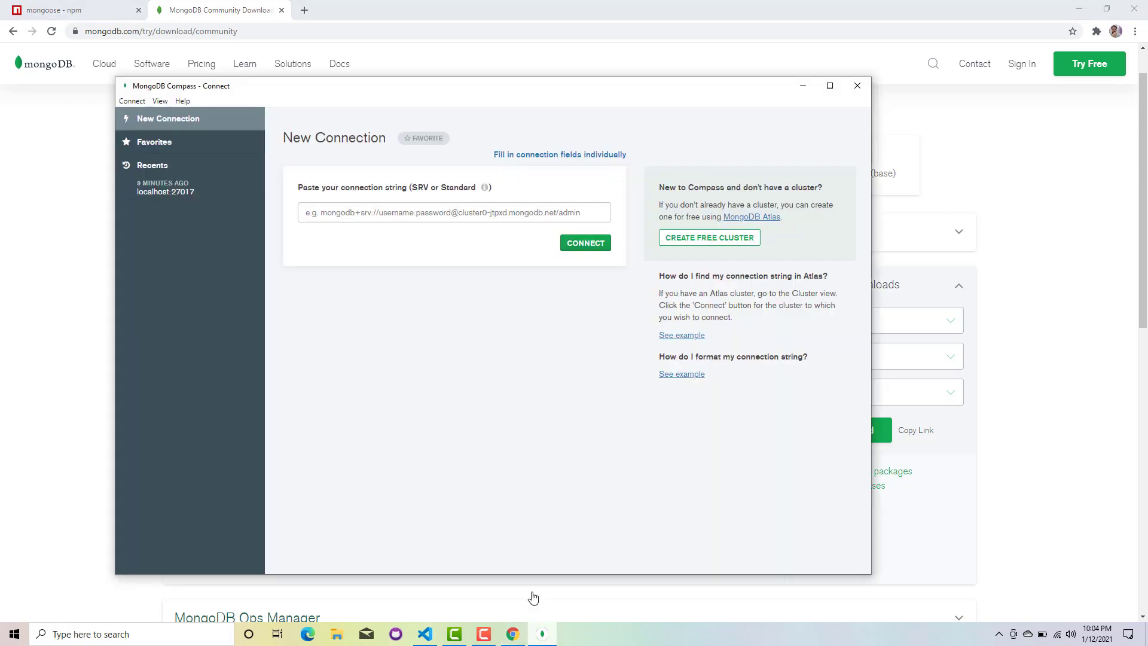
mouse_move(523, 79)
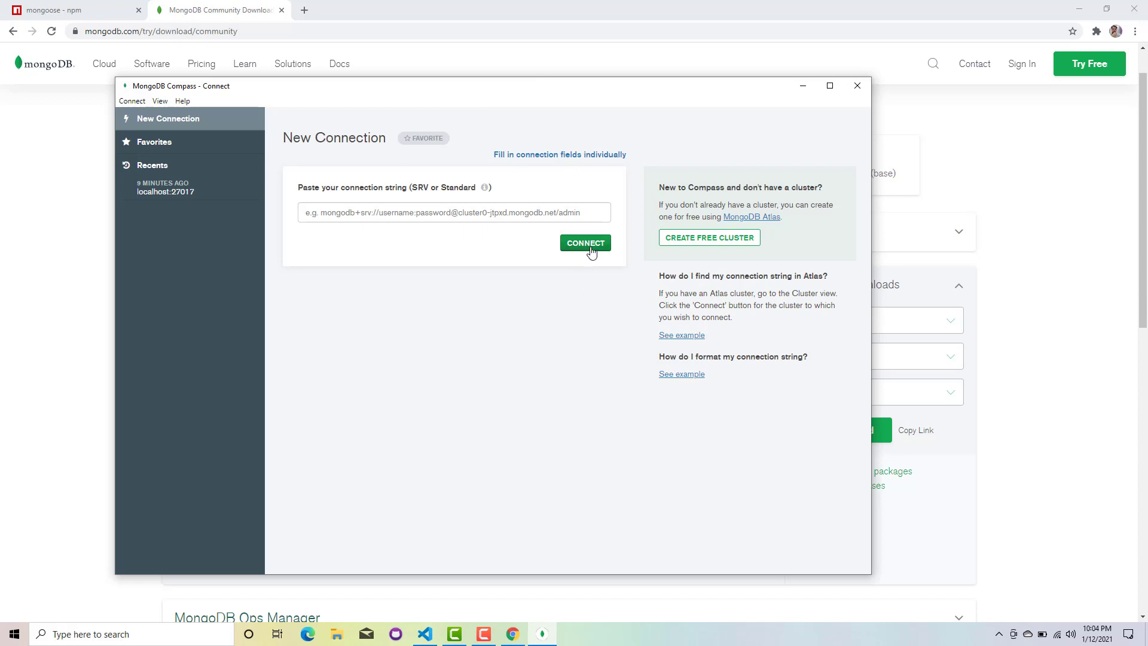
Step: Connect Compass to localhost:27017 using the empty connection string
click(585, 242)
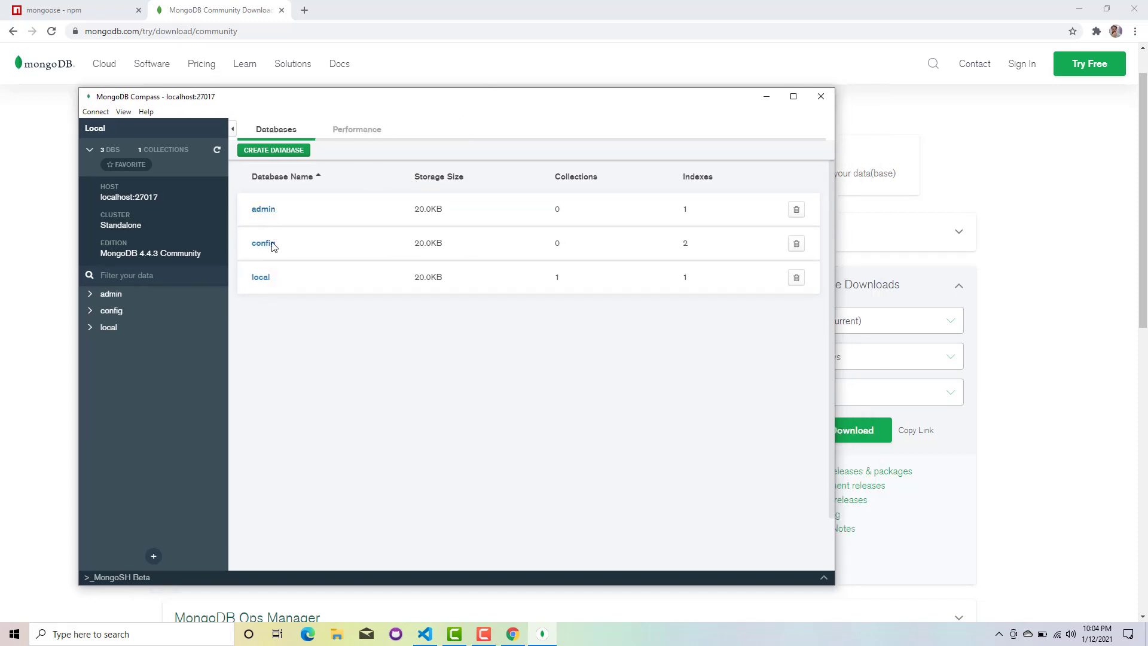
mouse_move(264, 209)
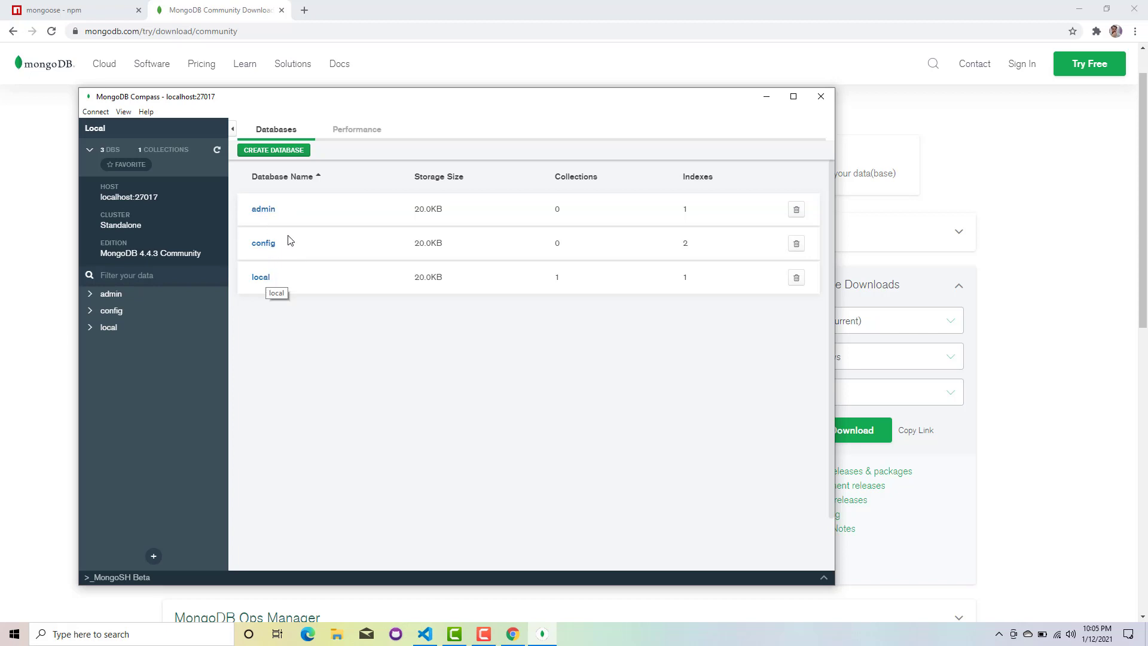
mouse_move(452, 589)
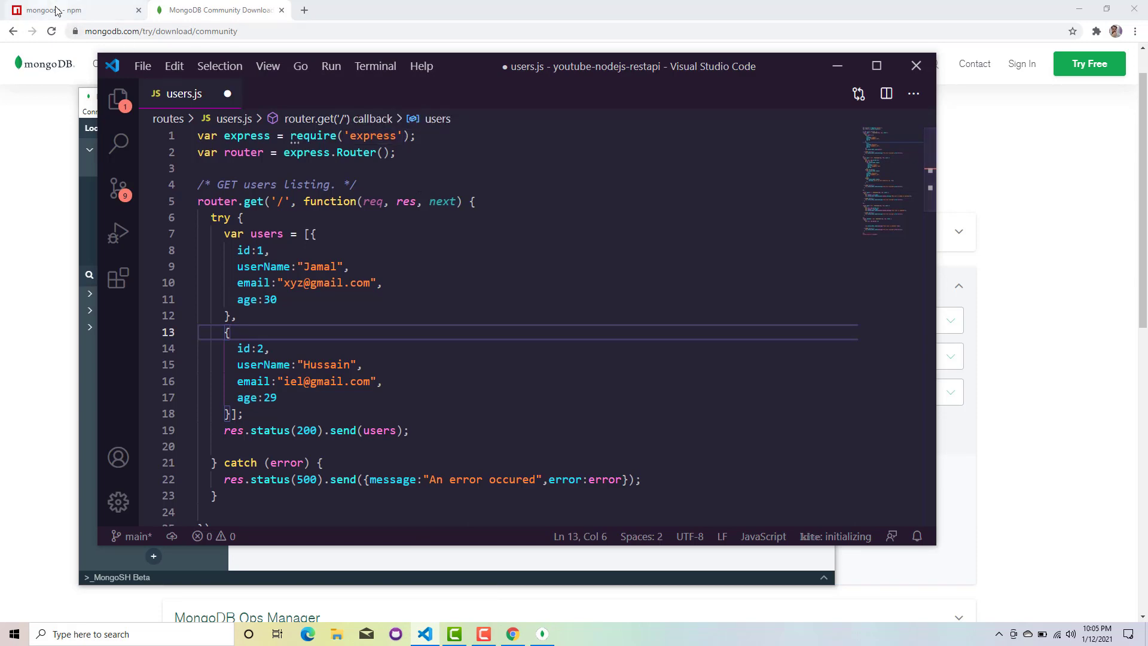
Step: Check the mongoose npm tab, then open a new VS Code terminal
click(51, 10)
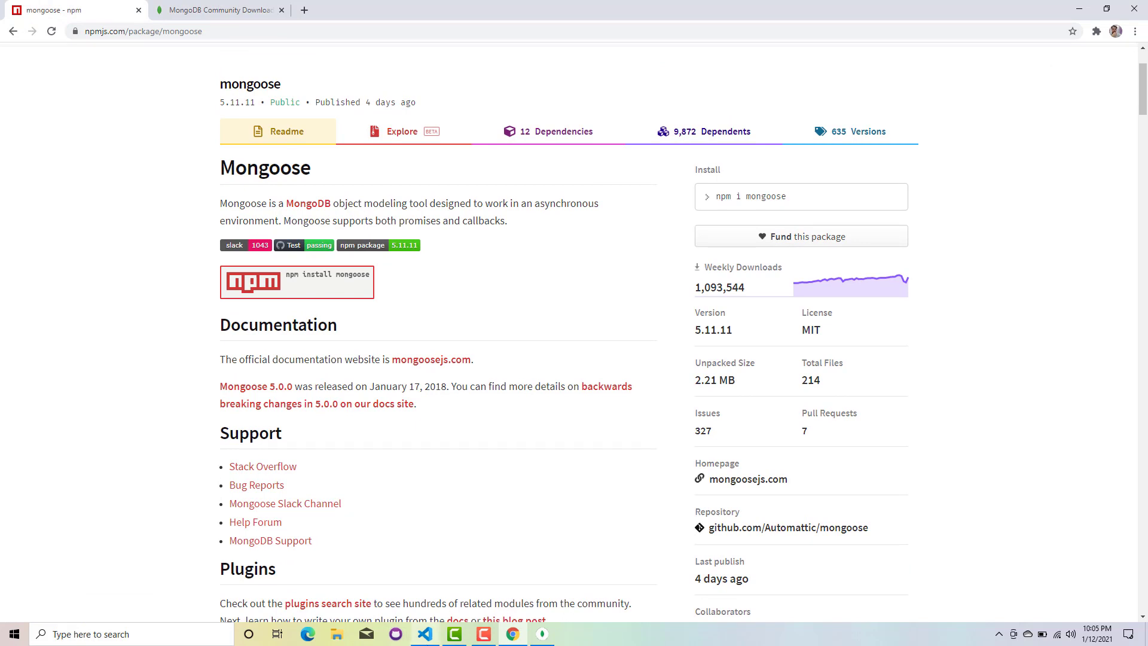
click(424, 634)
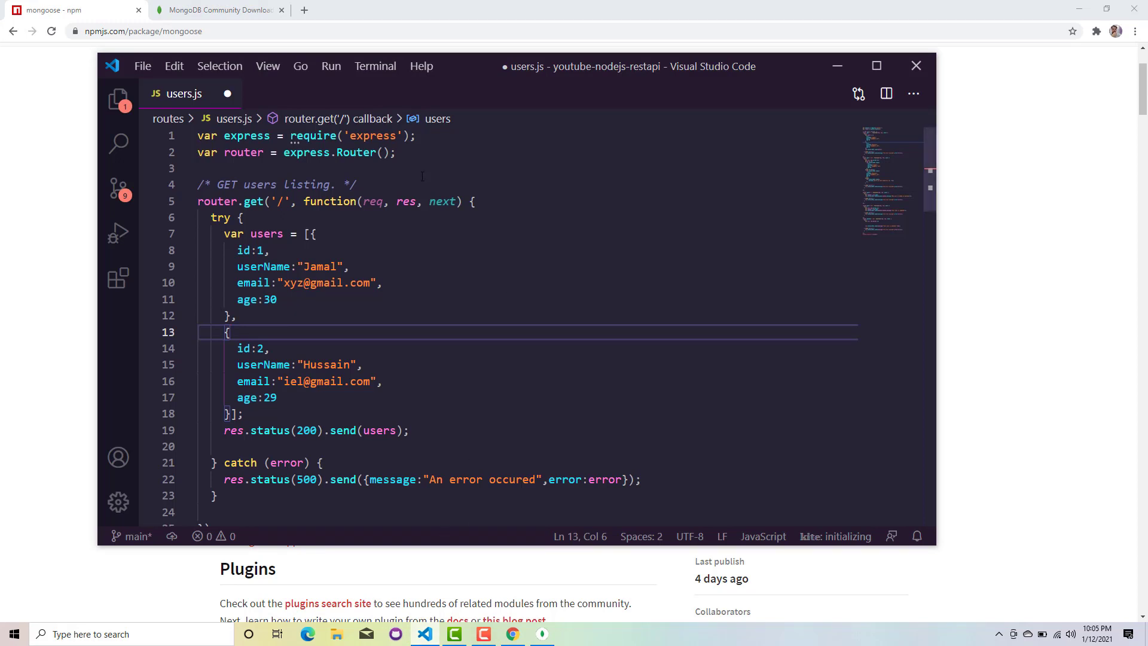
click(375, 66)
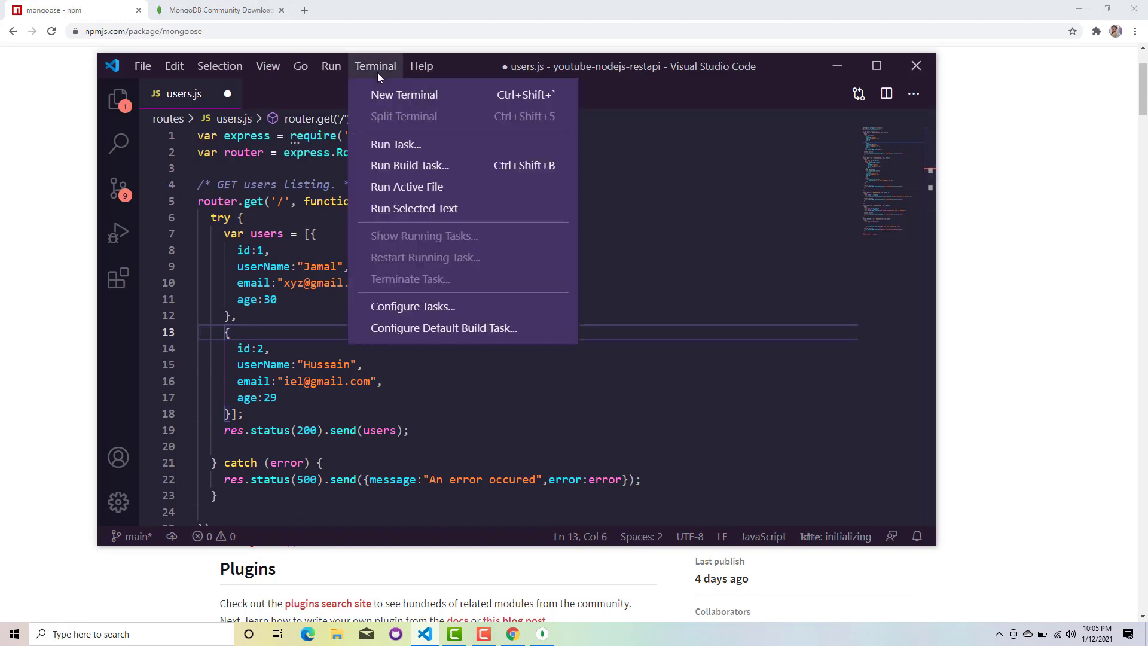
click(404, 94)
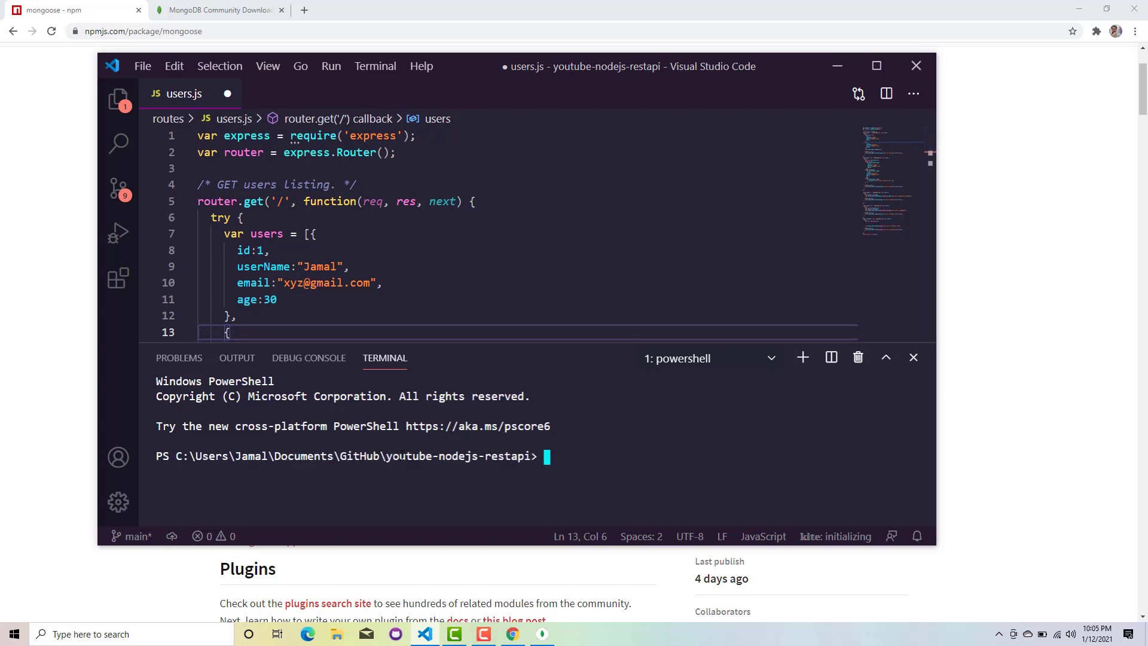
Step: Run ls in the project terminal to list its files
text(ls)
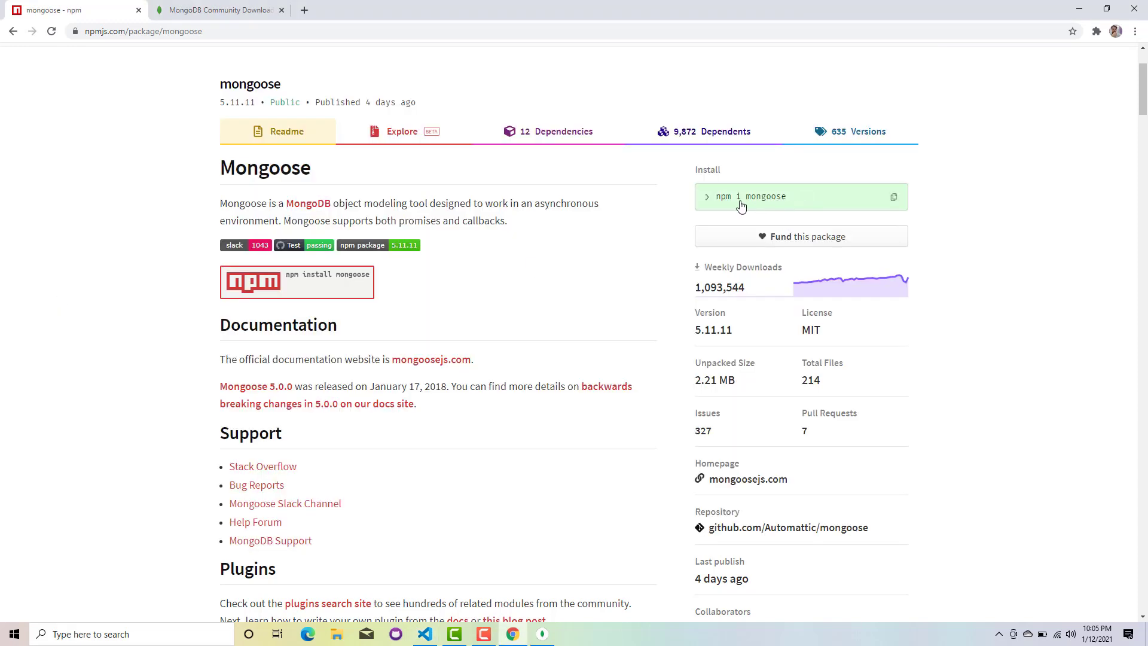
mouse_move(805, 201)
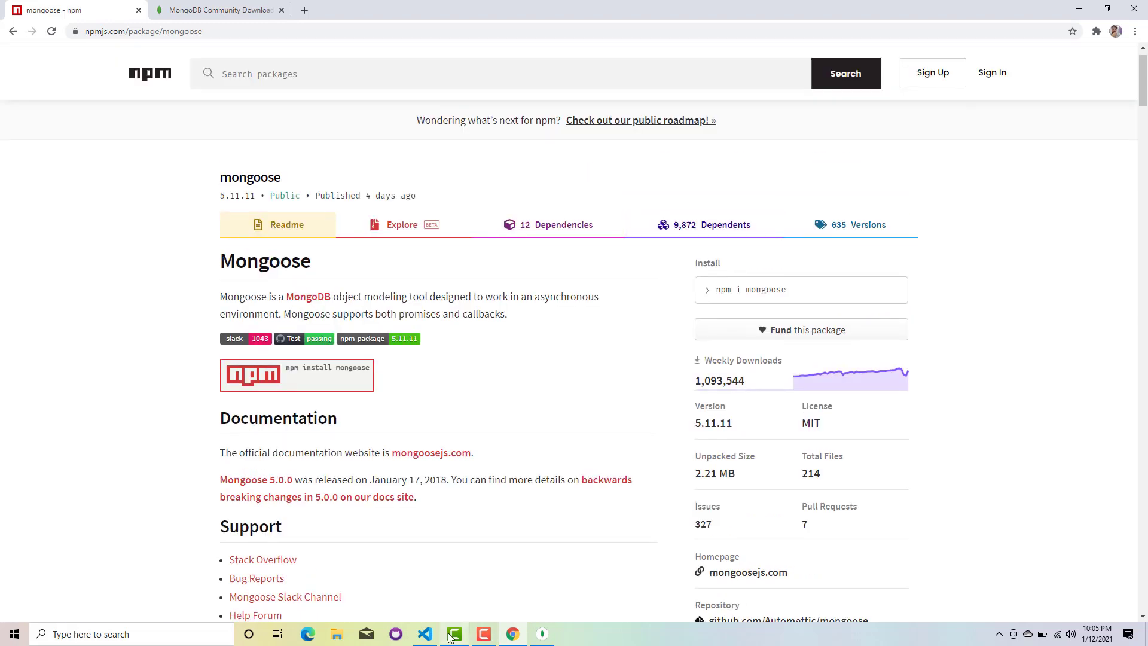
Step: Install mongoose with npm i mongoose (30 packages, 0 vulnerabilities), then list files with ls
click(424, 634)
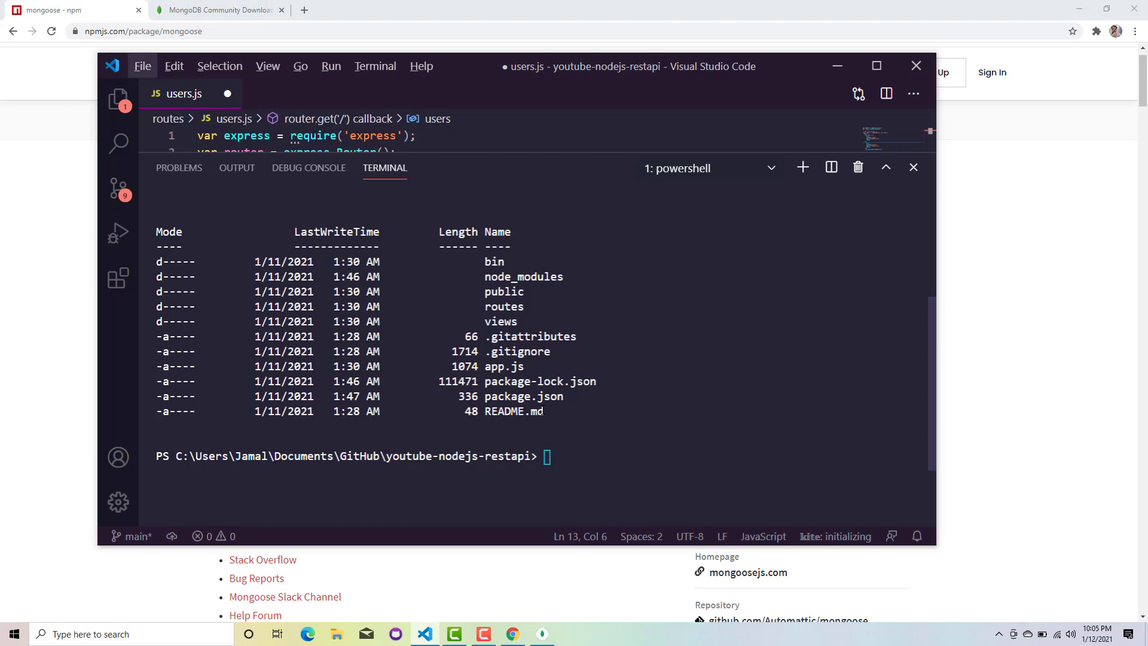
scroll(down, 3)
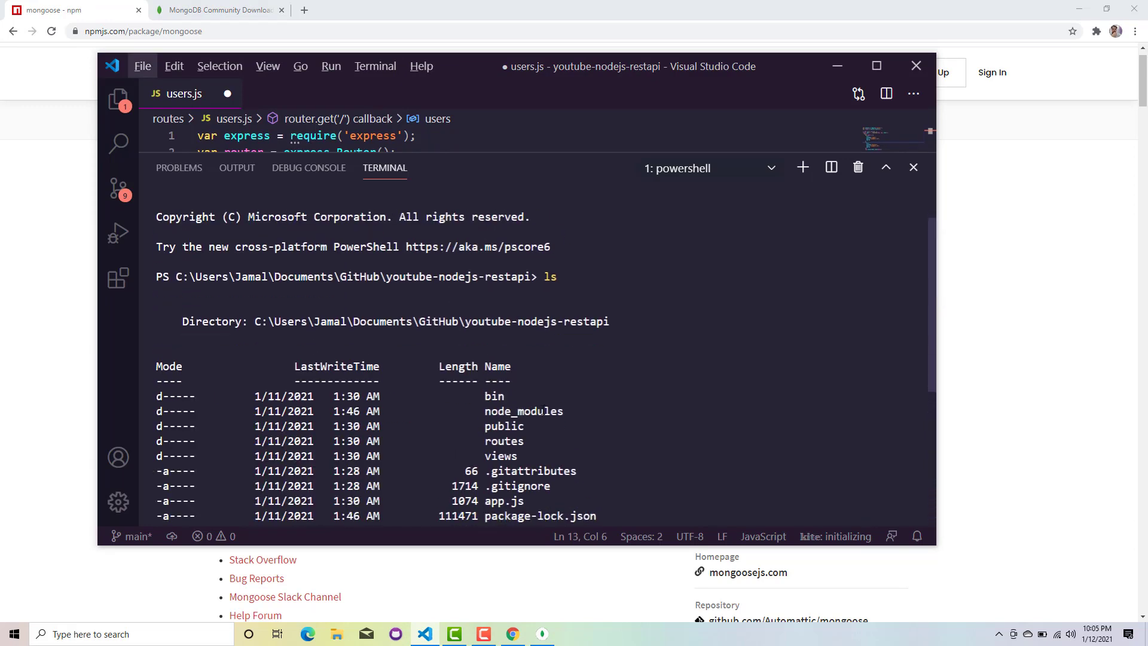
scroll(down, 3)
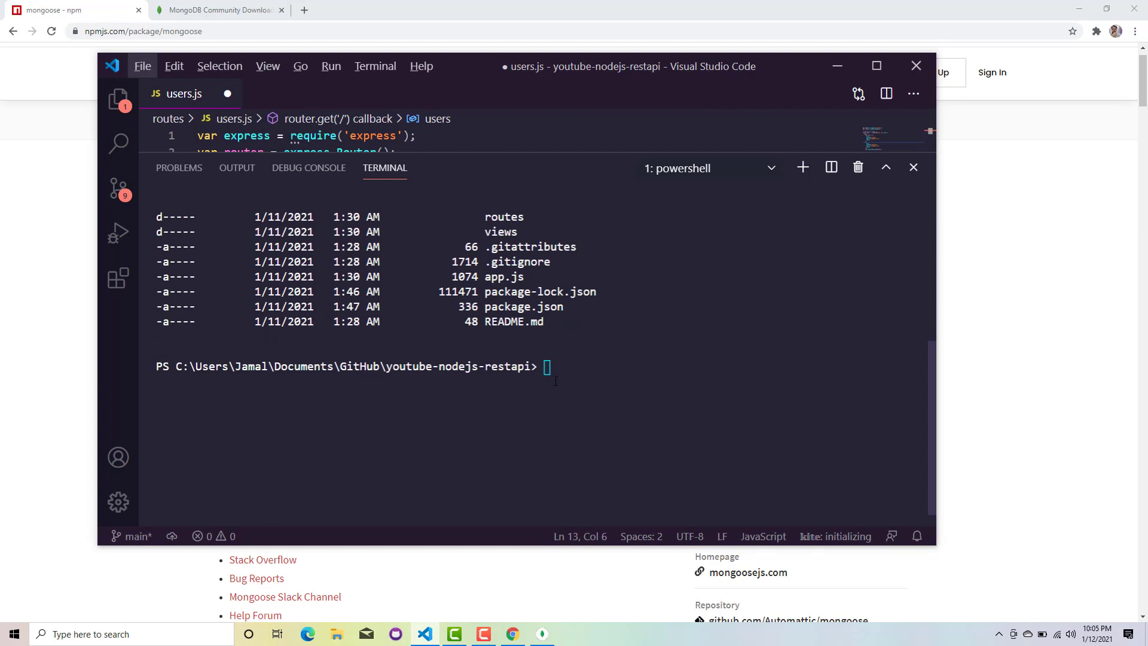
text(npm i)
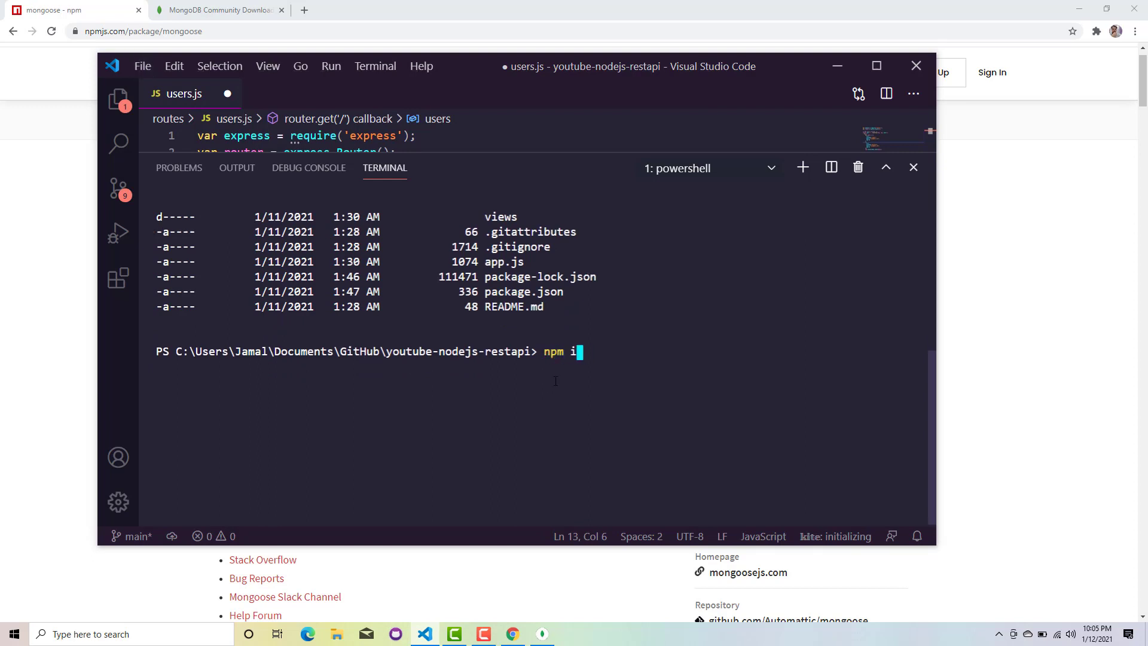
text(mongoose)
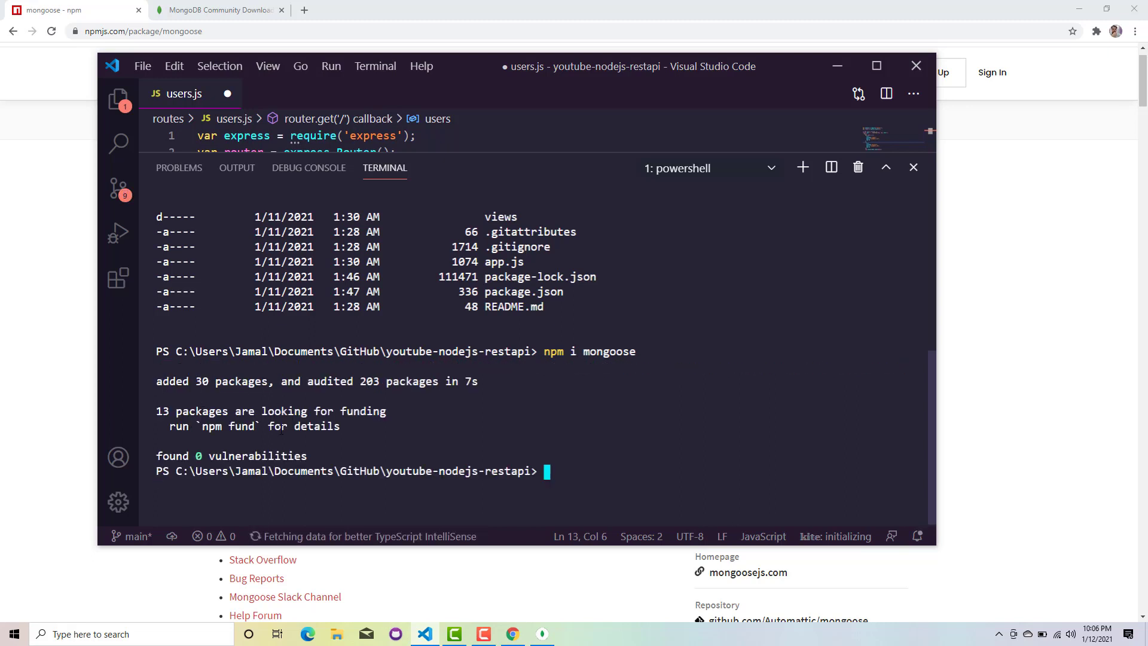
text(ls)
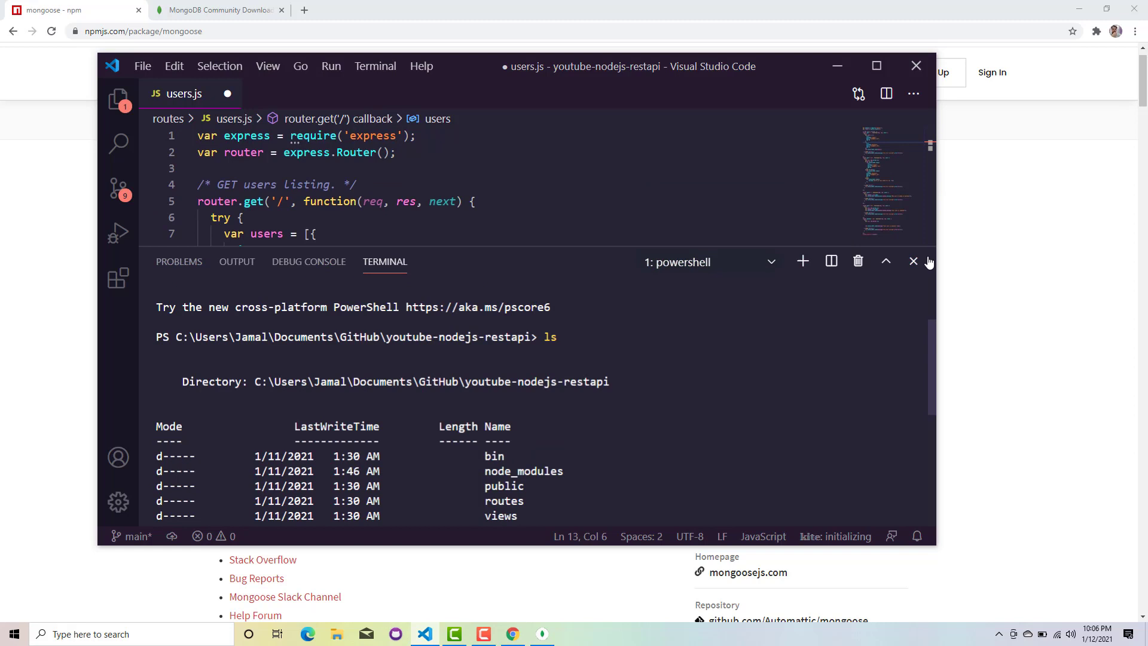
Step: Create a config folder in the project root holding a new database.config.js file
click(913, 262)
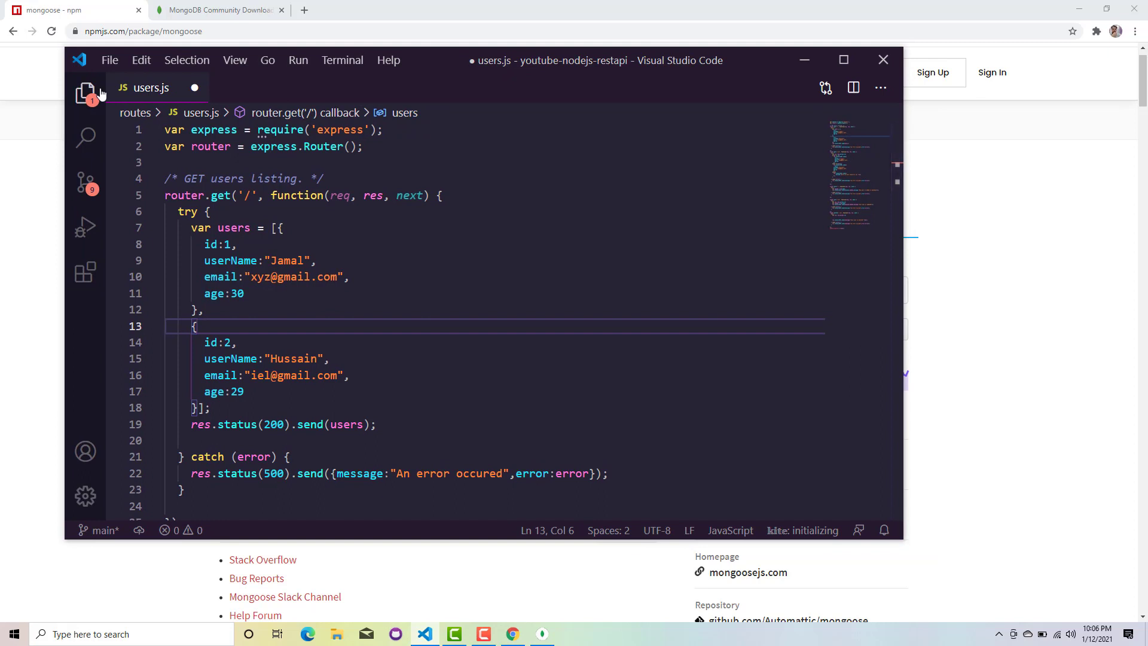
click(85, 93)
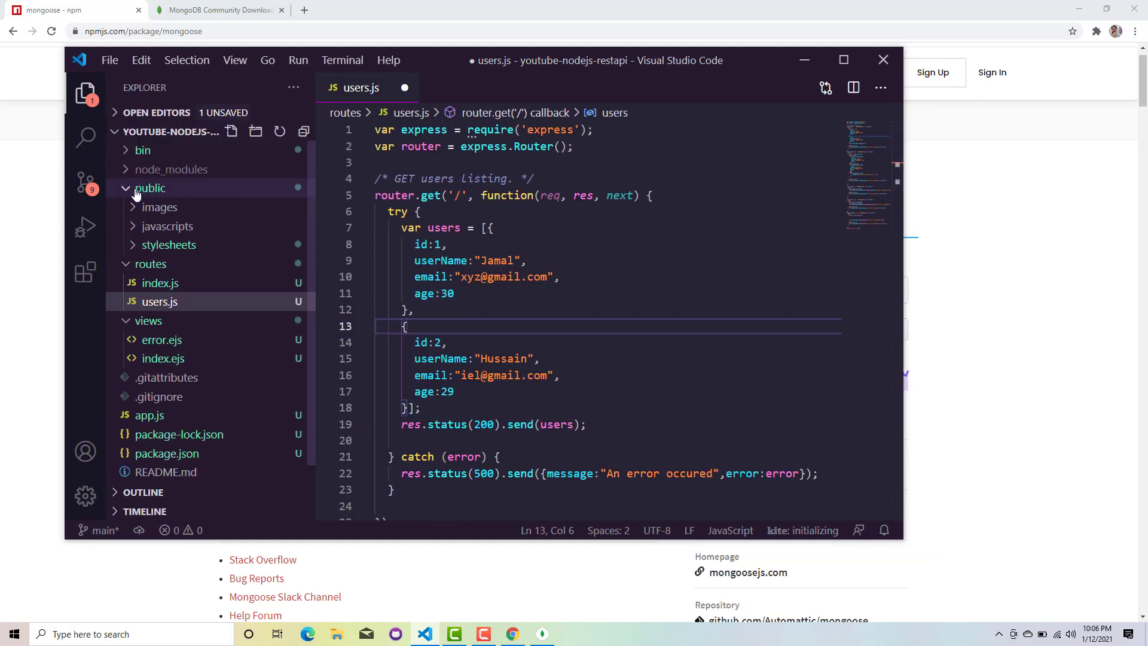
click(150, 187)
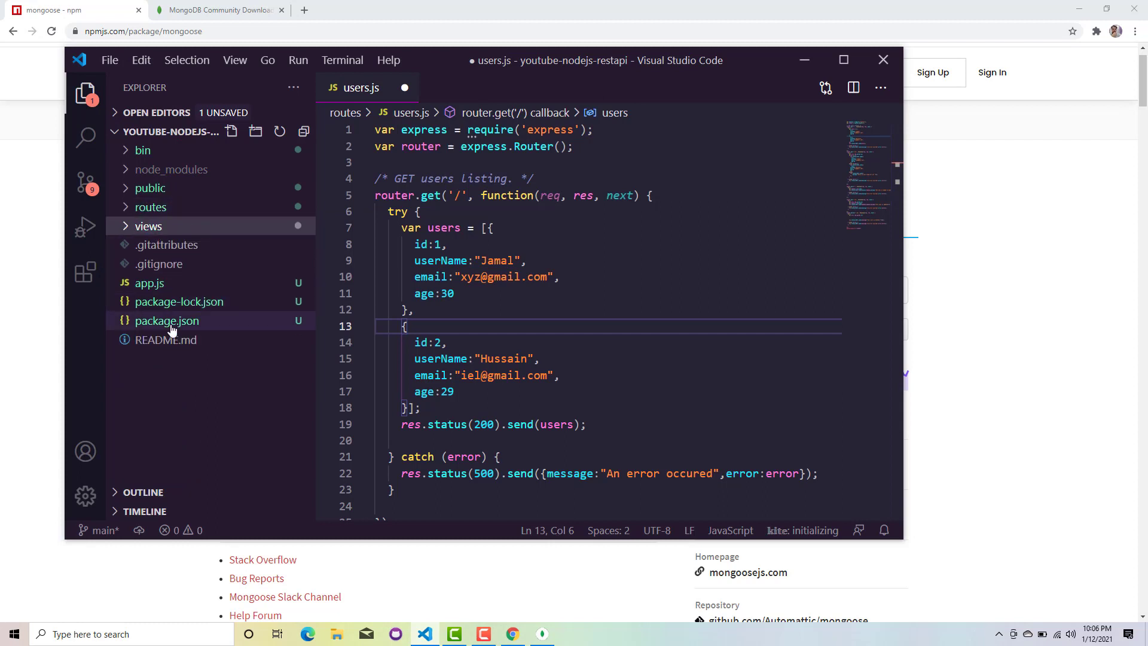
right_click(167, 320)
text(config)
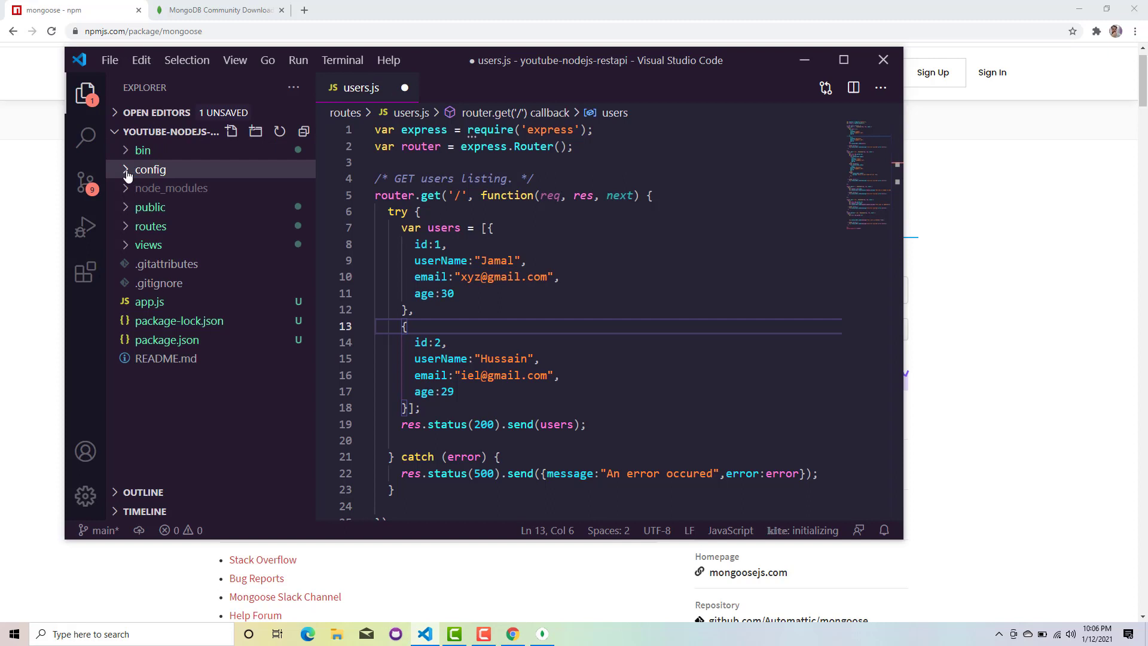
right_click(151, 169)
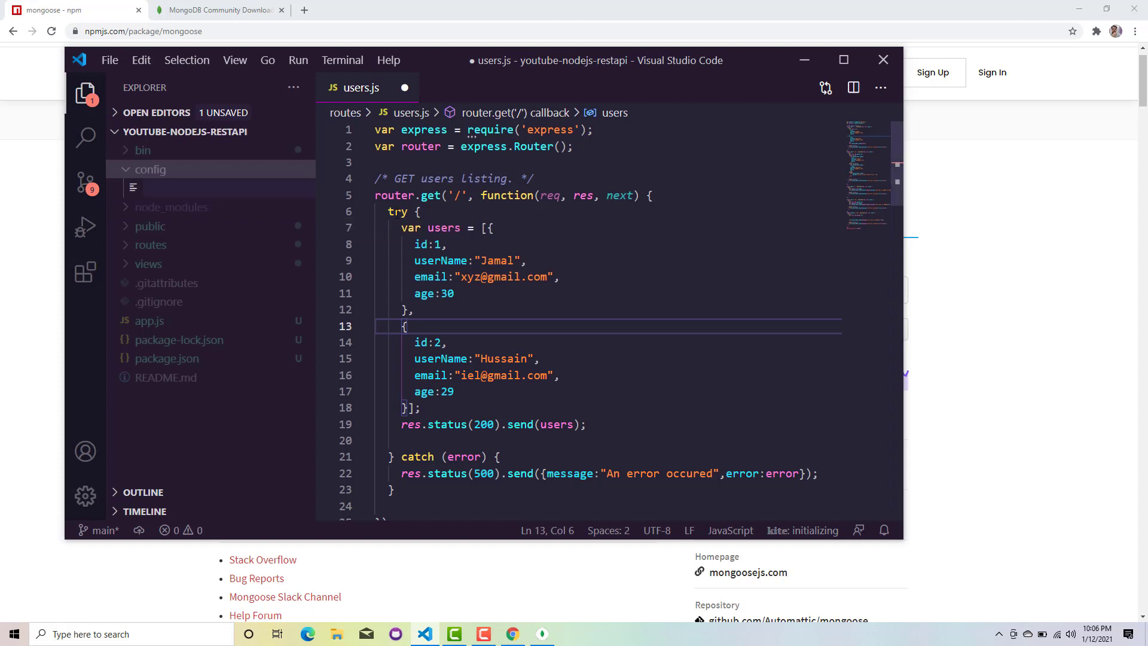
text(d)
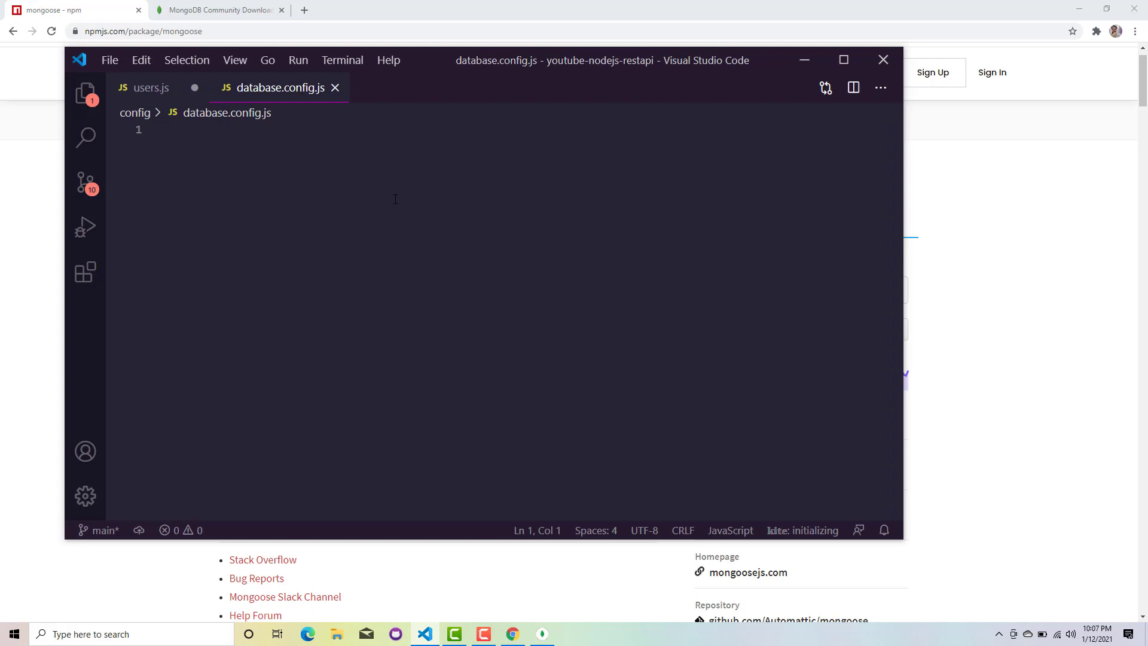
Step: Write module.exports = { url: '' } in database.config.js, removing the stray semicolon
text(module.exports)
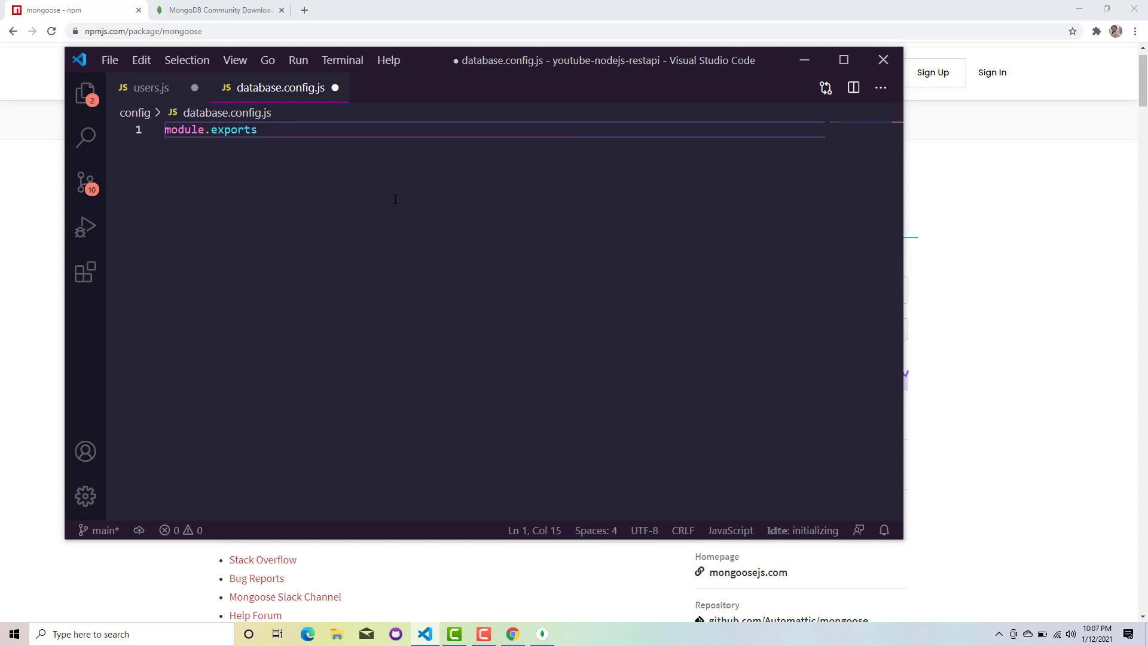
text(= {)
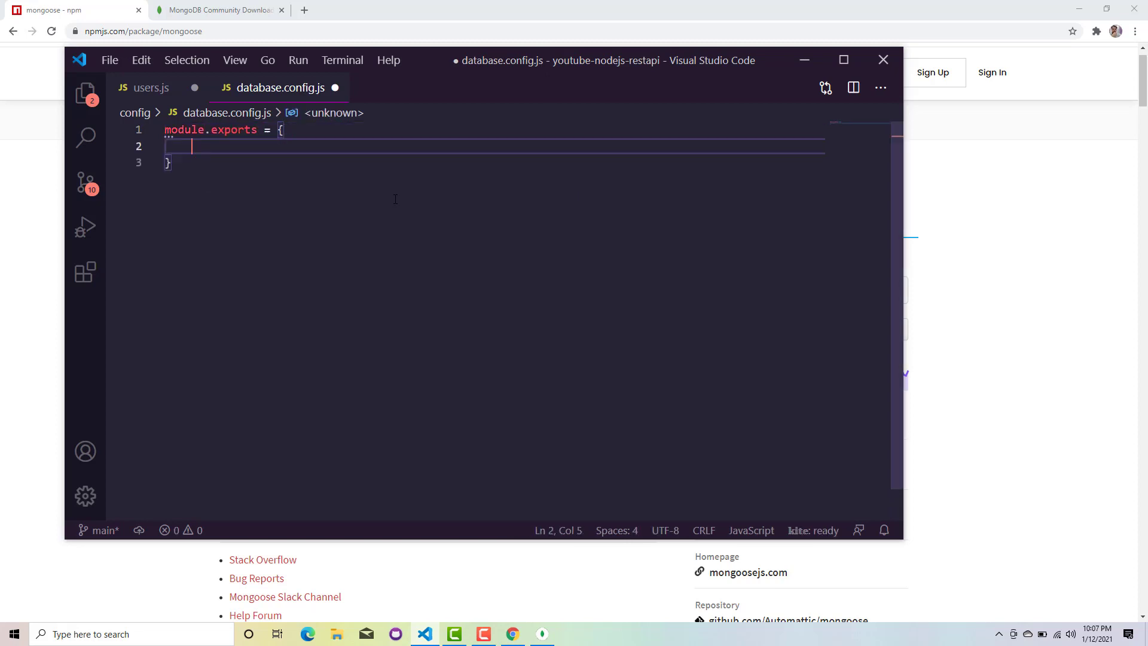
text(url:)
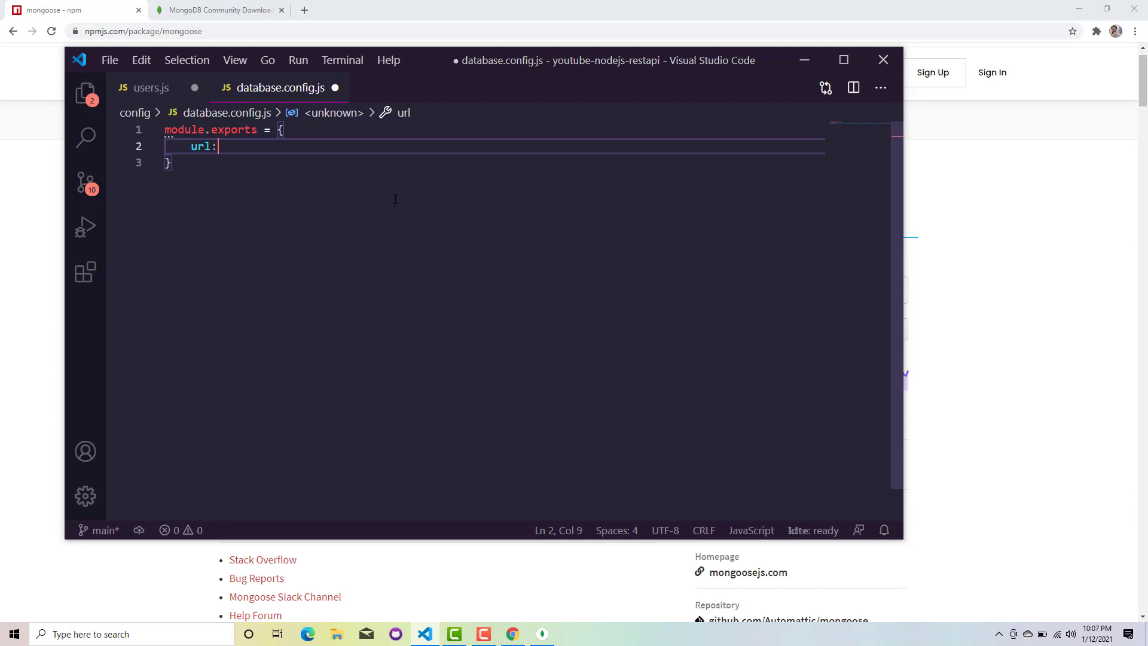
text('')
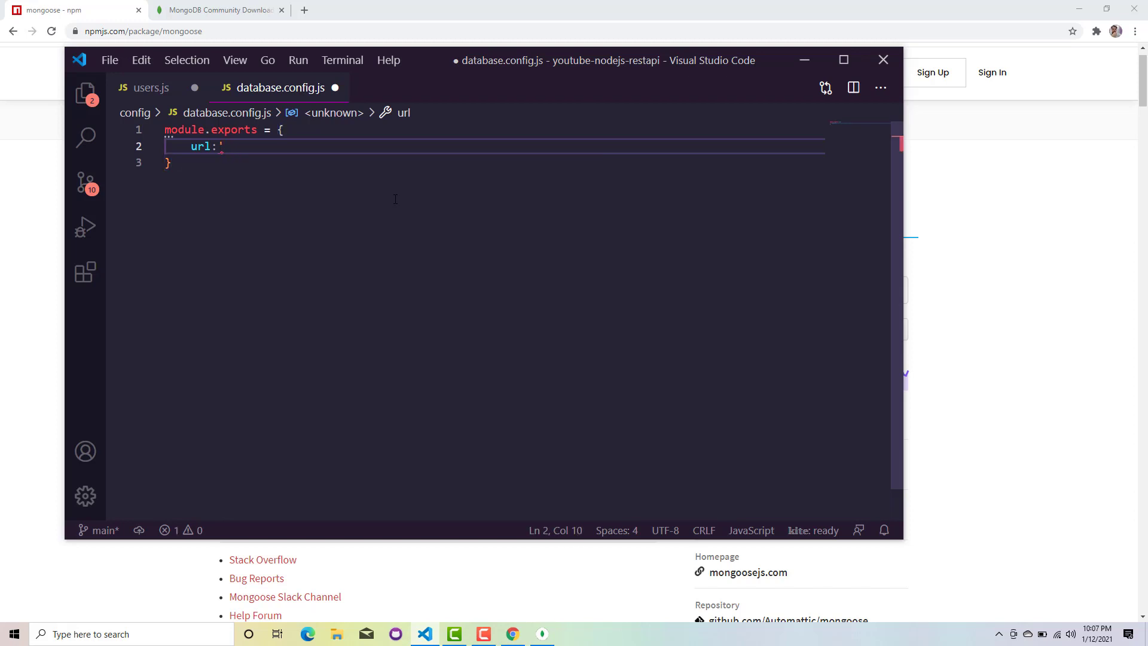
text(';)
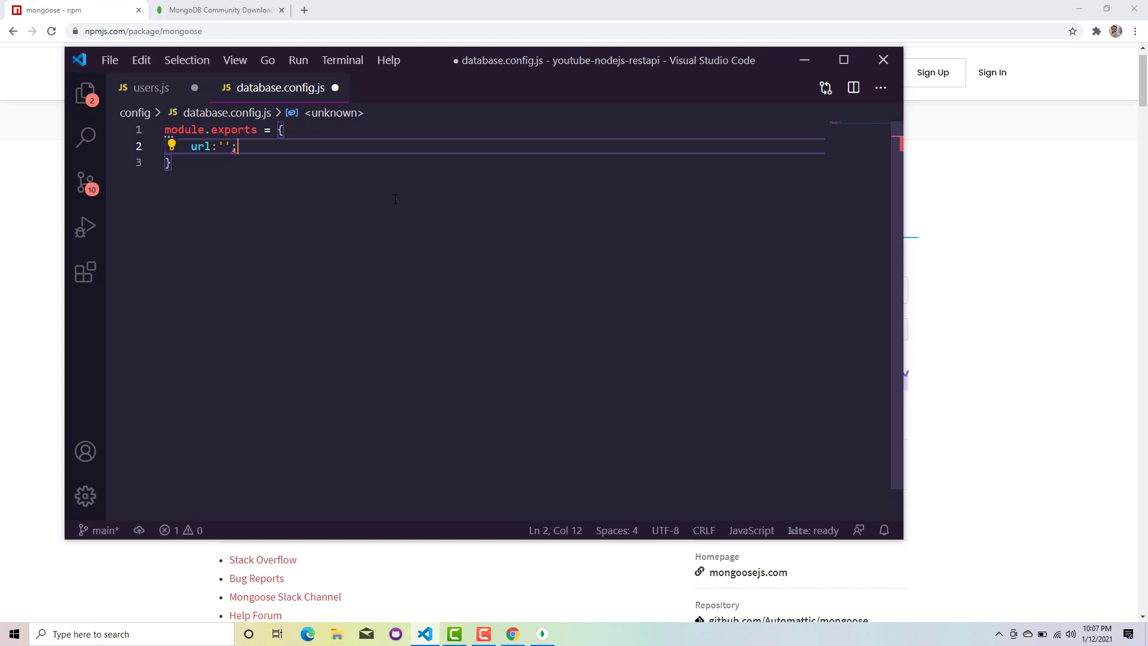
key(Backspace)
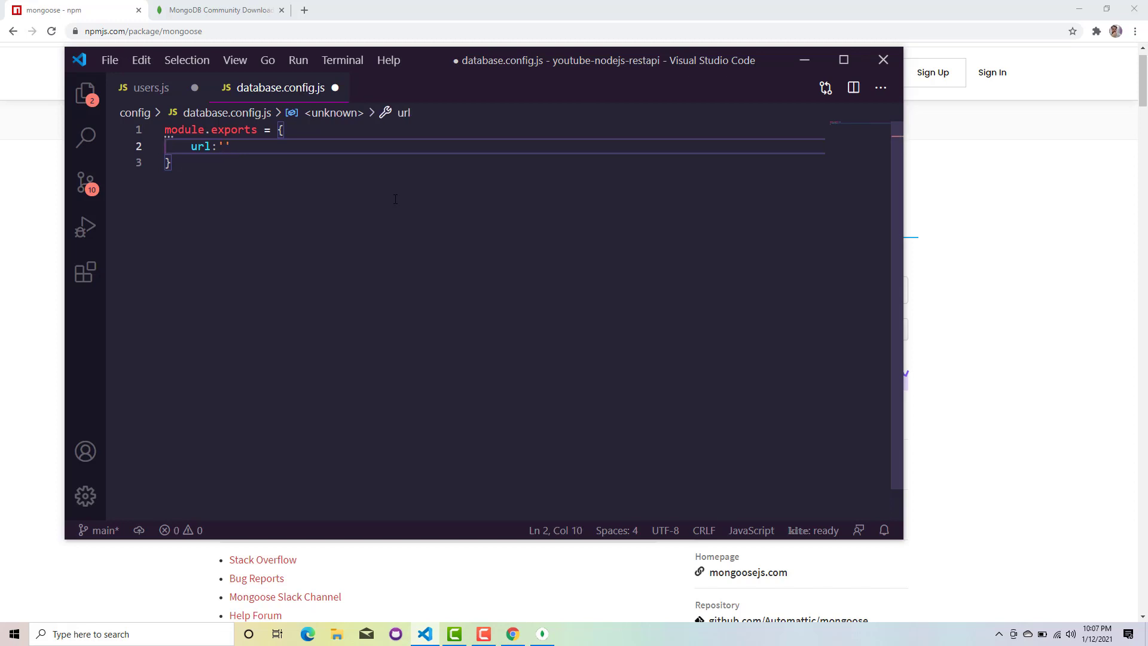
Step: Fill the url string with mongodb://localhost:27017/
text(mongo)
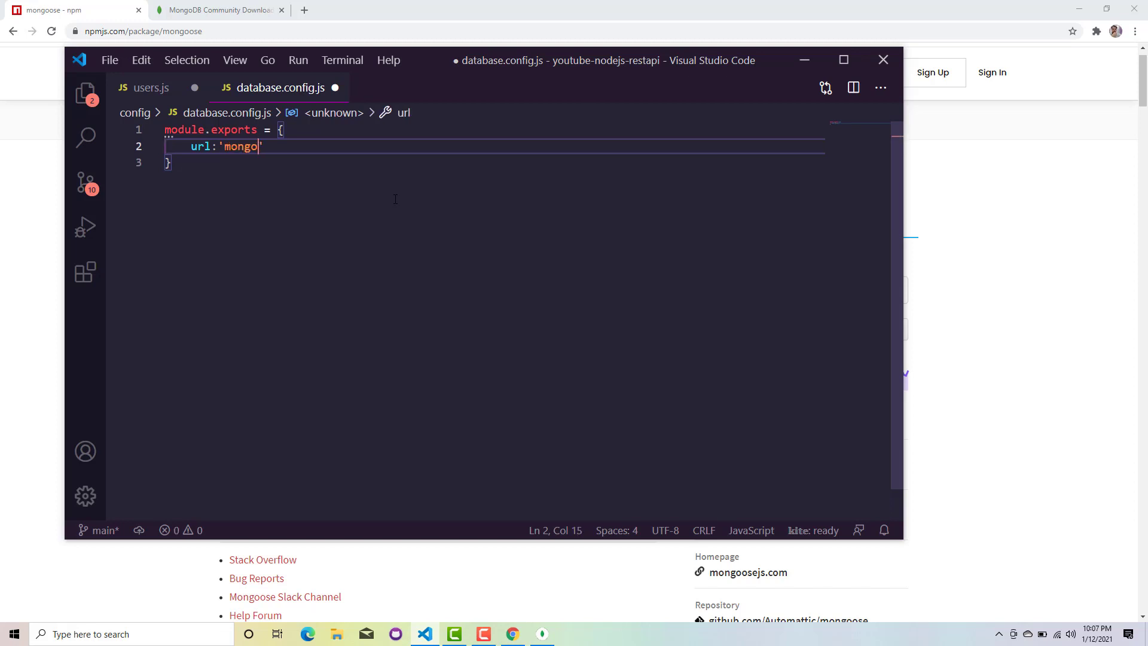
text(db:)
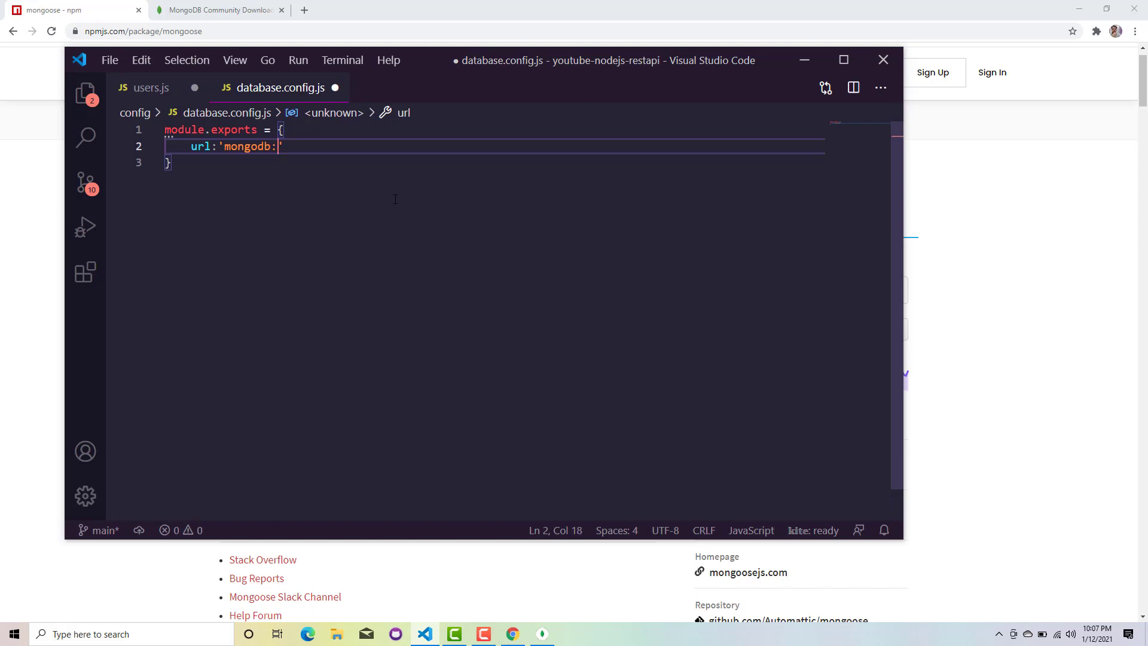
text(//localhos)
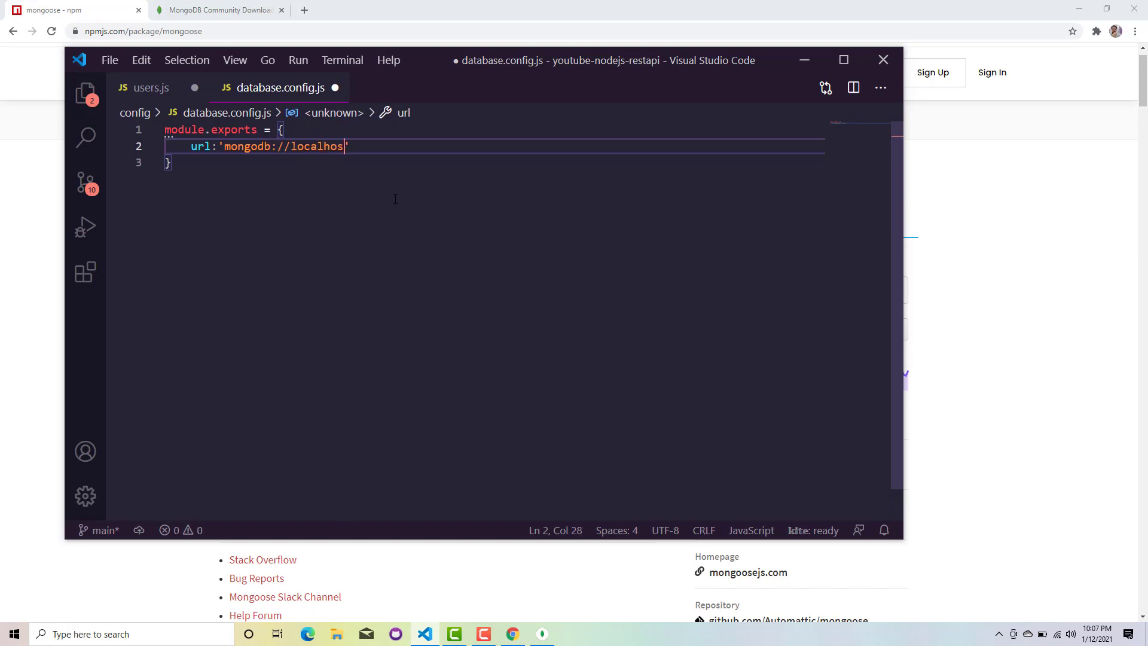
text(t:2)
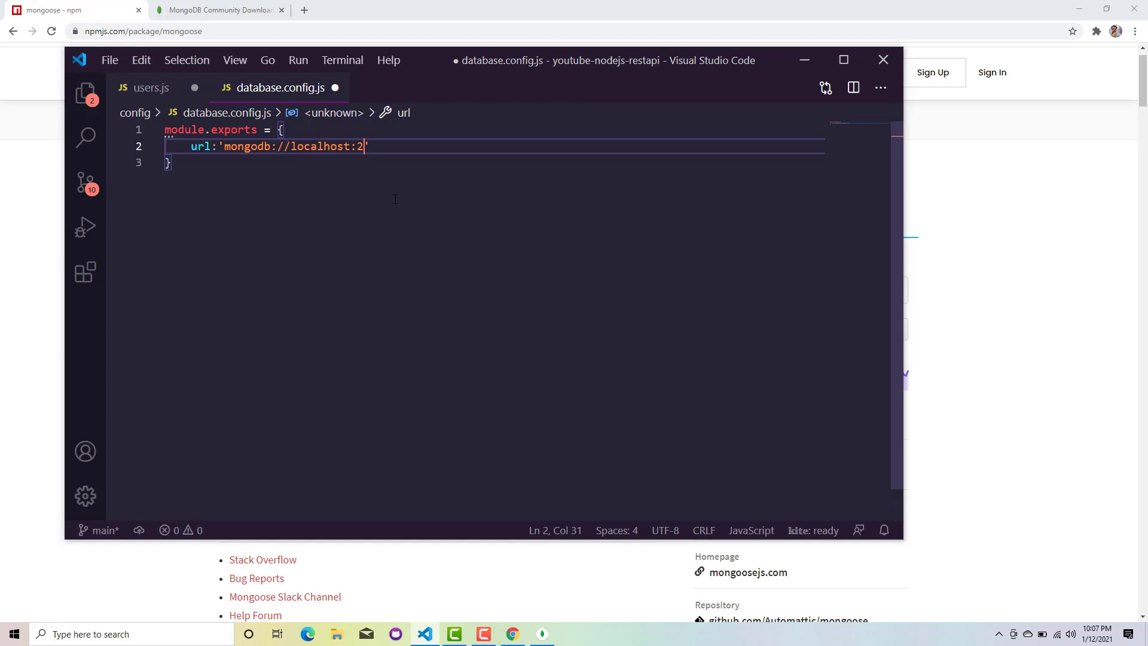
text(7)
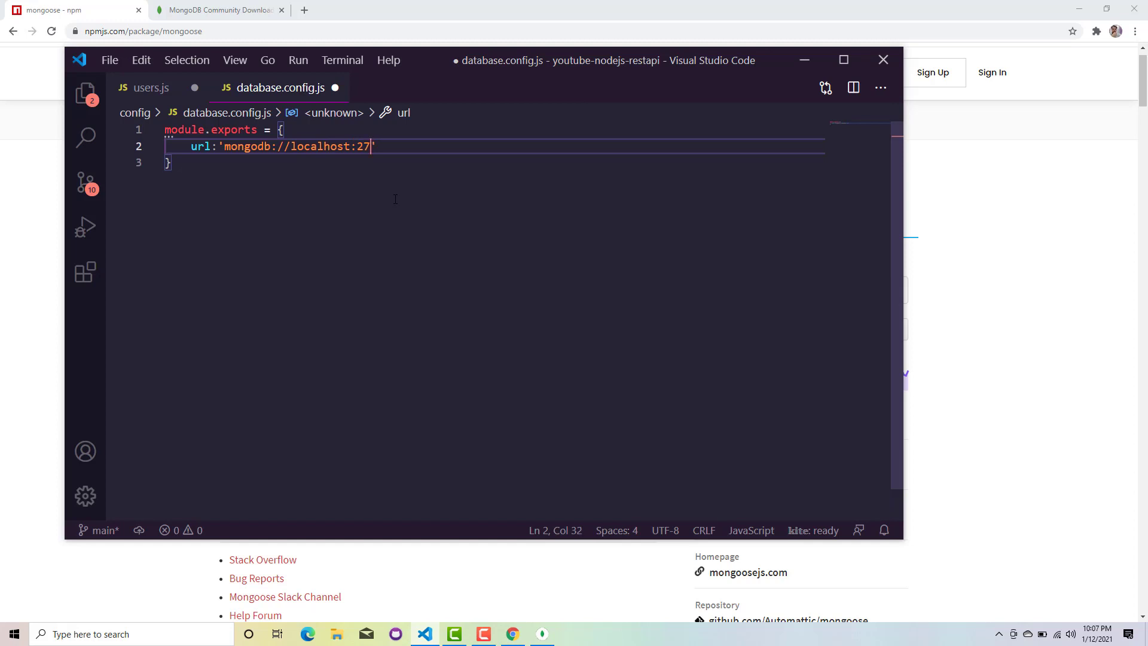
text(017)
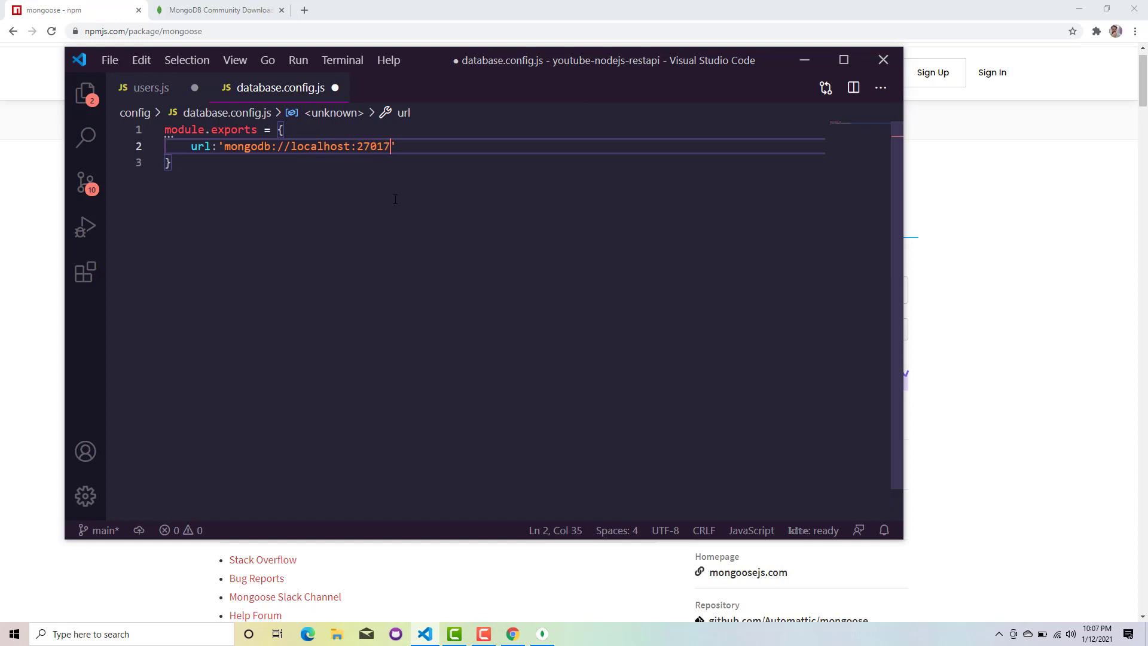
double_click(371, 146)
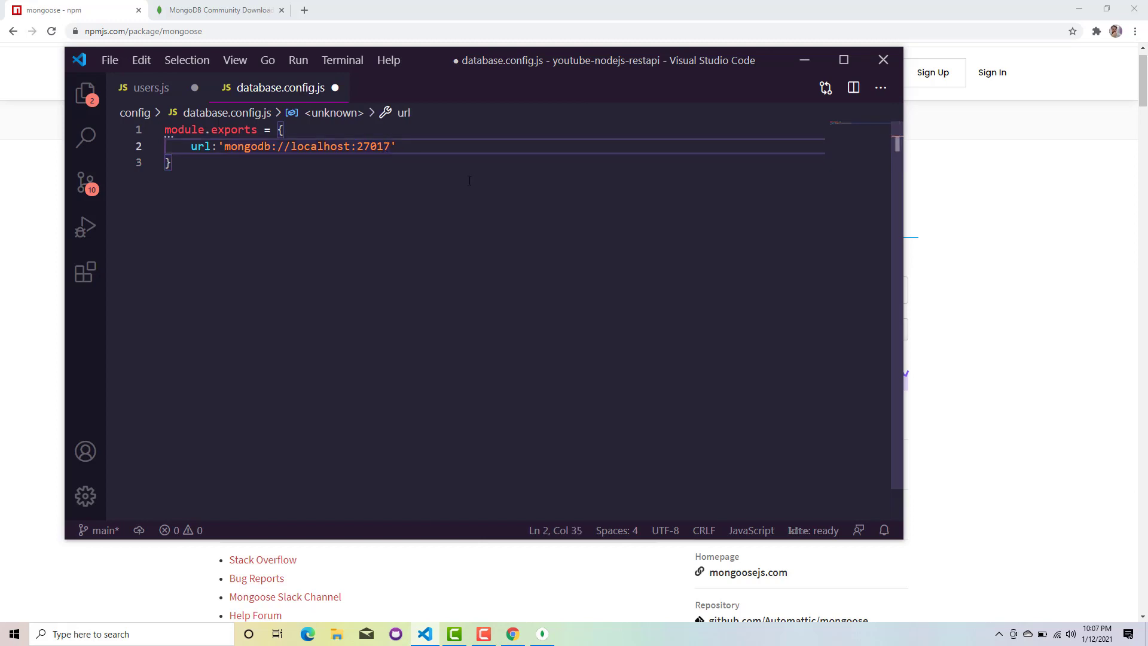
text(/)
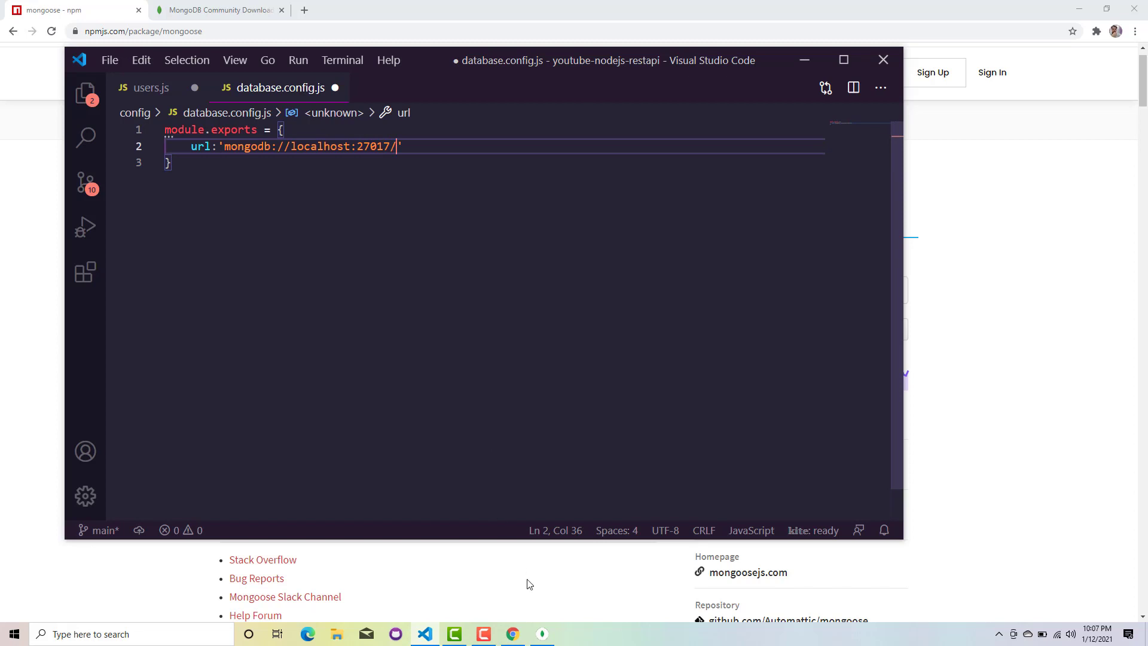
Step: Create a youtubeapi database with a users collection in MongoDB Compass
click(541, 634)
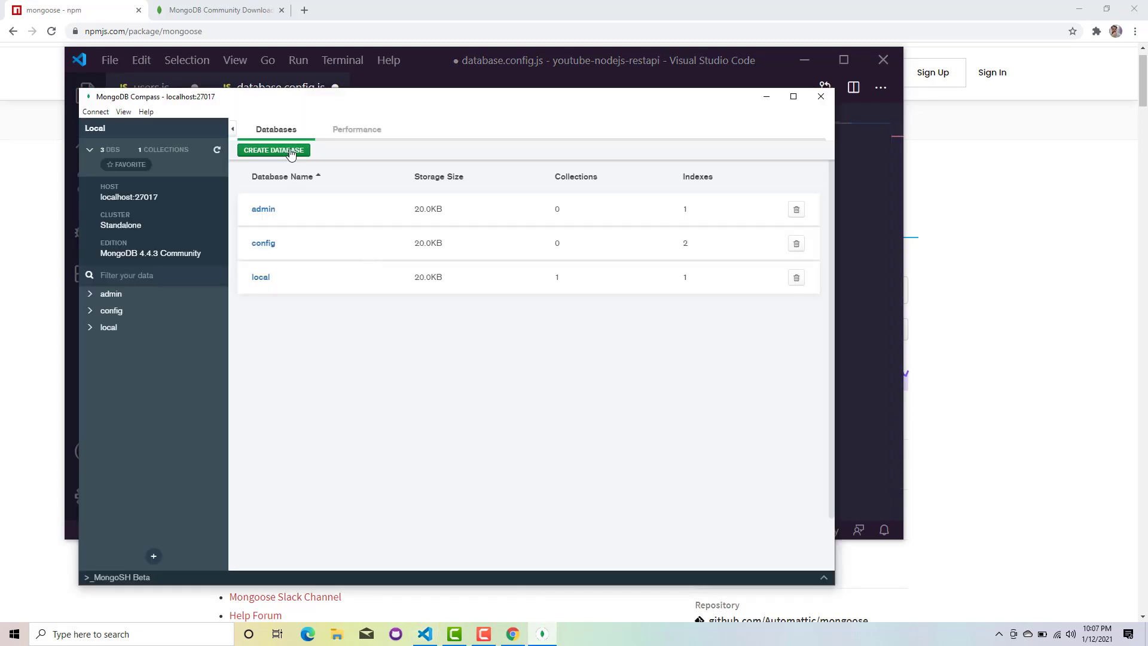
click(273, 150)
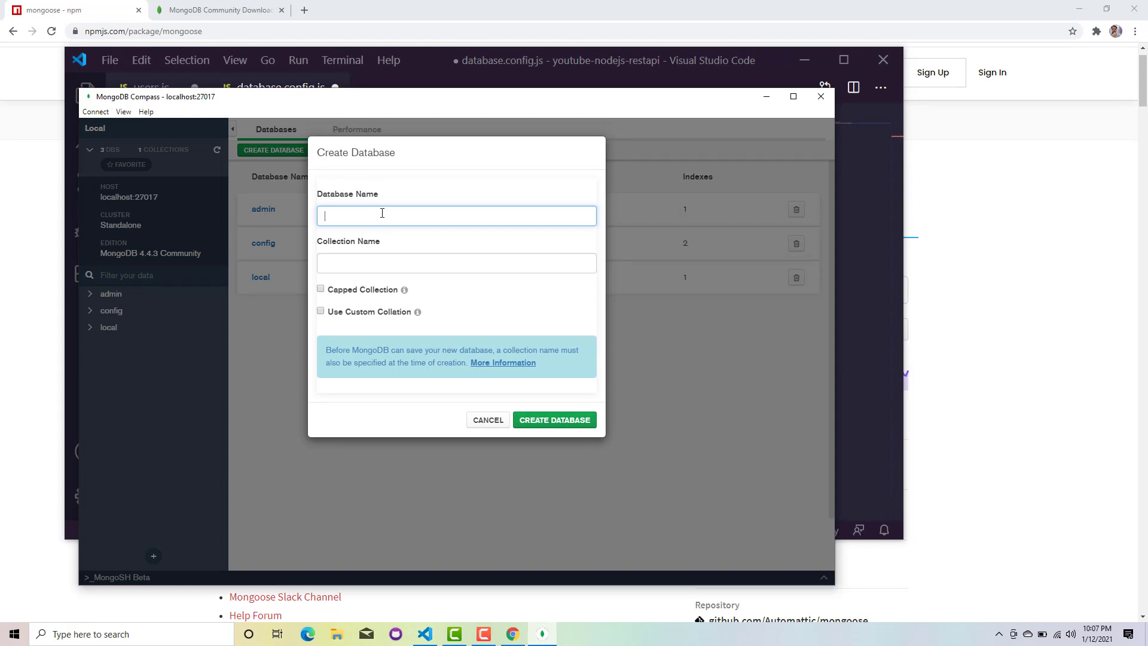
text(youtubeapi)
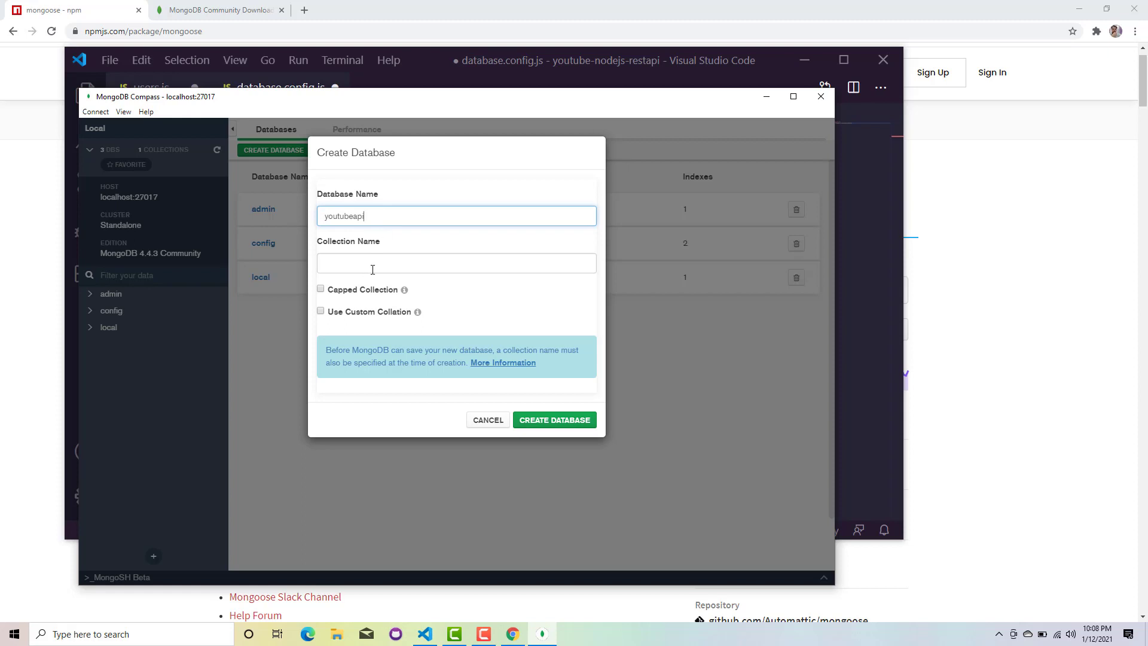
click(456, 263)
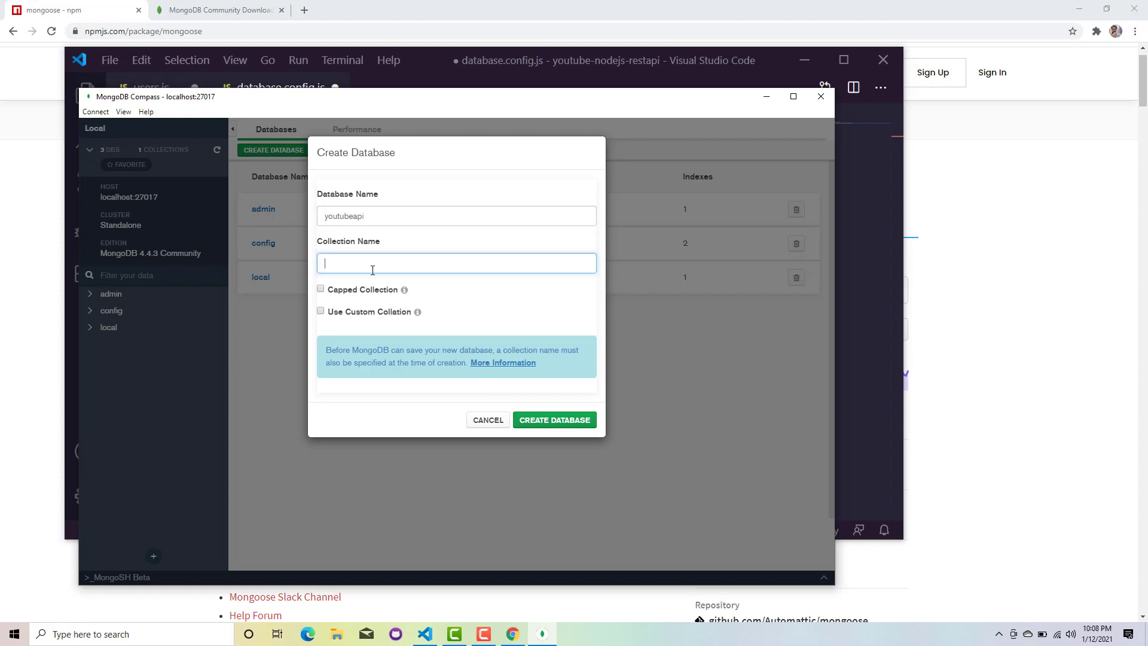
text(users)
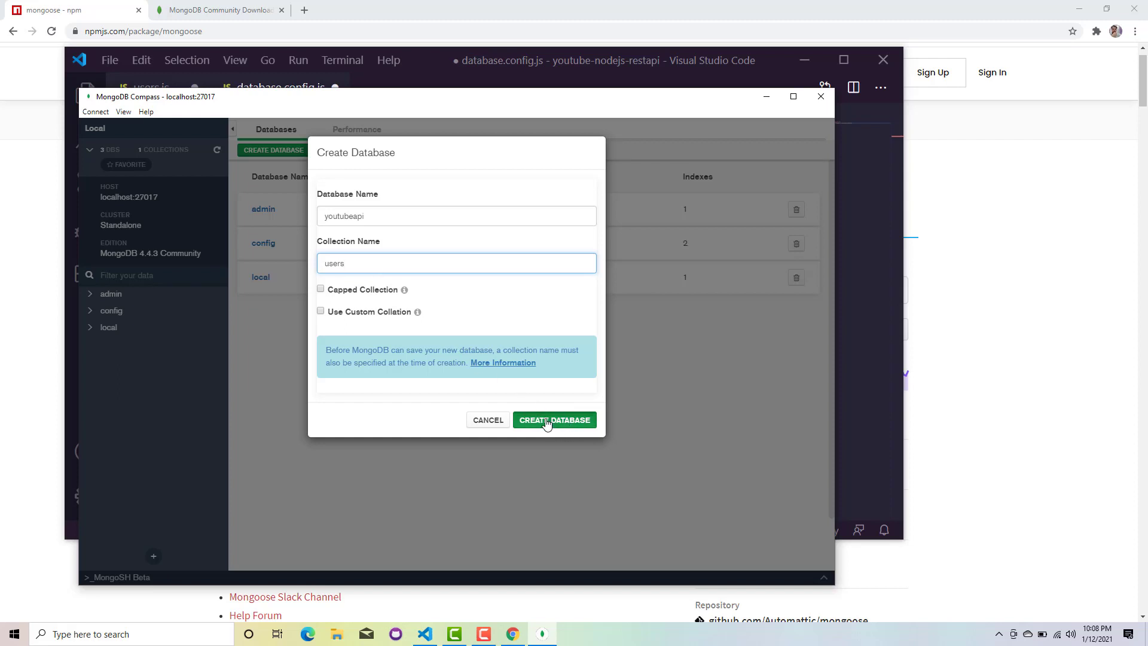
click(554, 420)
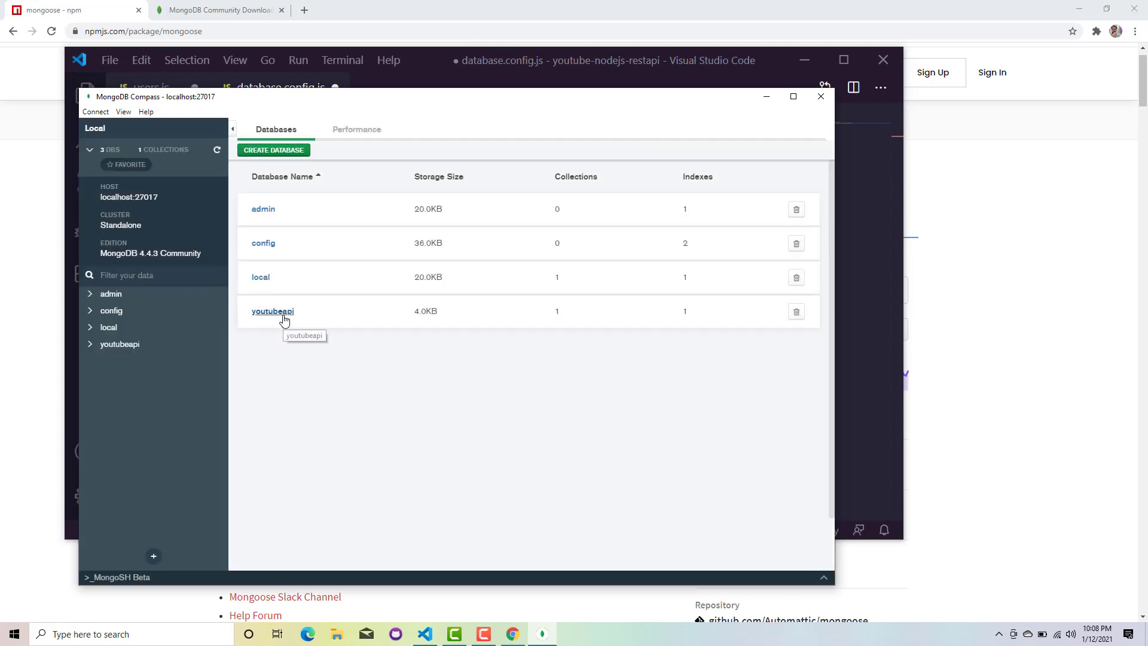
mouse_move(282, 288)
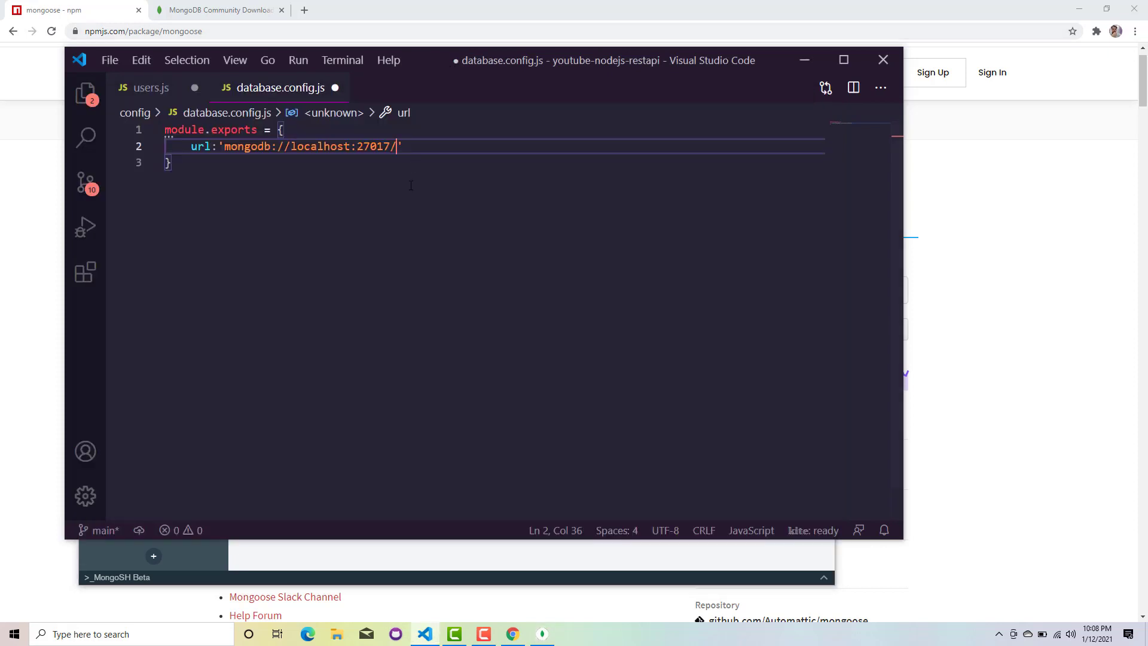
Step: Append youtubeapi to the config url, then select the config folder in the Explorer
text(youtube)
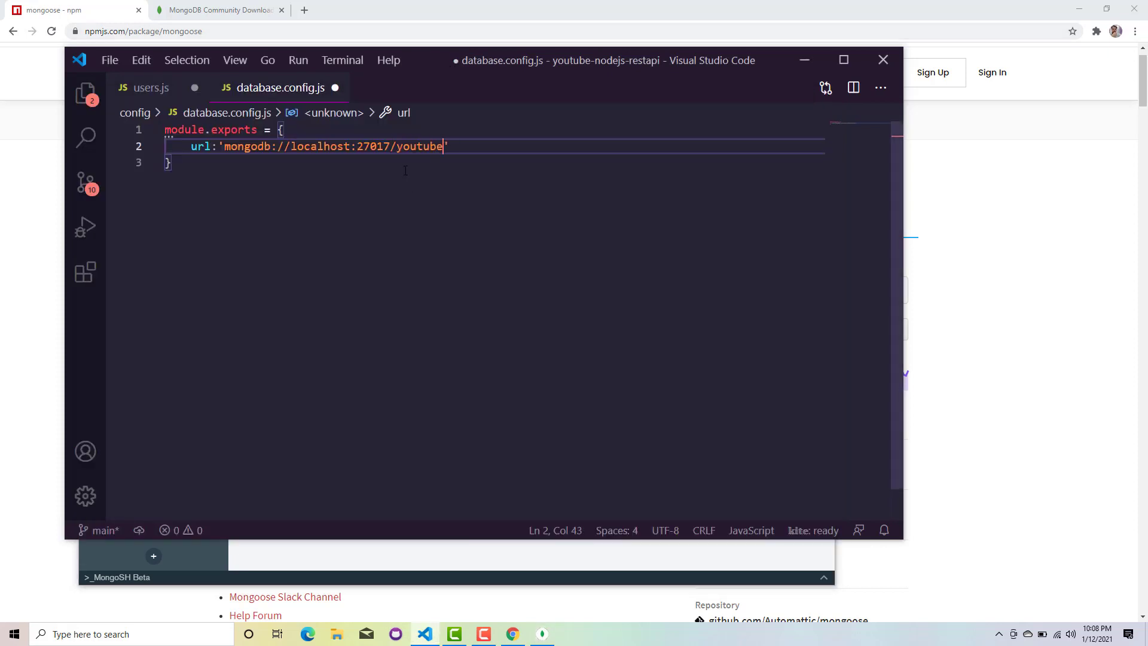
text(api)
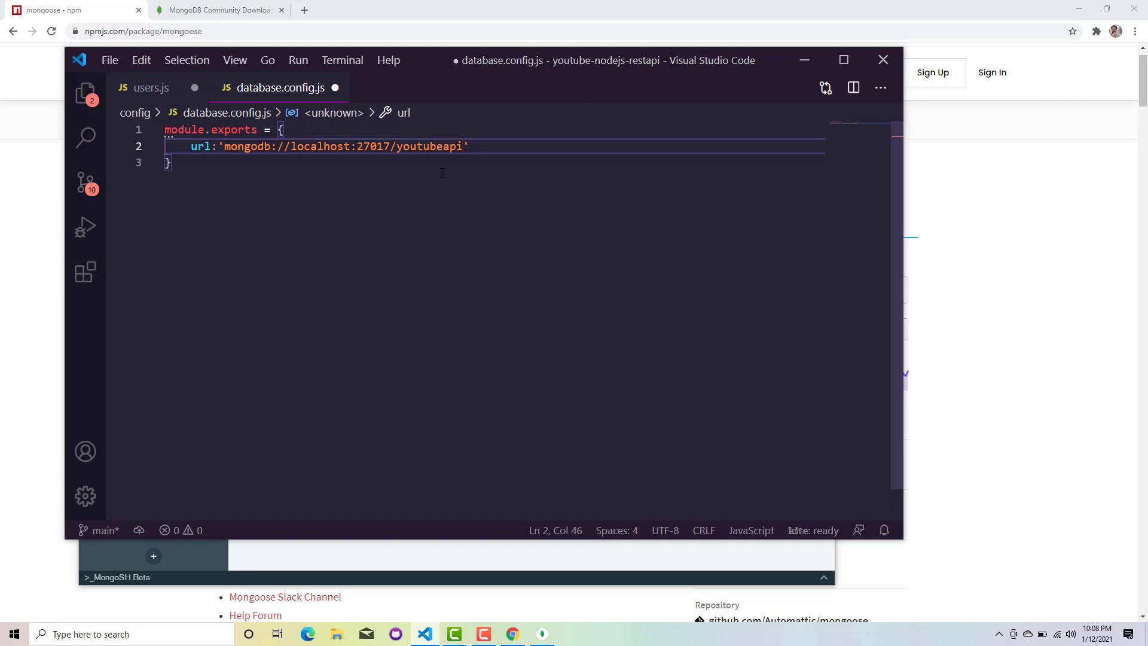
click(172, 162)
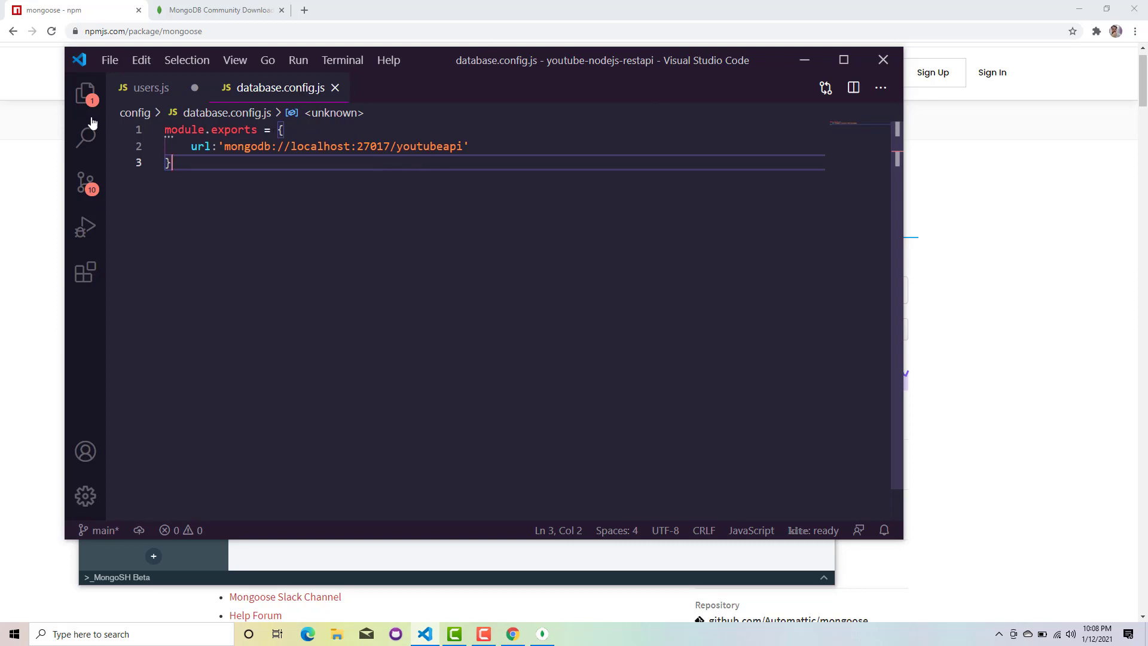
mouse_move(336, 88)
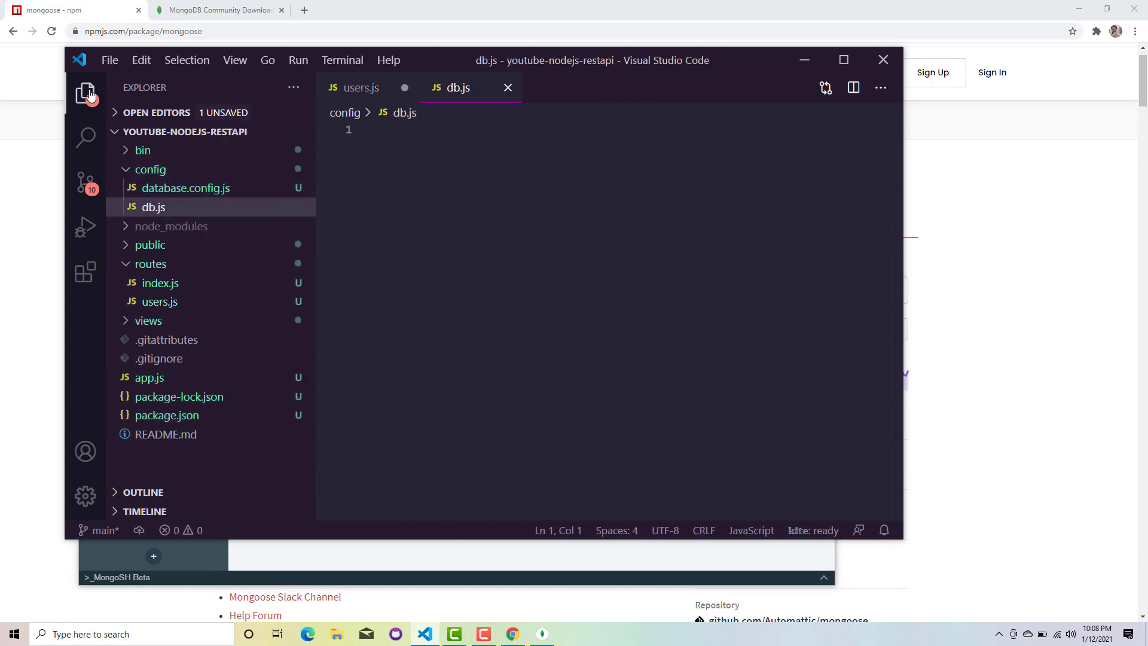
Step: Add const mongoose = require('mongoose'); as the first line of db.js
click(86, 94)
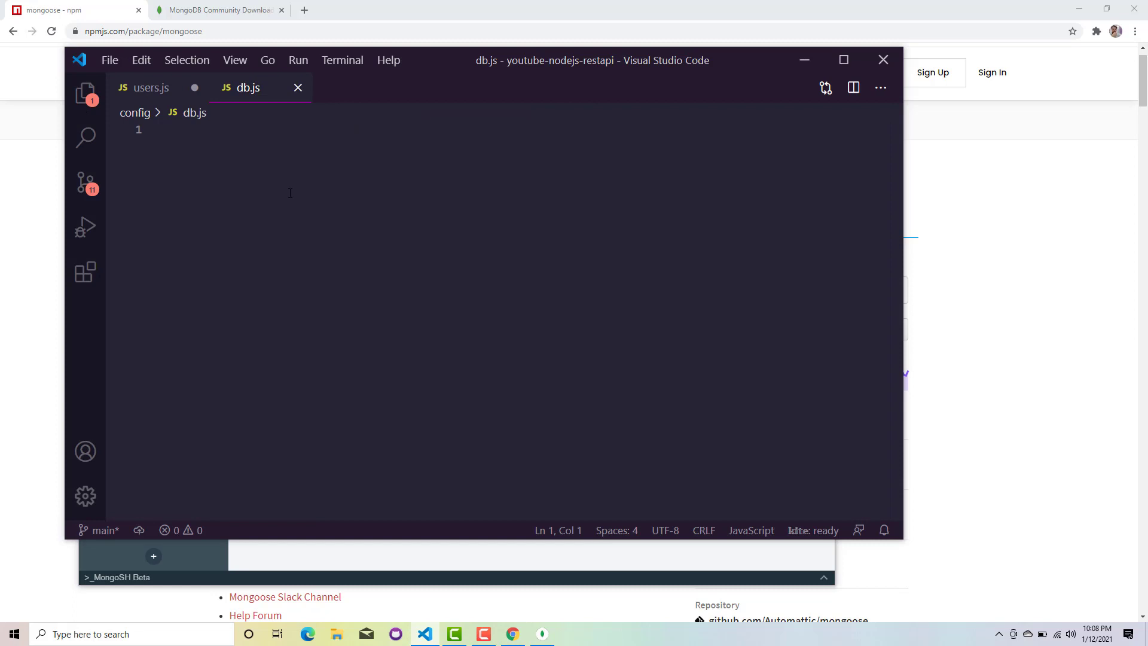
click(165, 130)
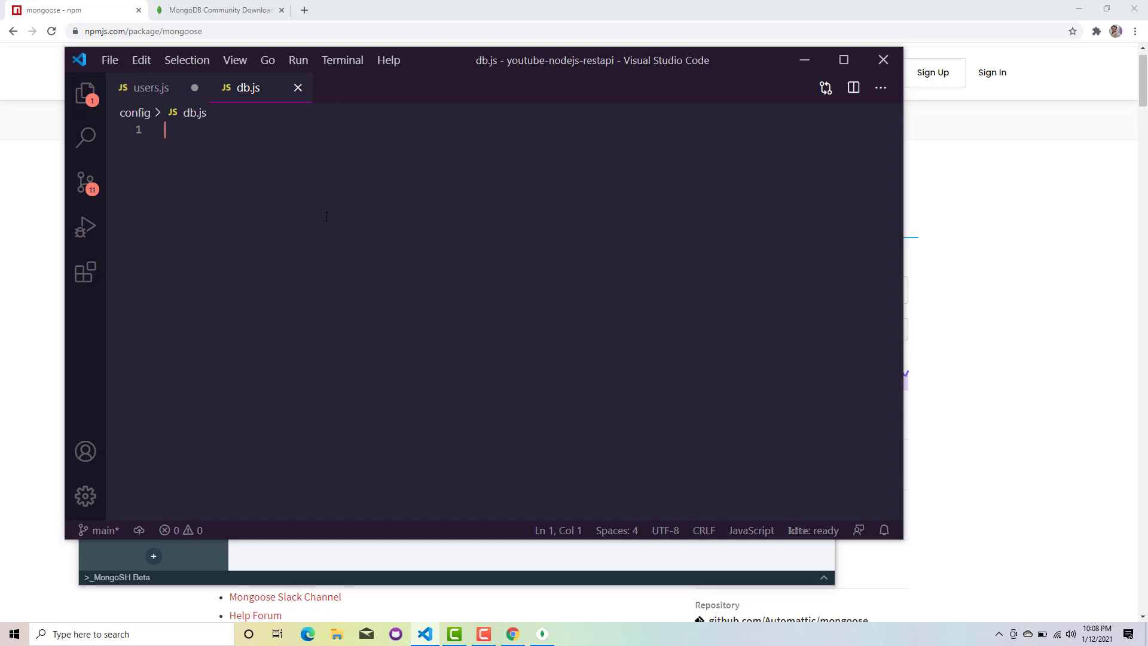
text(const mongoose)
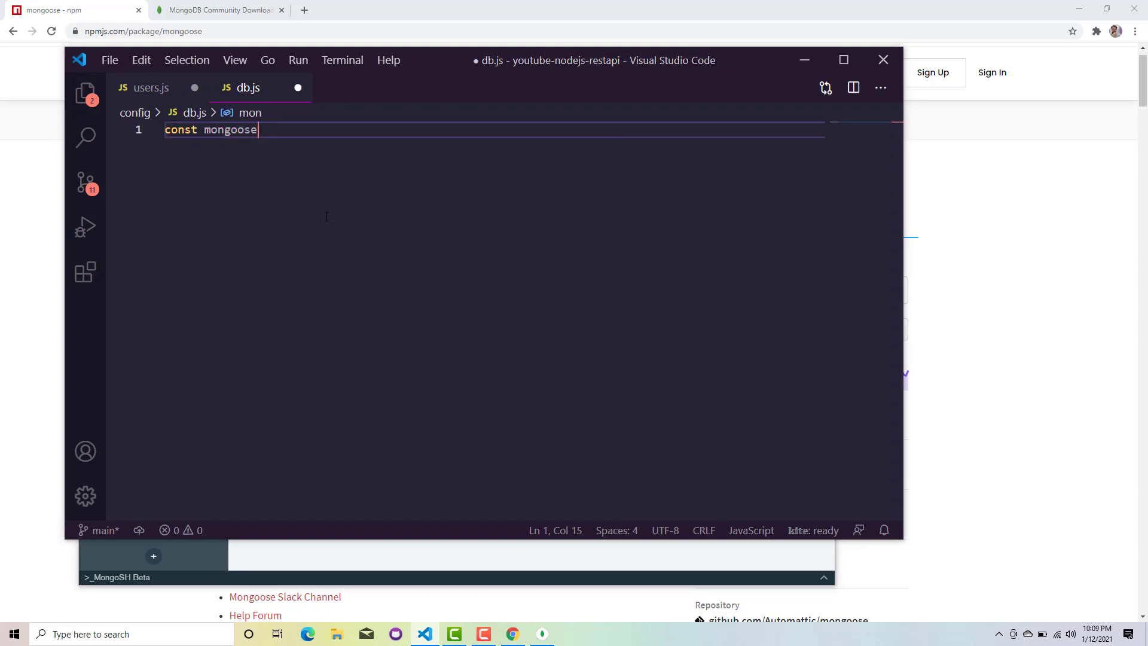
text(= require('mongoose');)
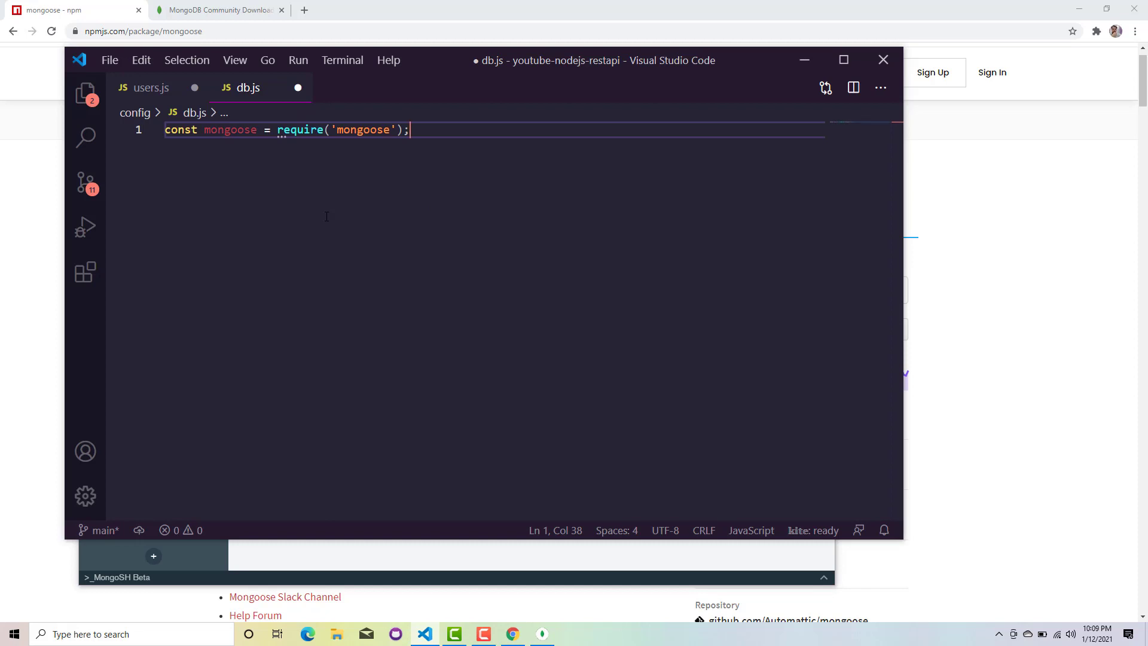
key(Enter)
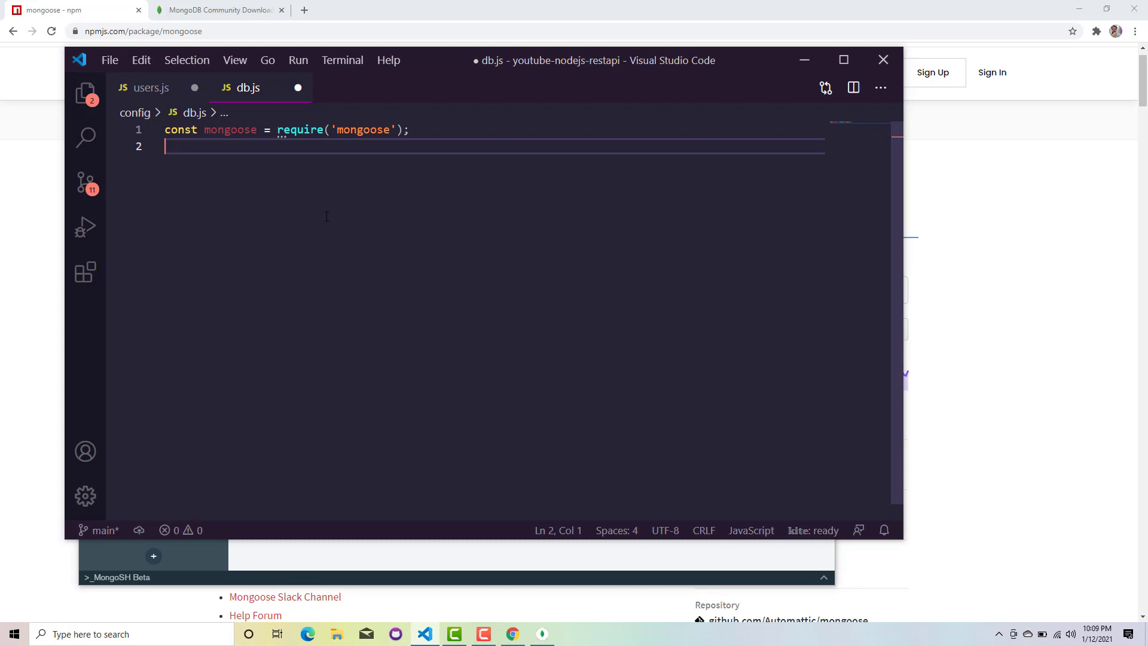
Step: Add a const dbConfig require of database.config, checking the file name in the Explorer
text(const db)
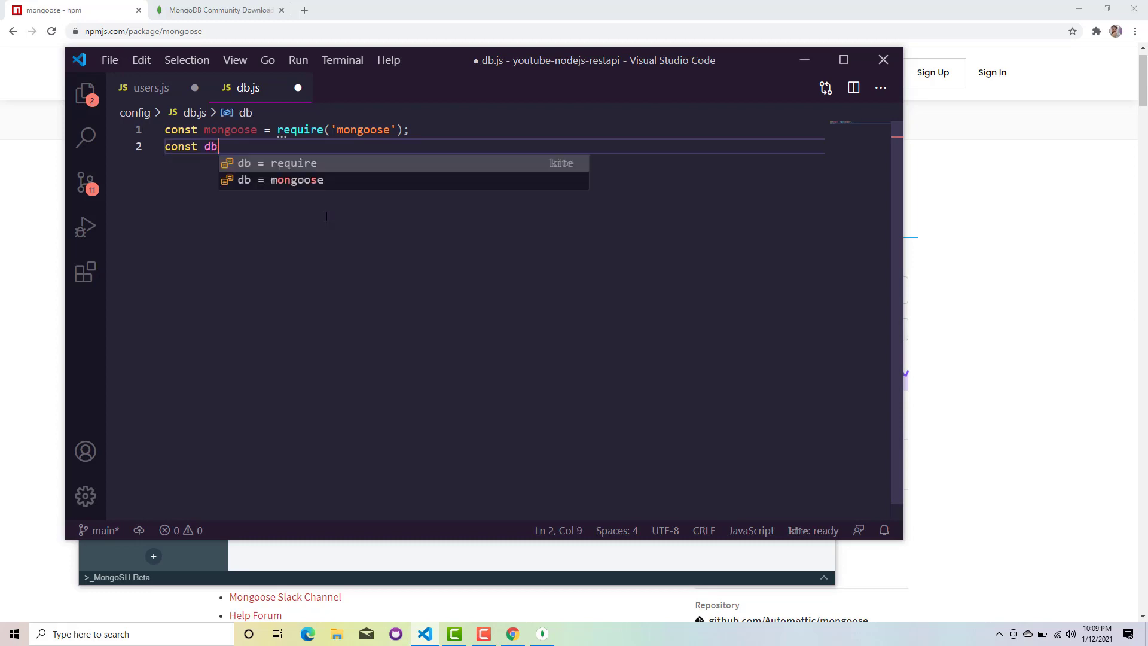
text(Config = require(')
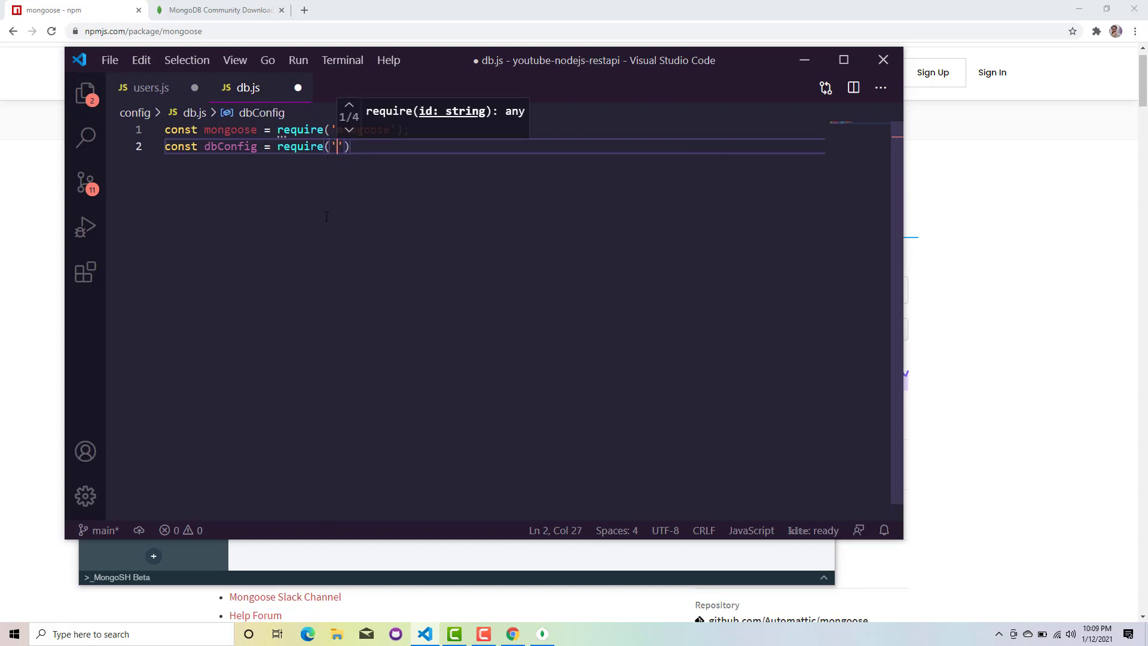
text(../)
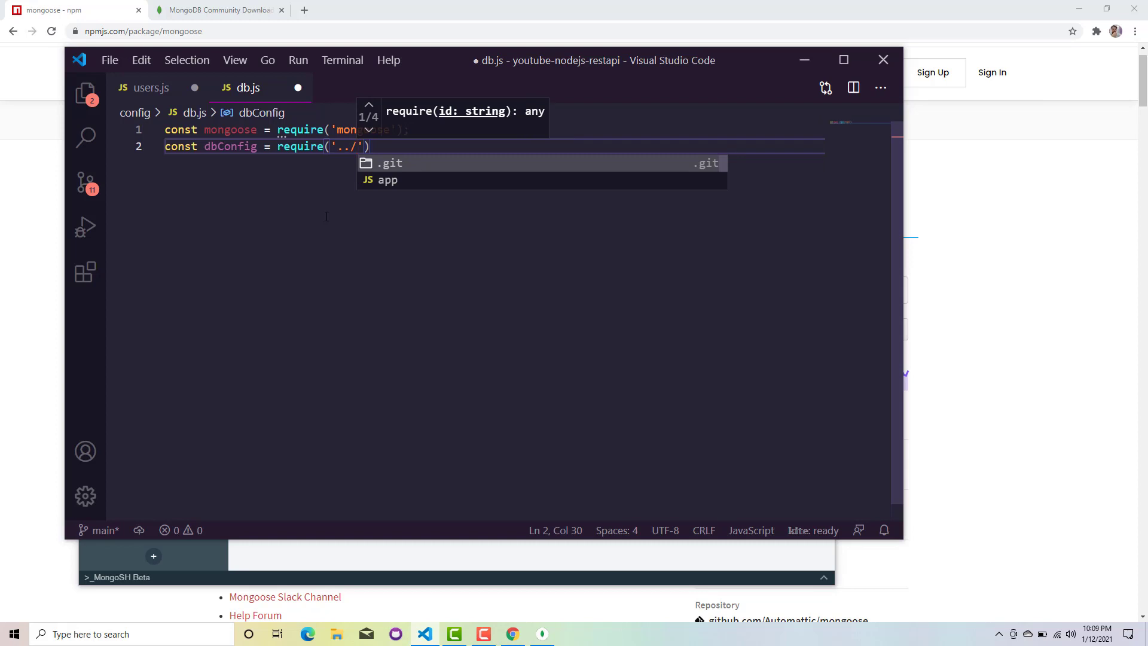
text(confi)
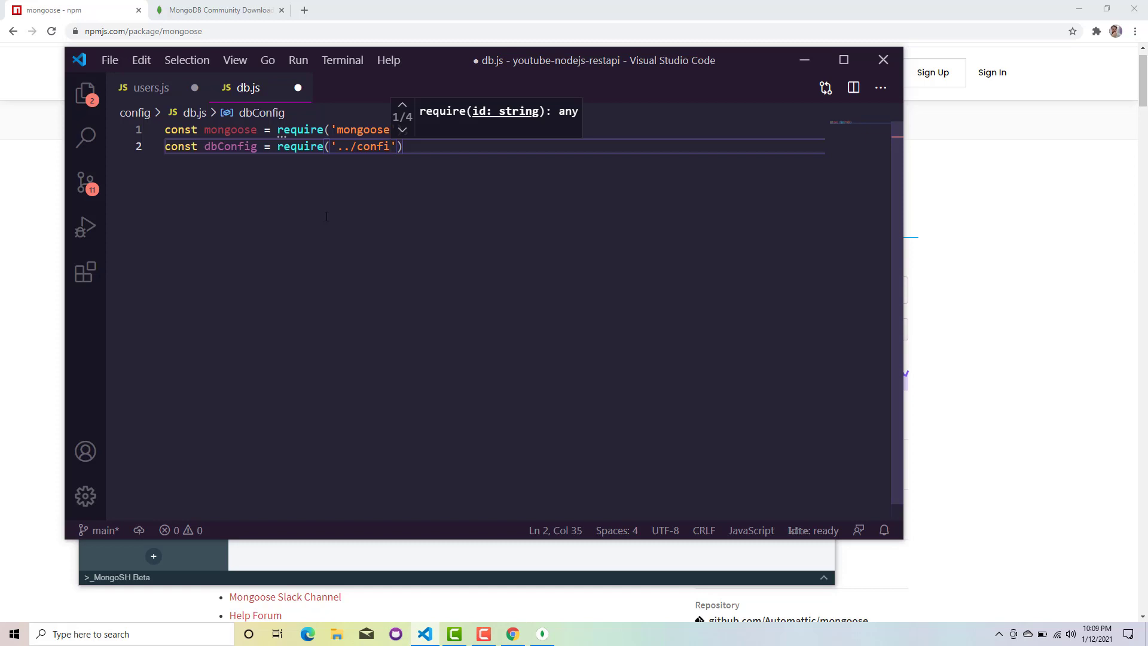
key(Backspace)
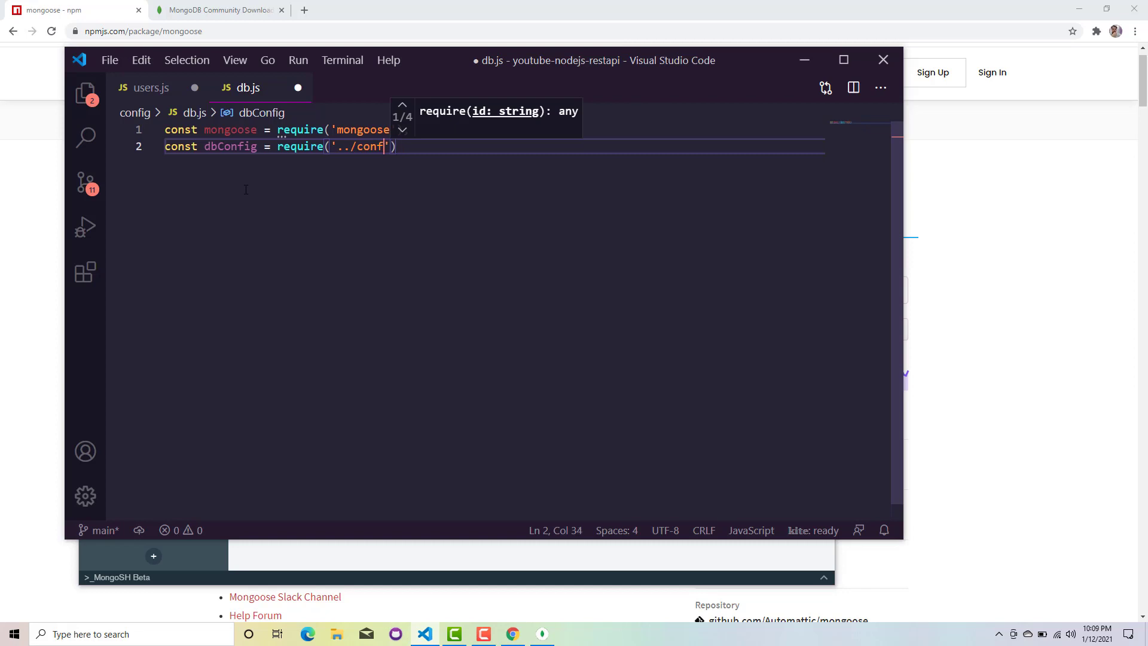
key(Backspace)
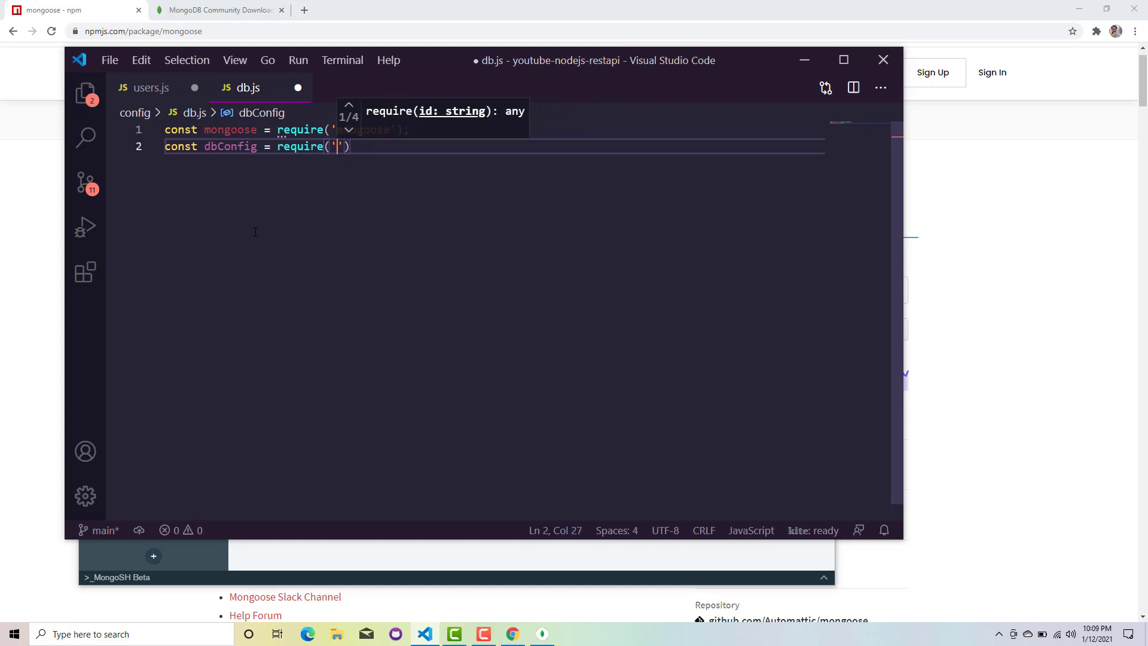
text(dat)
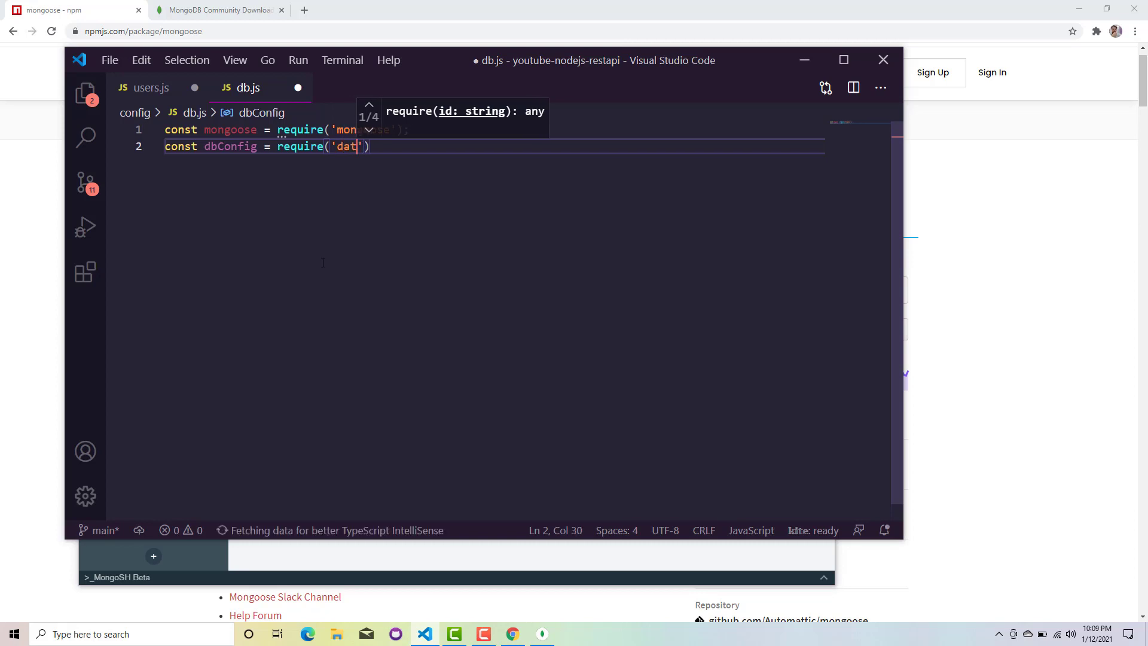
text(abase)
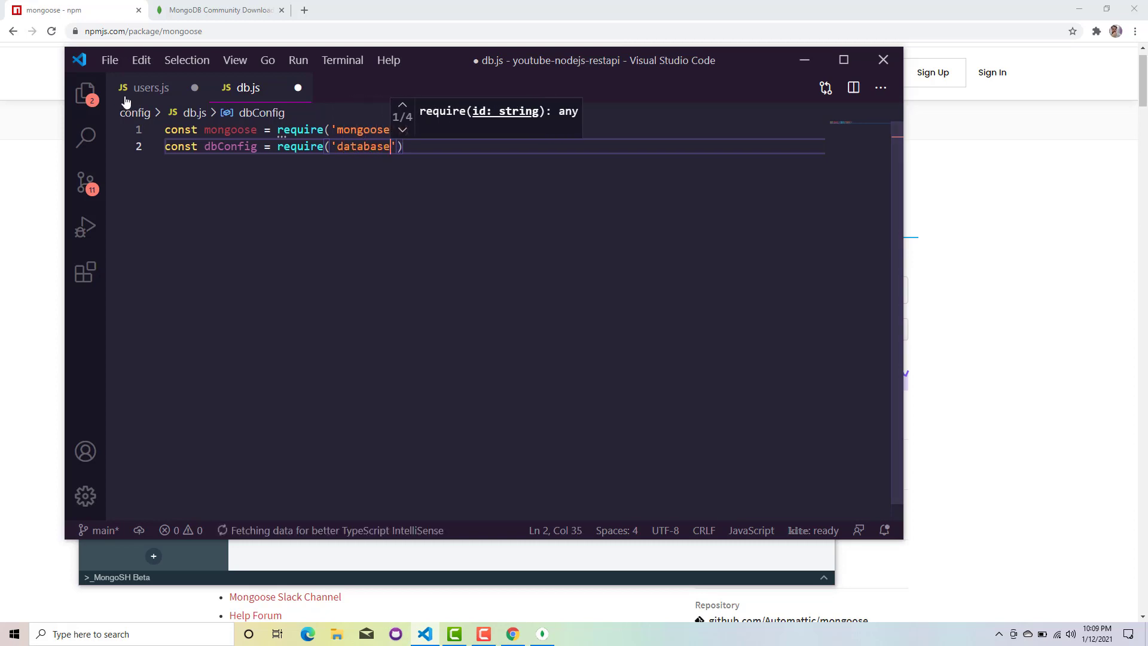
click(85, 94)
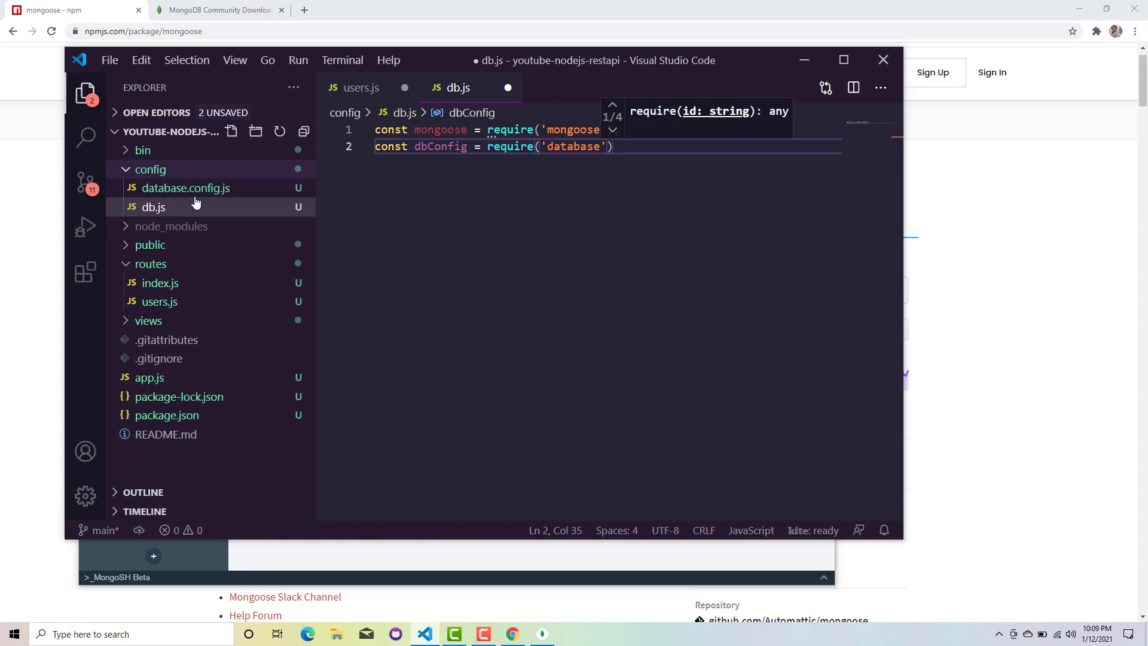
mouse_move(186, 188)
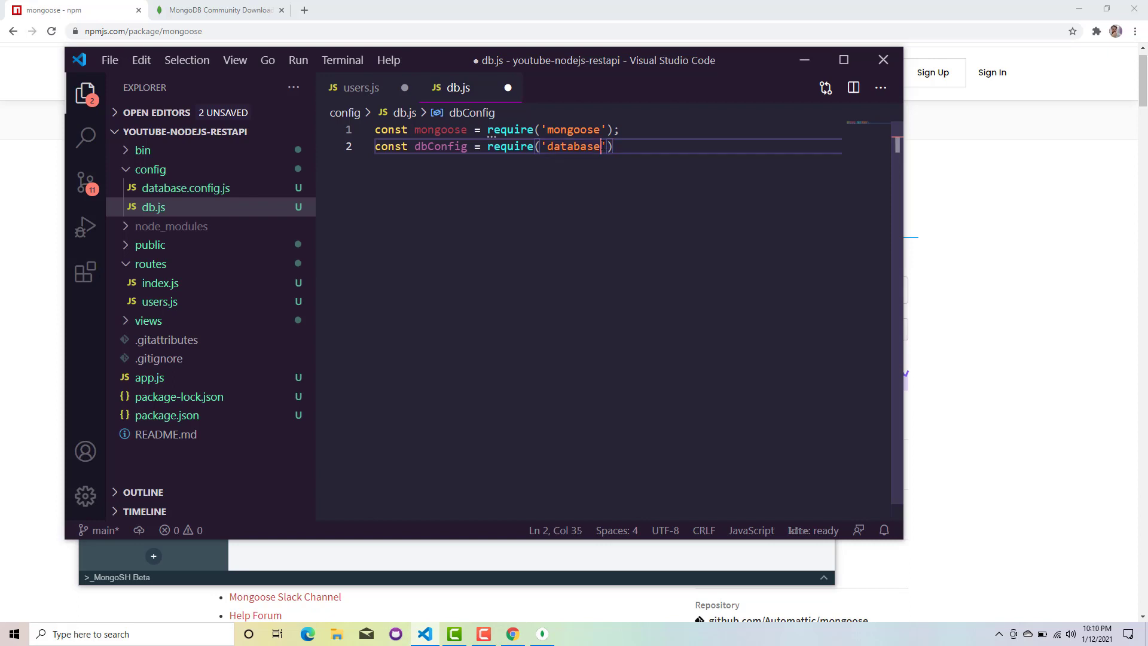
text(.config)
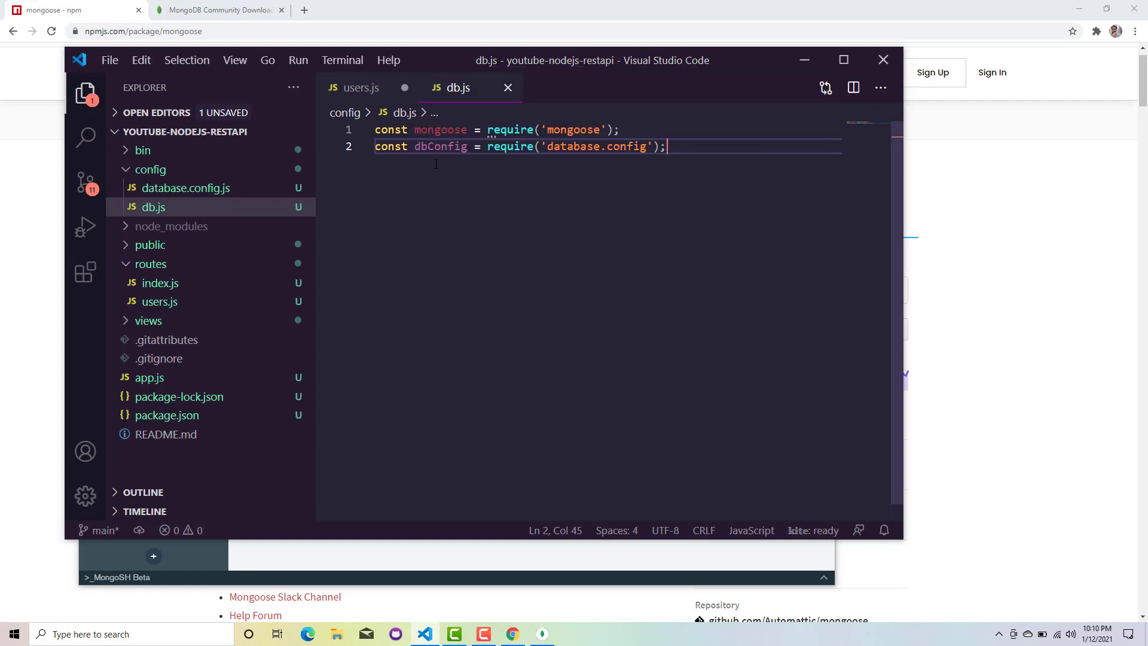
click(441, 146)
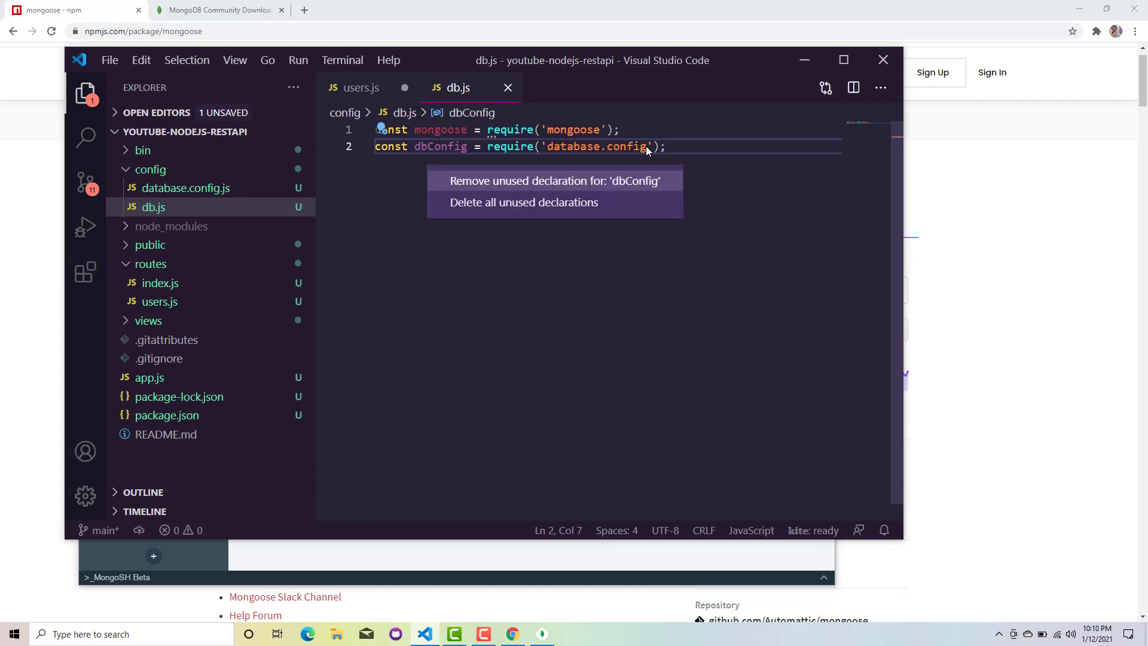
Step: Rewrite the dbConfig require path as '../config/database.config' and save db.js
click(647, 146)
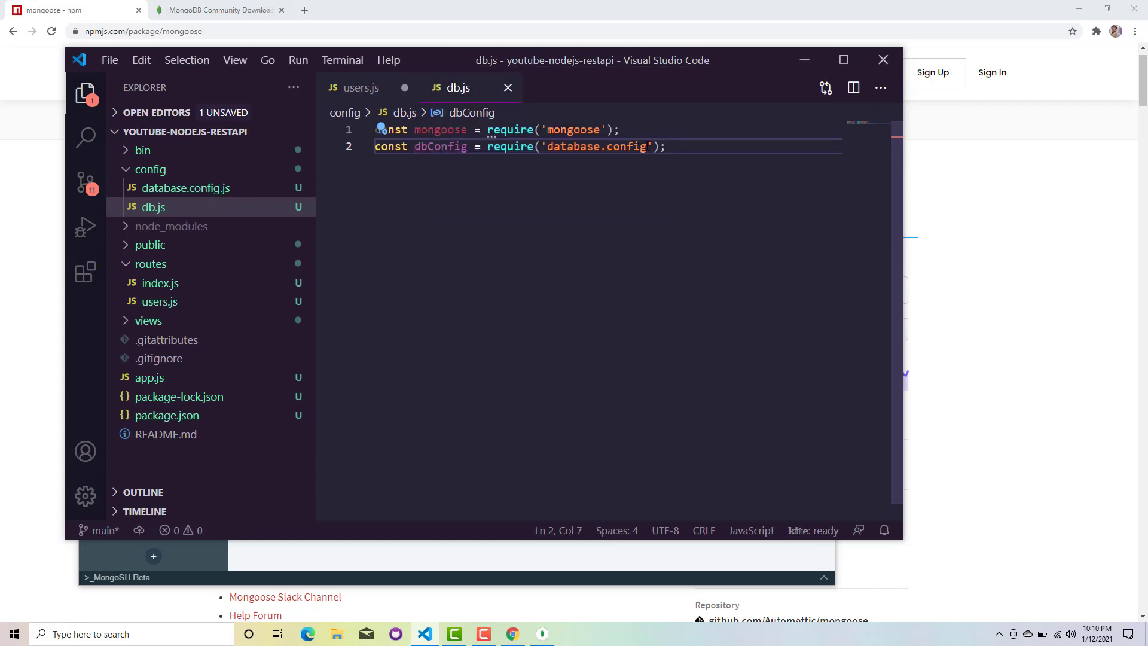
text(.js)
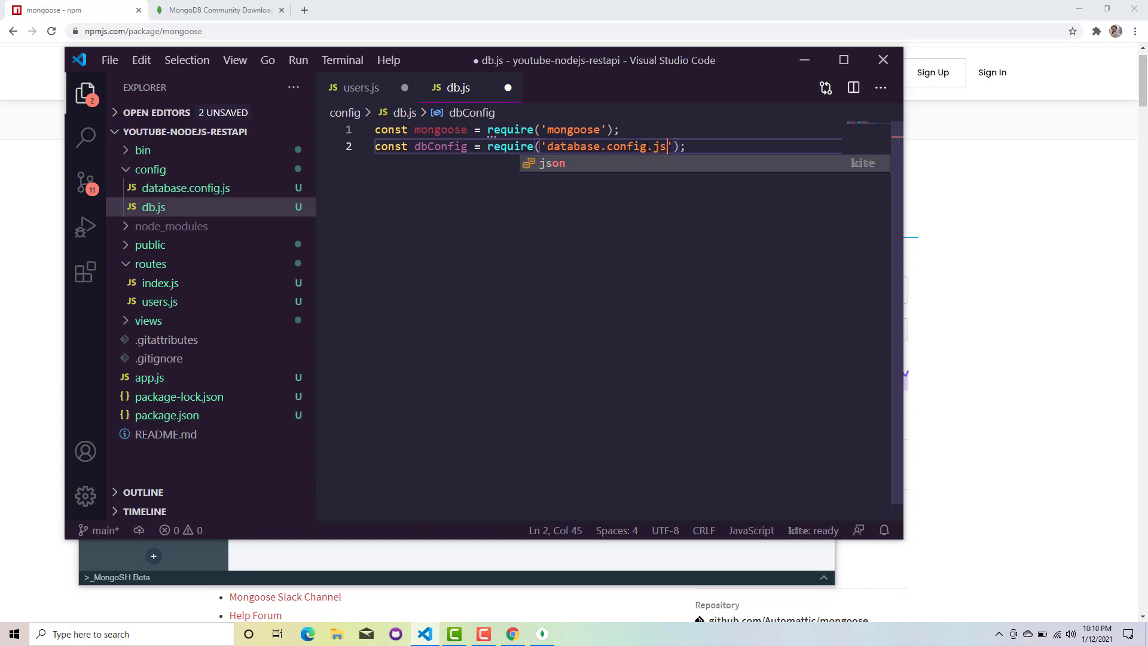
key(ctrl+s)
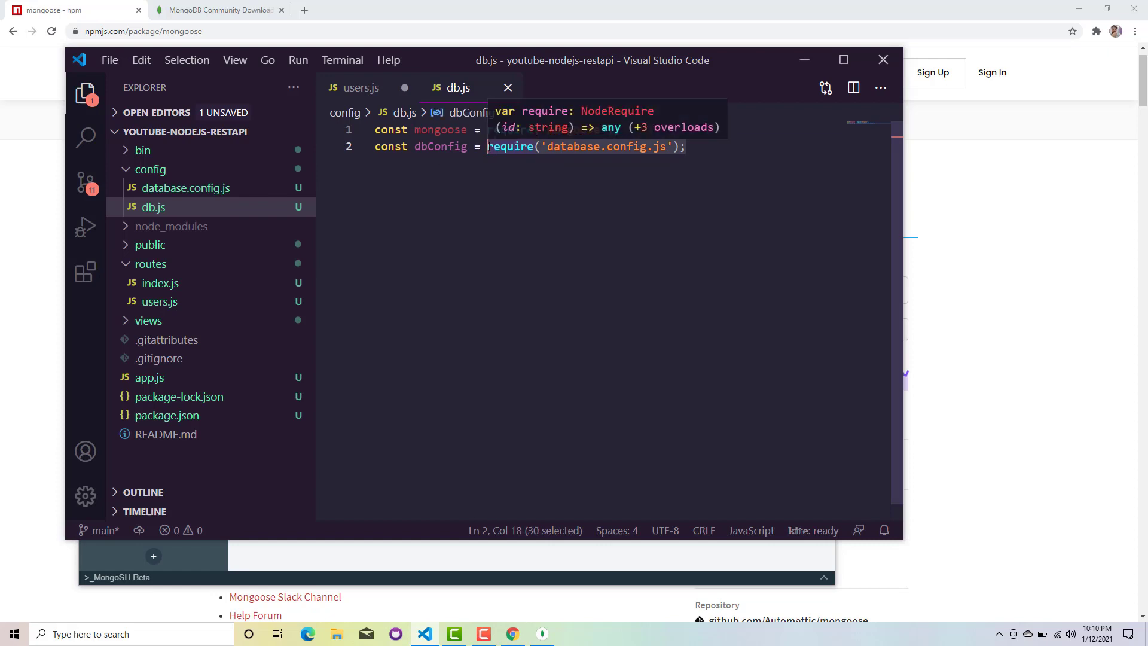
text(require)
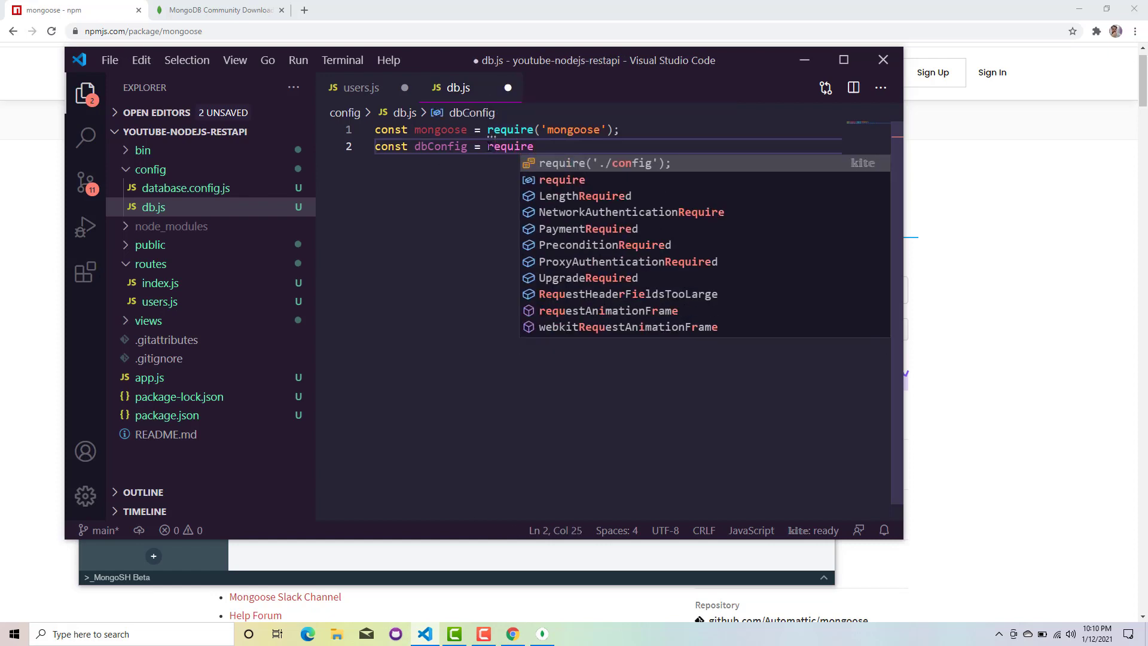
key(Tab)
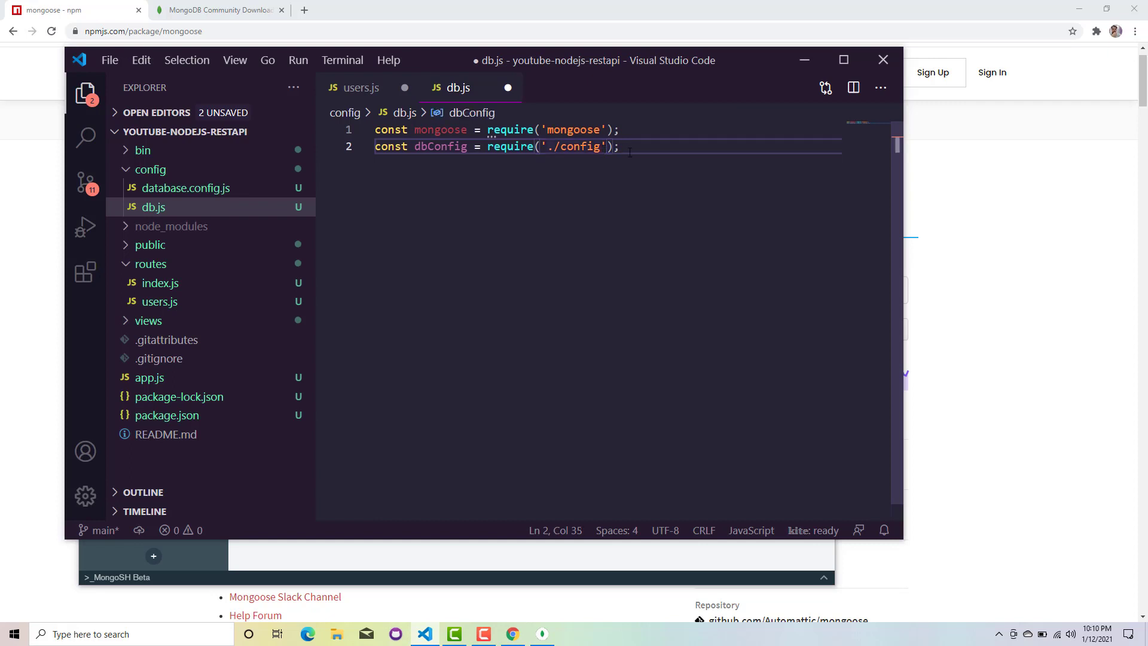
text(/)
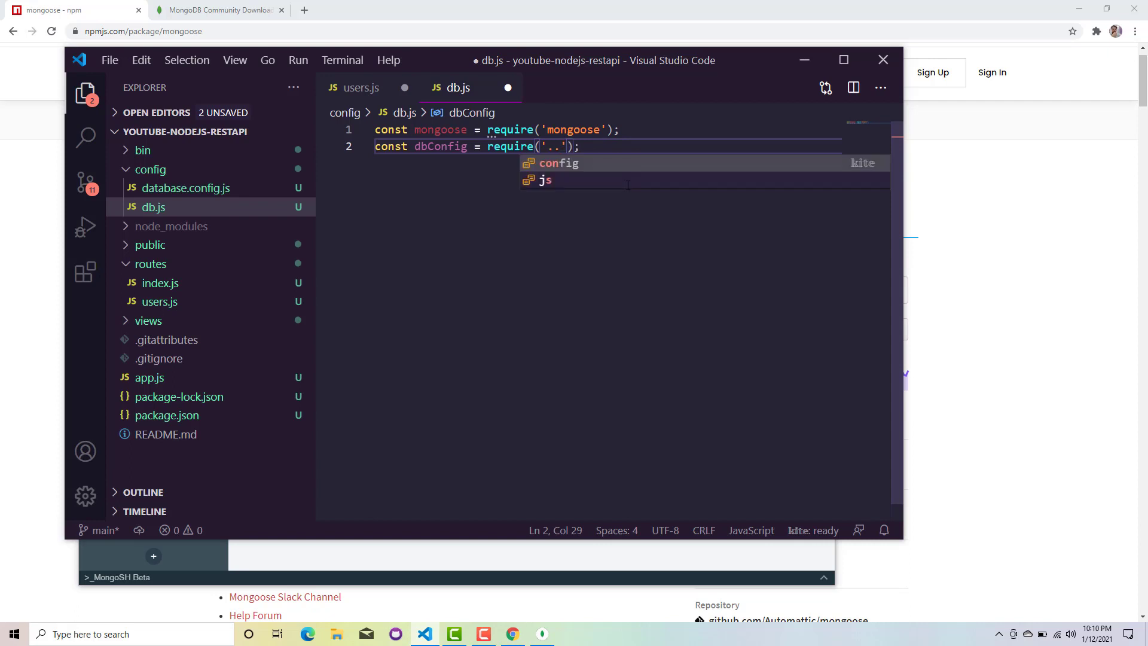
text(/)
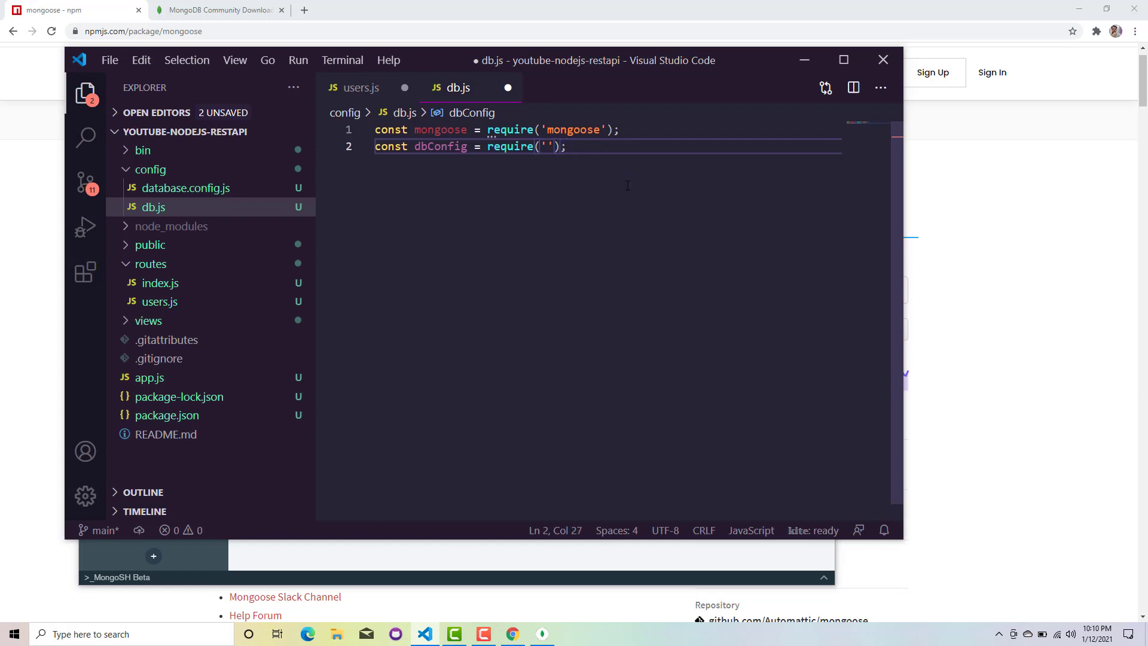
text(databa)
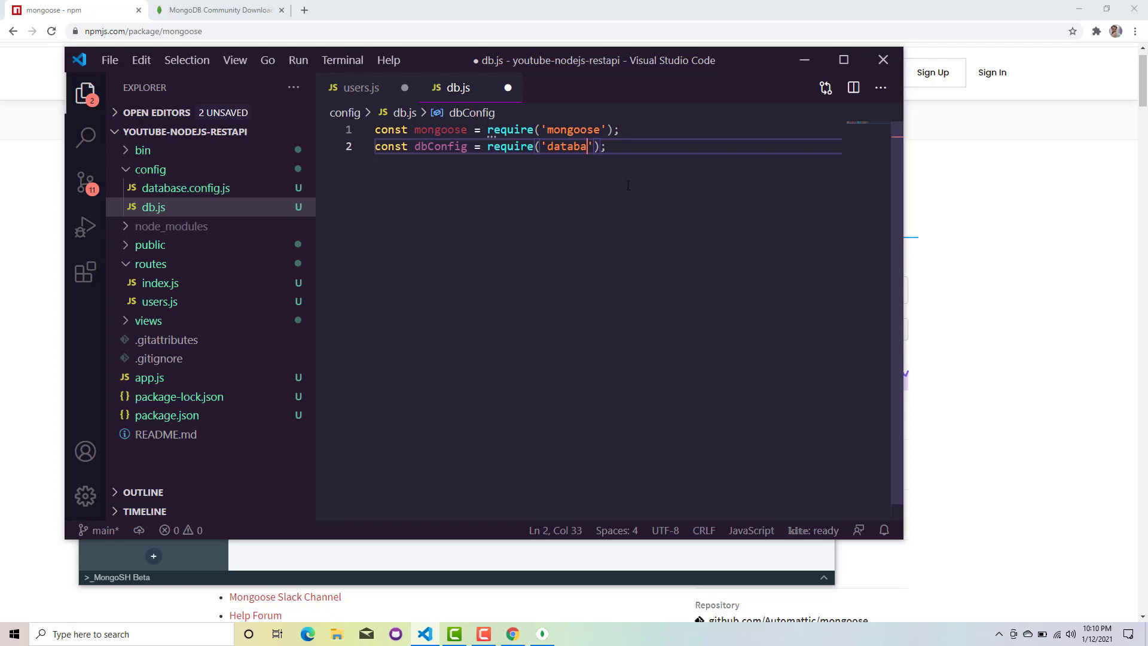
text(se.)
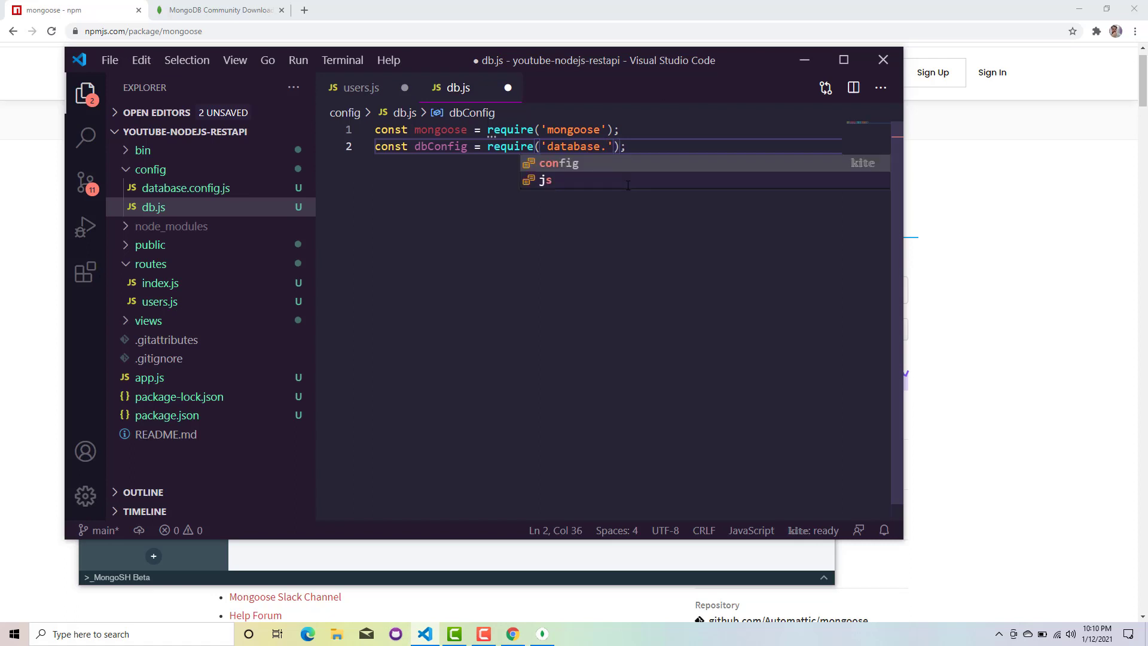
text(config)
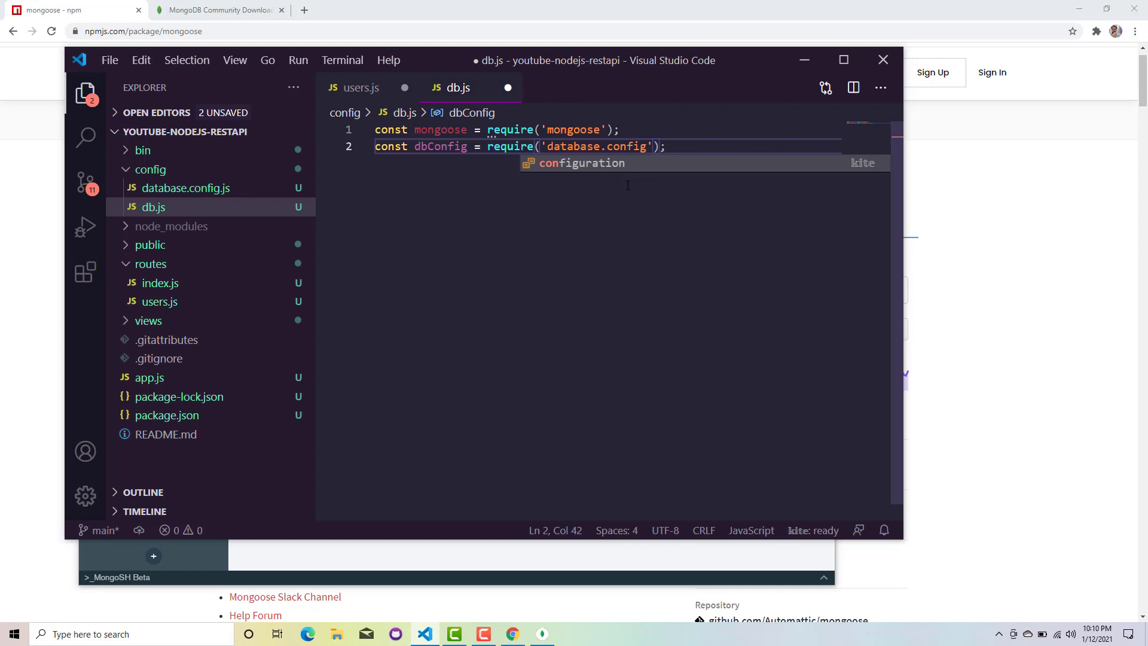
click(441, 130)
text(../config/)
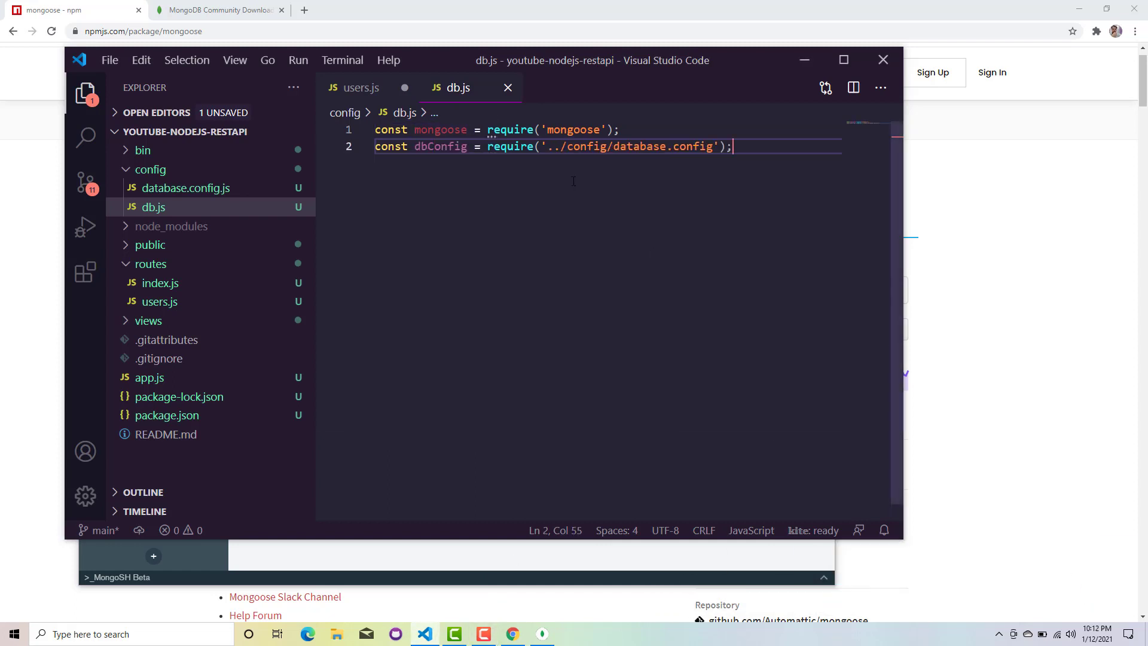
mouse_move(439, 146)
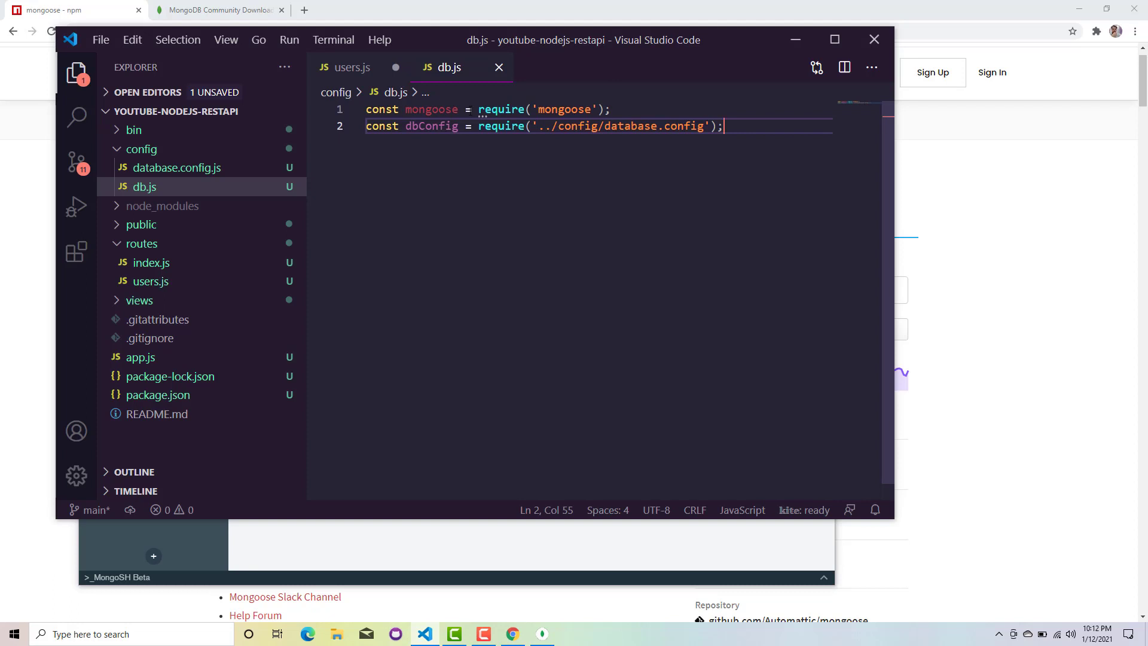
mouse_move(431, 127)
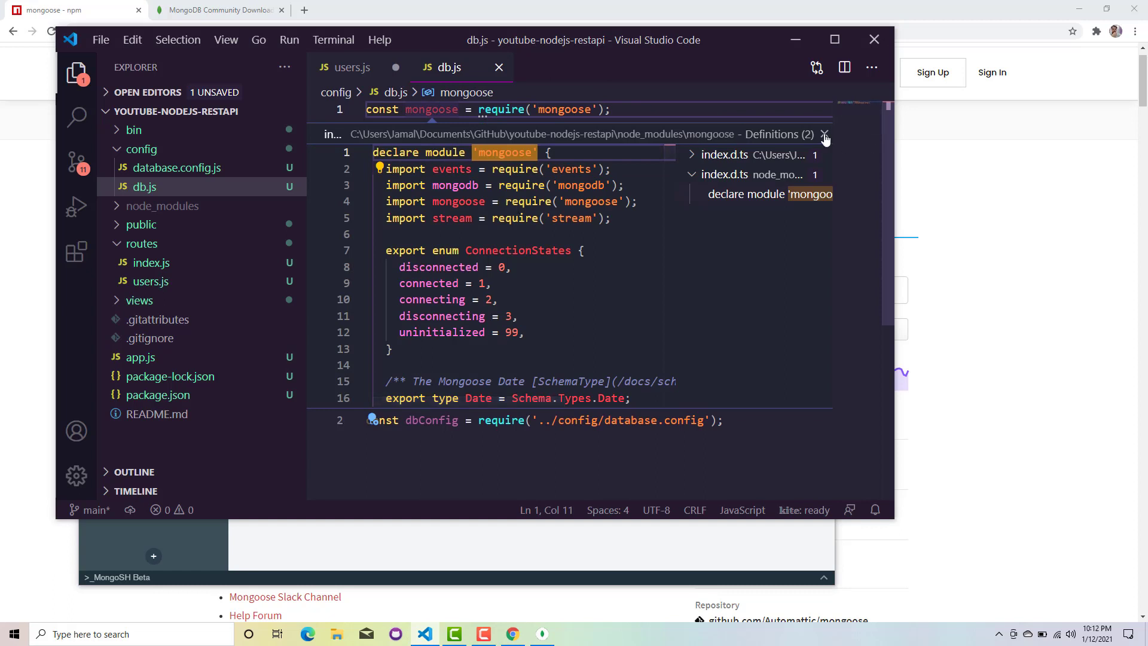
click(825, 136)
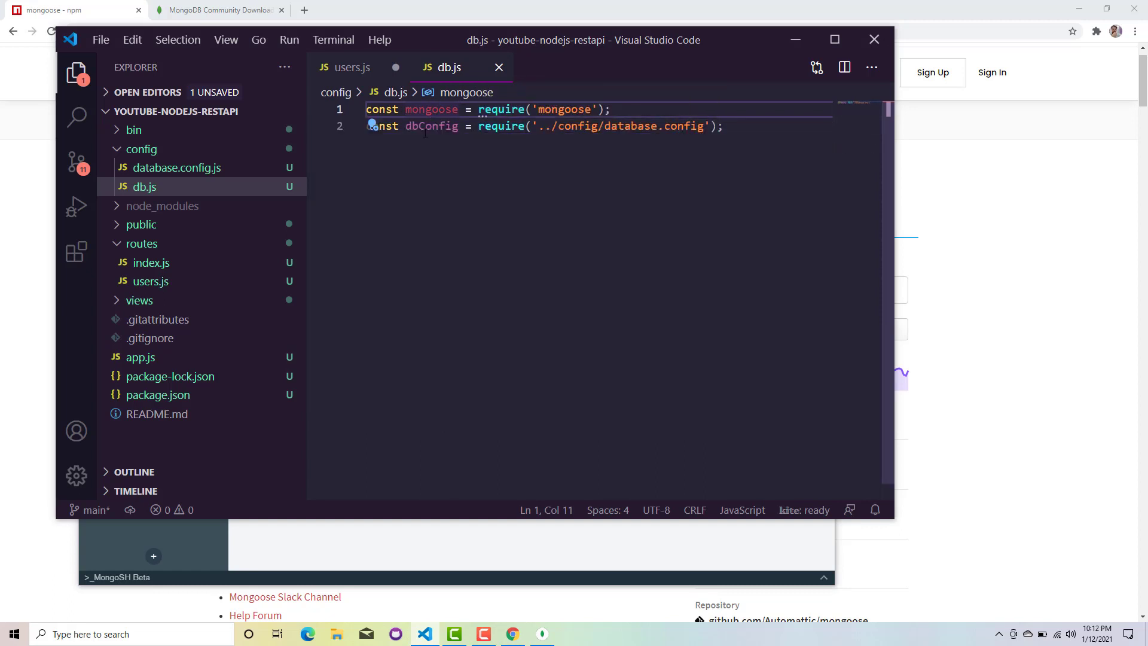
mouse_move(619, 126)
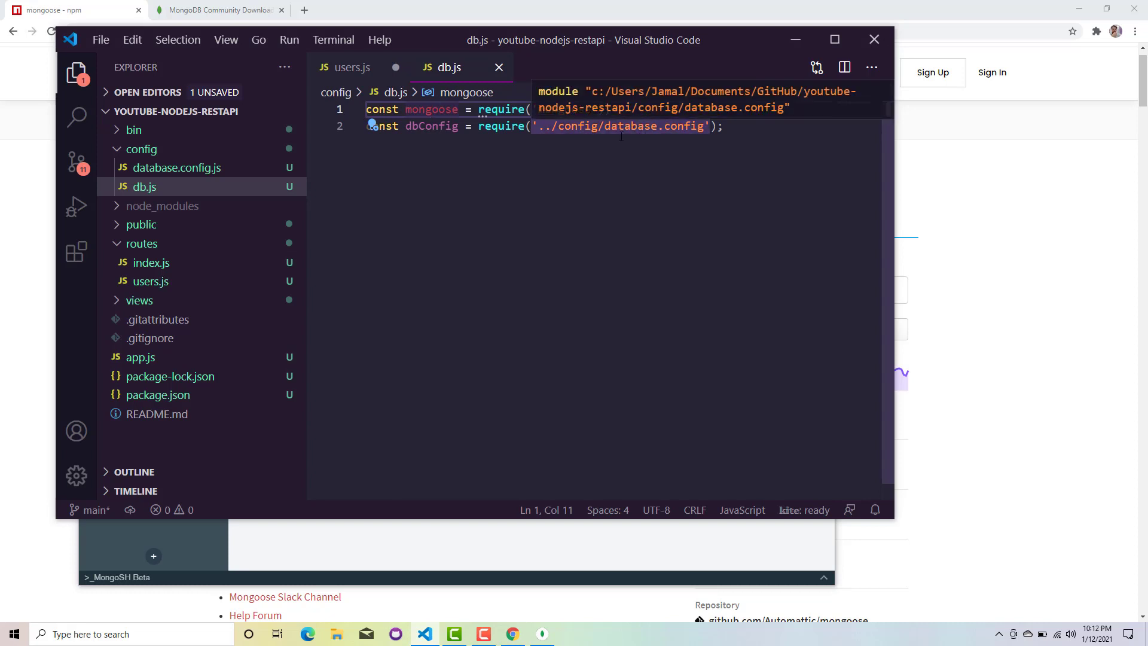
mouse_move(529, 145)
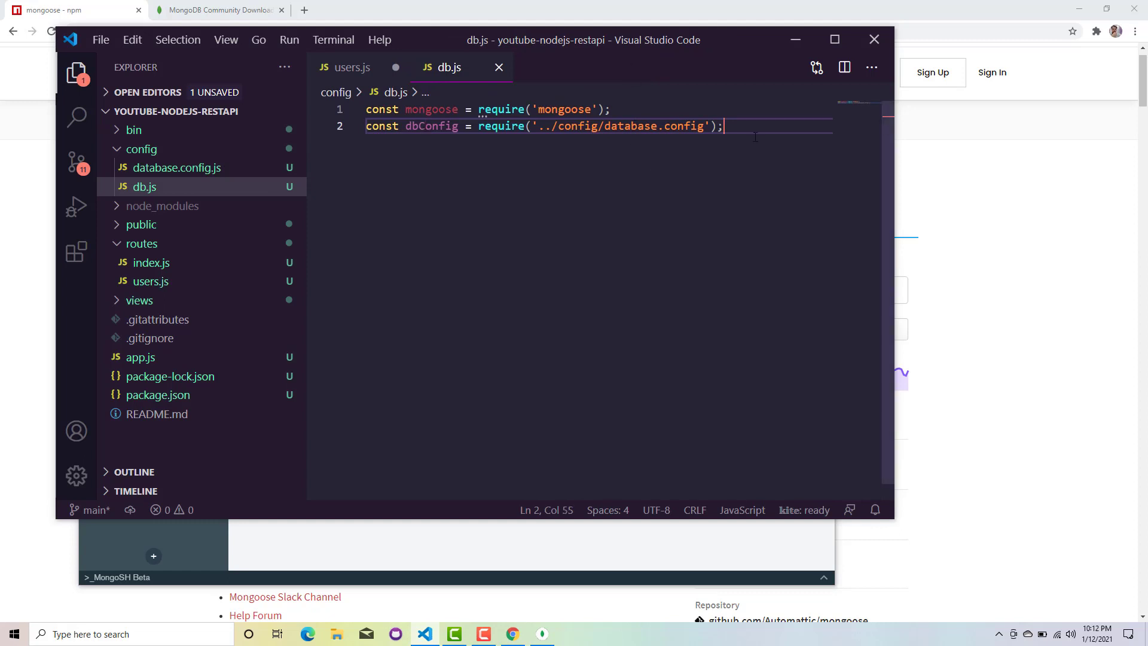
key(Enter)
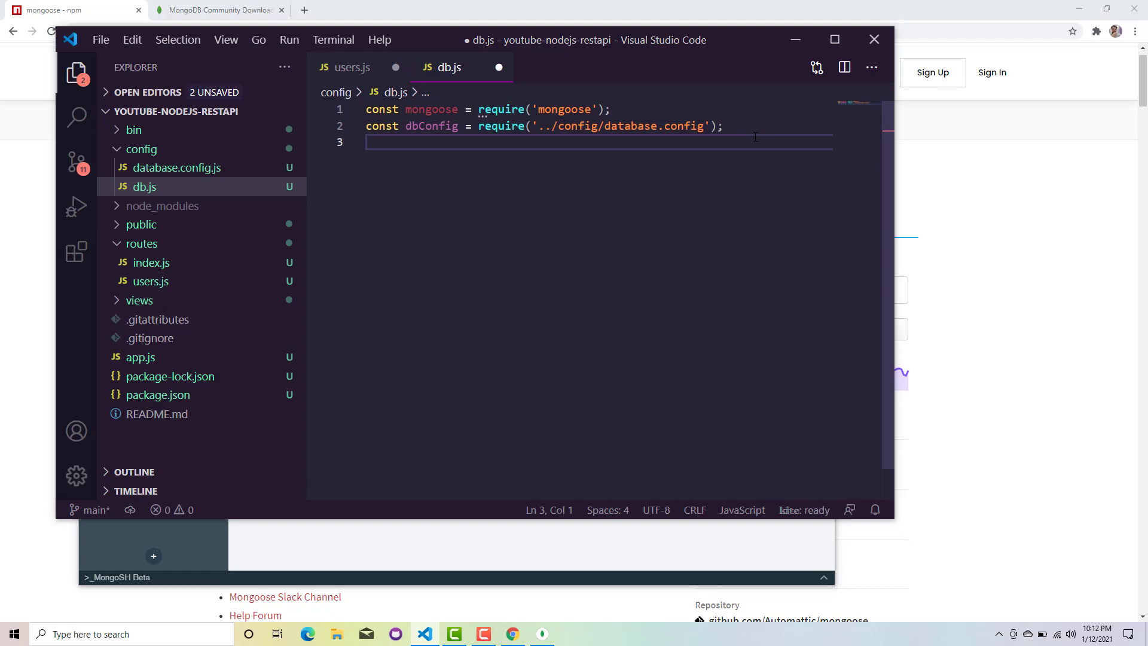
Step: Add mongoose.connect(dbConfig.url, {useNewUrlParser: true}) on a new line of db.js
key(enter)
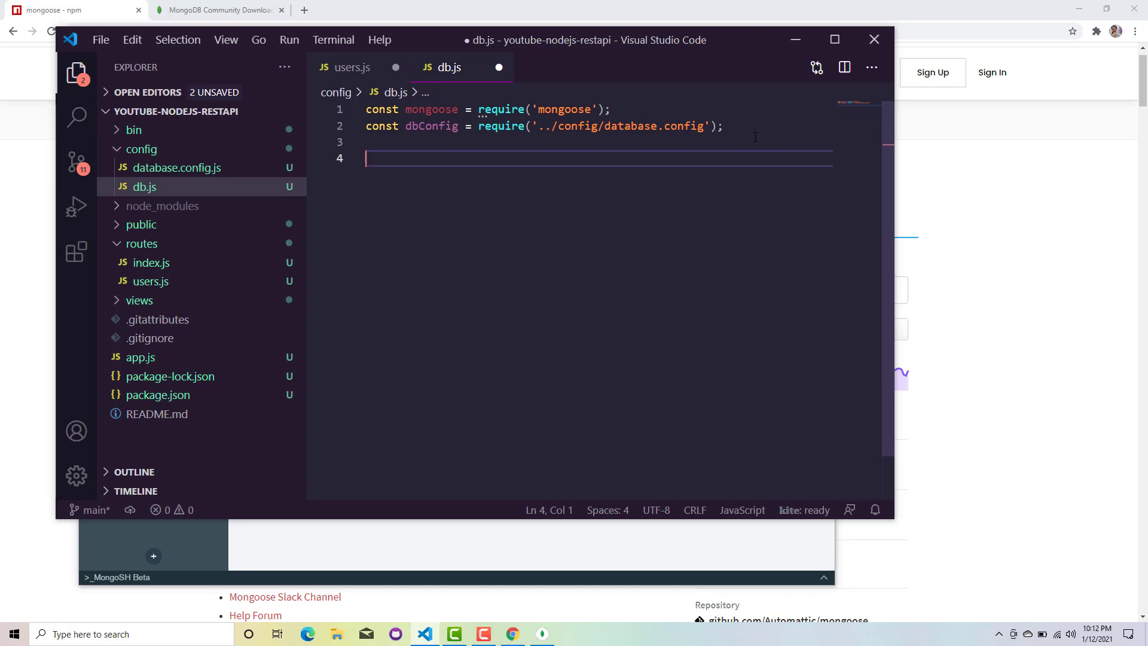
text(mon)
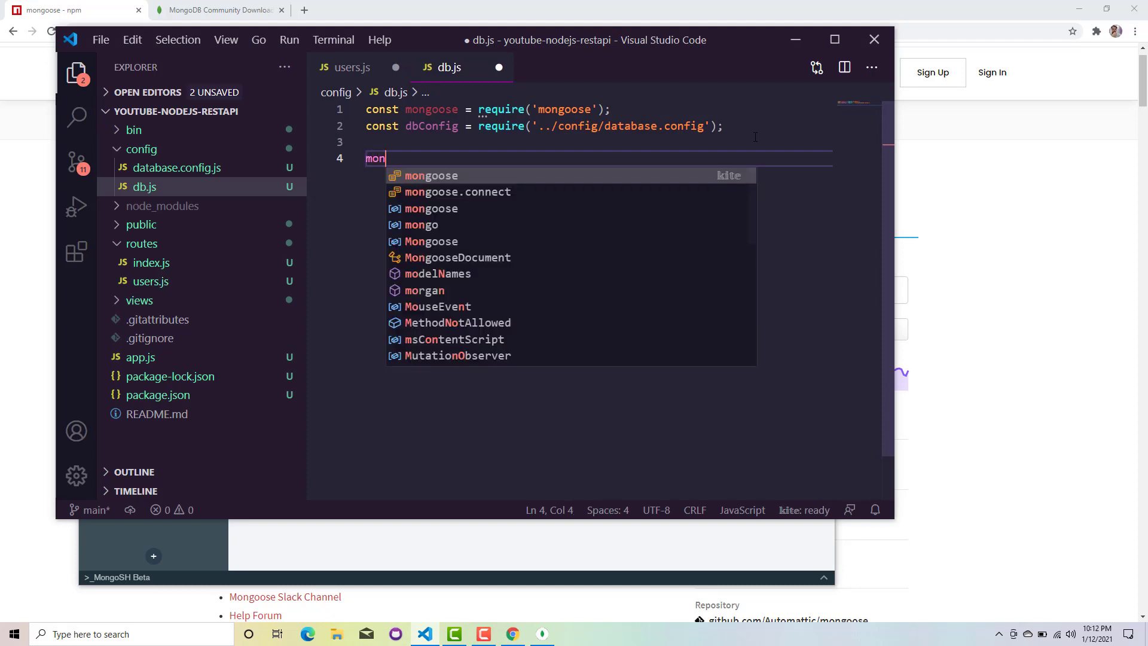
text(goose.connect)
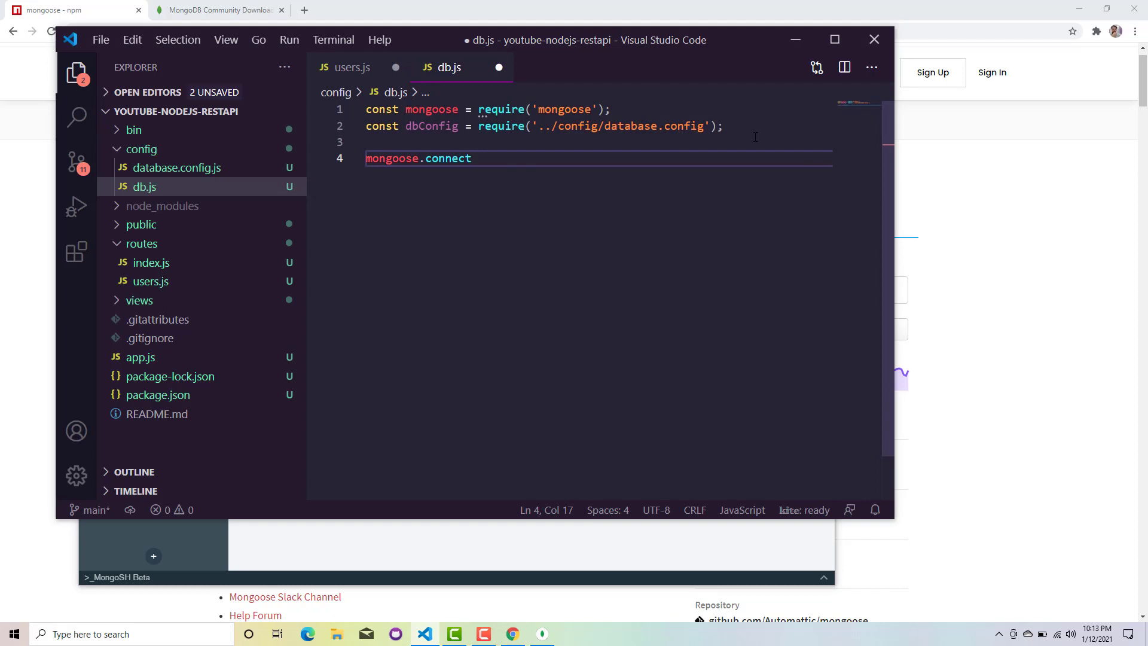
text((dbConfig, {)
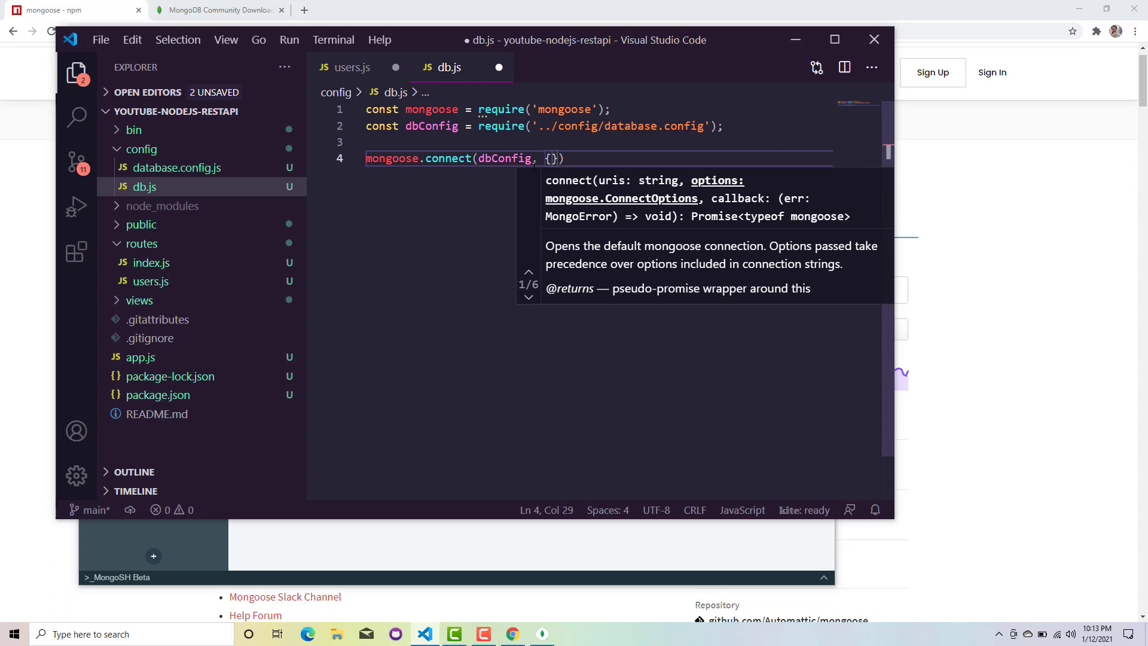
text(url)
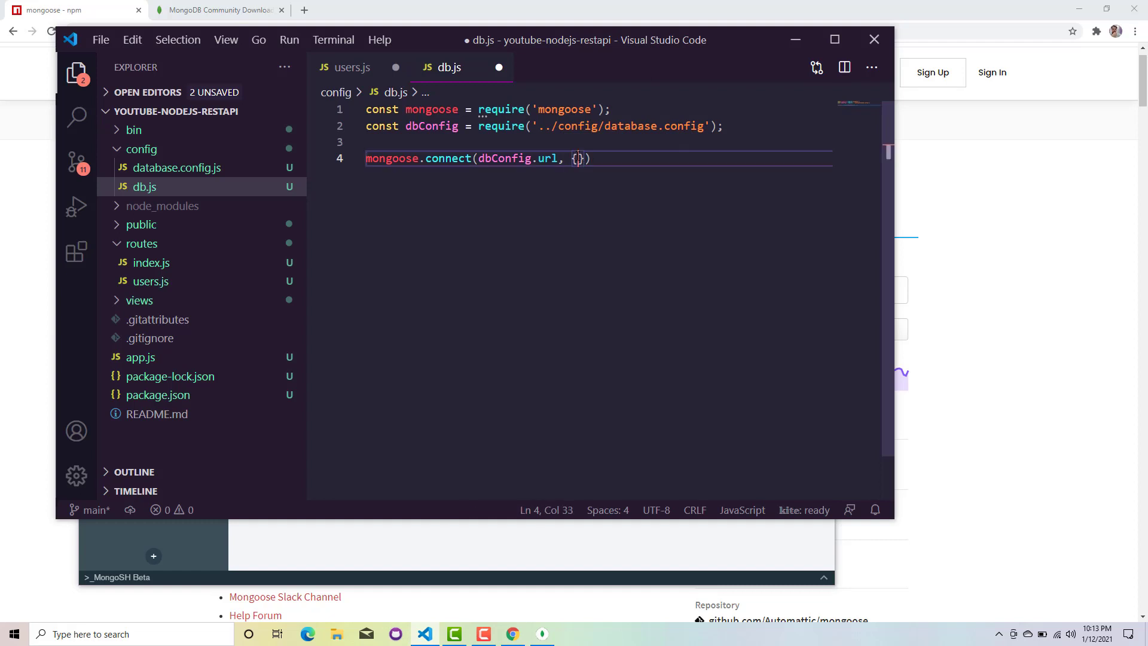
text(useNewUrlParser)
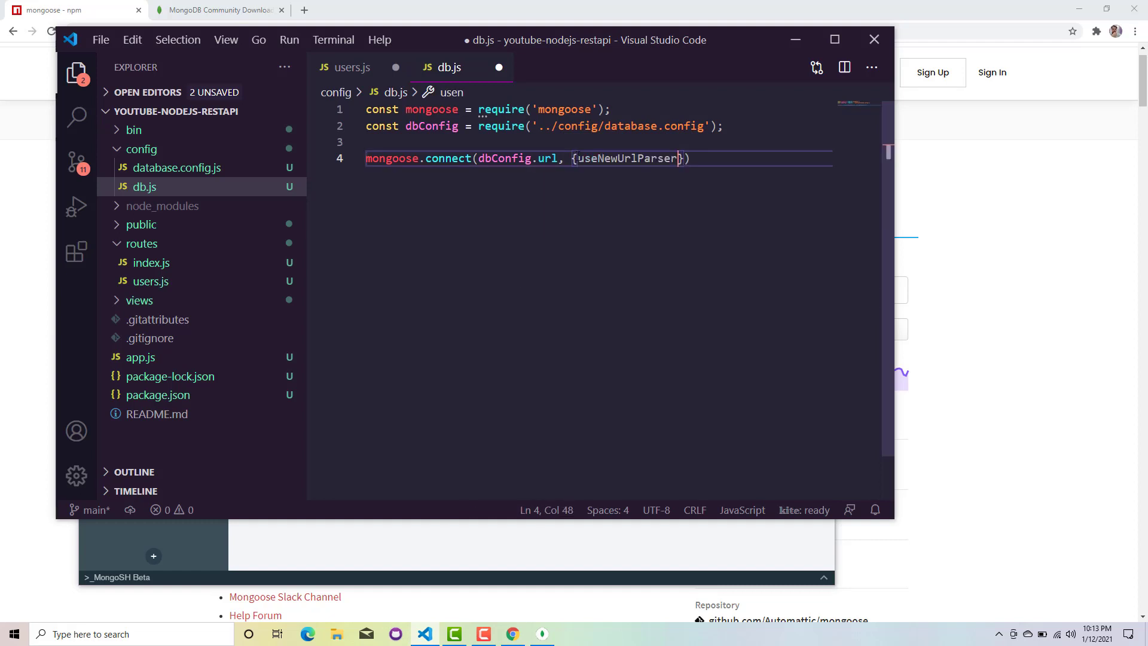
text(:Tr)
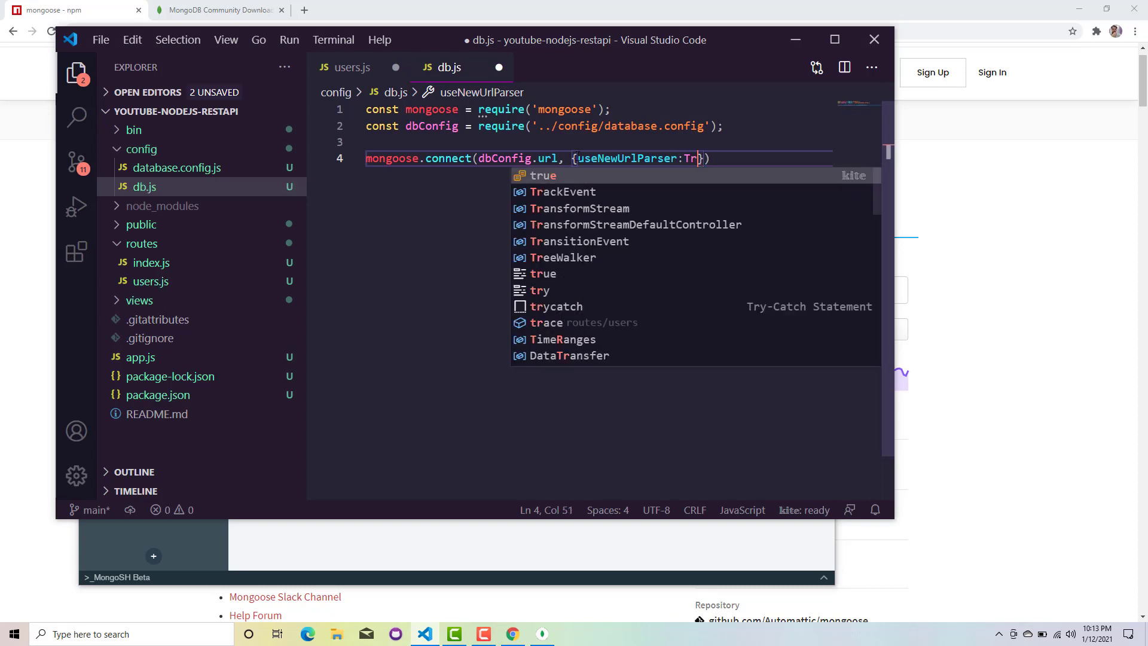
text(ue)
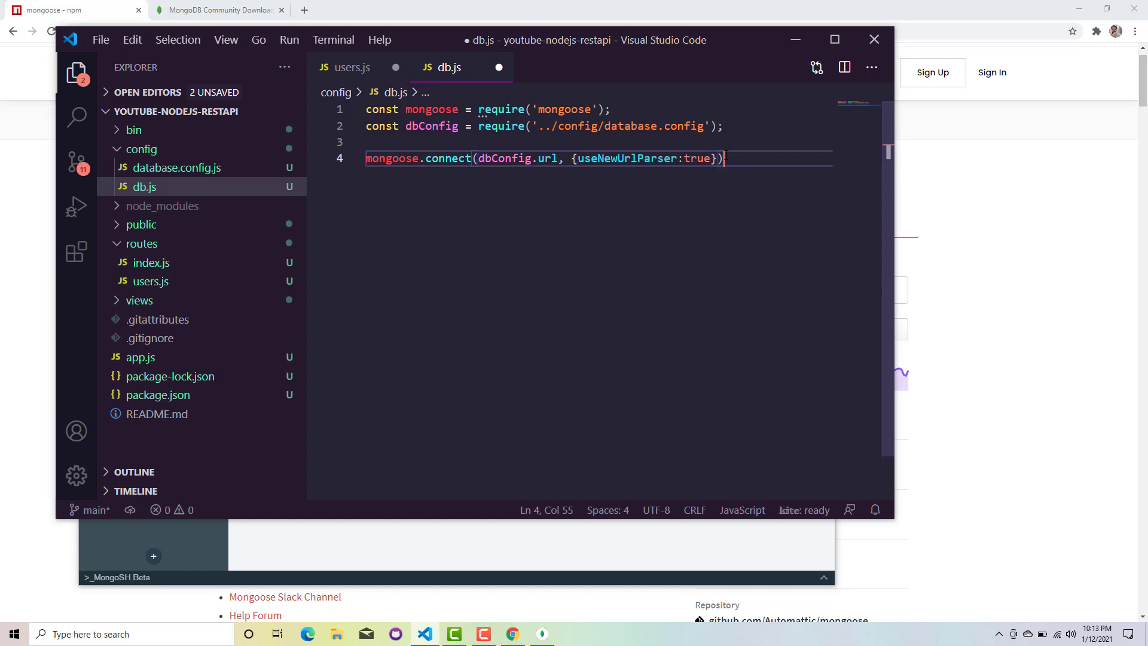
Step: Chain a .then handler logging 'Successfully connected to database' and save db.js
text(.then)
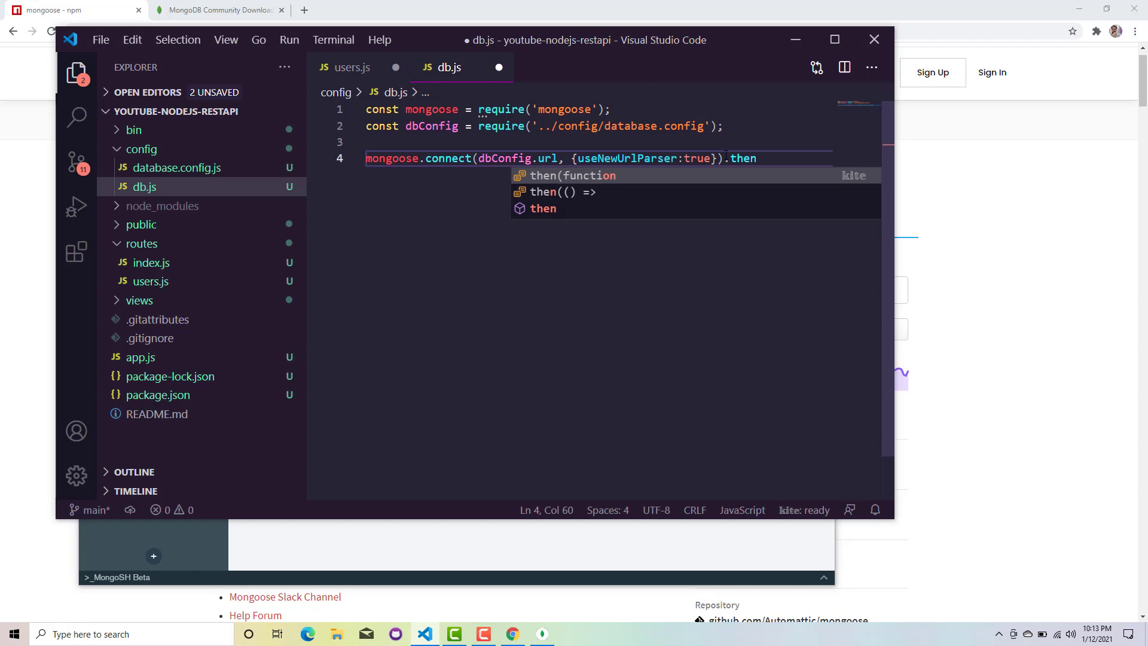
mouse_move(383, 60)
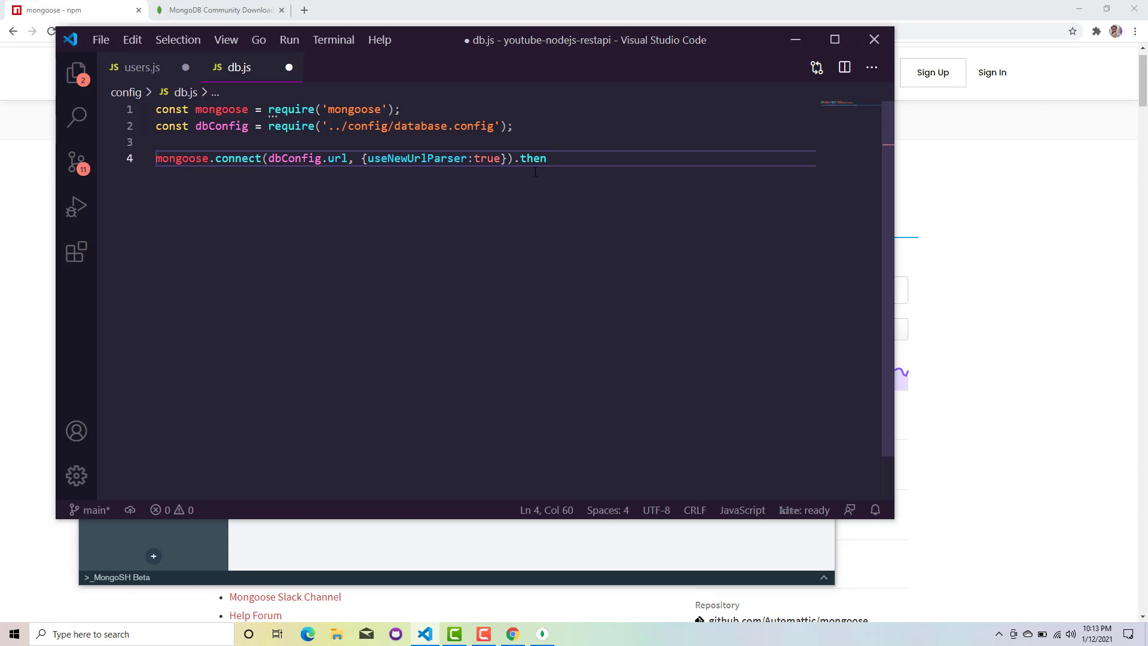
text((()=>{)
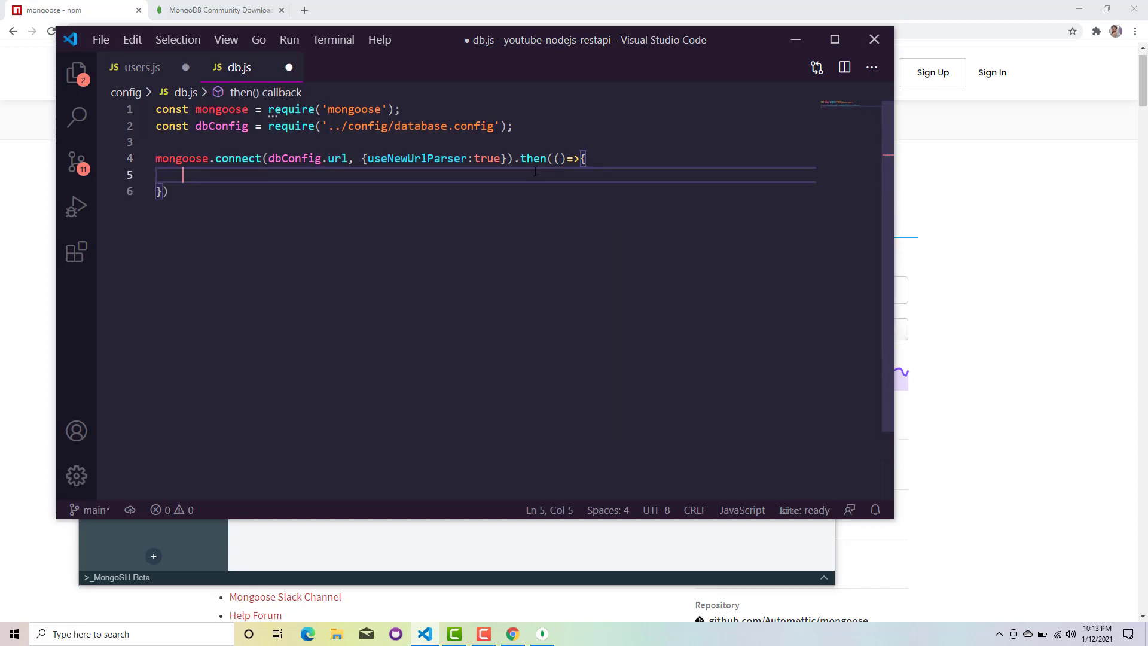
text(console.)
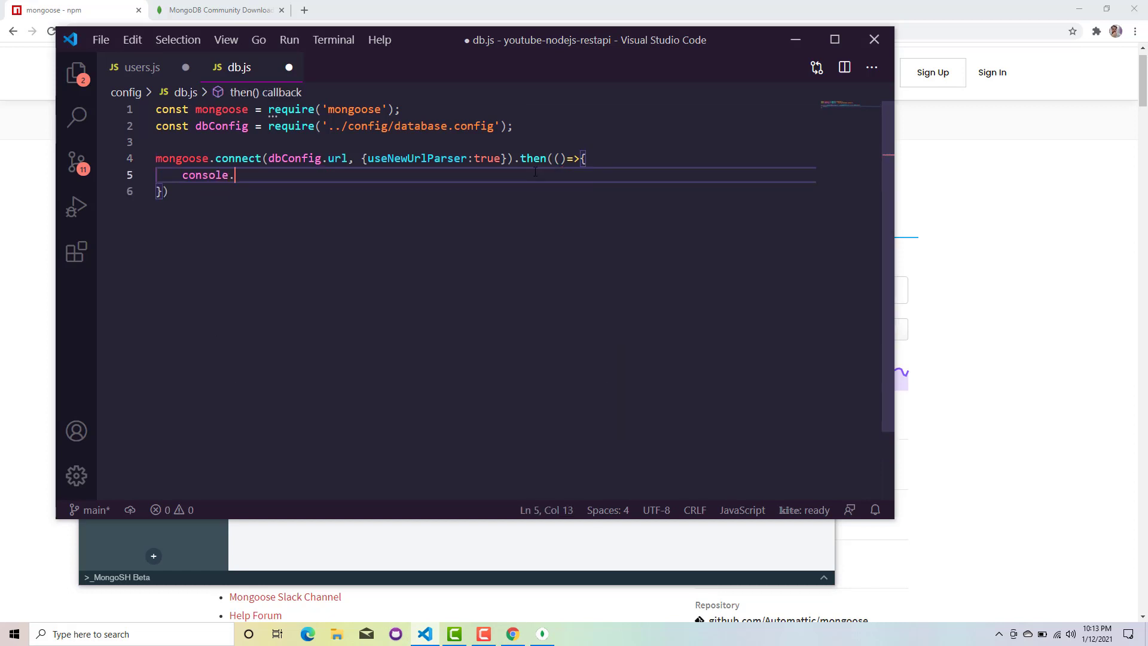
text(log(''))
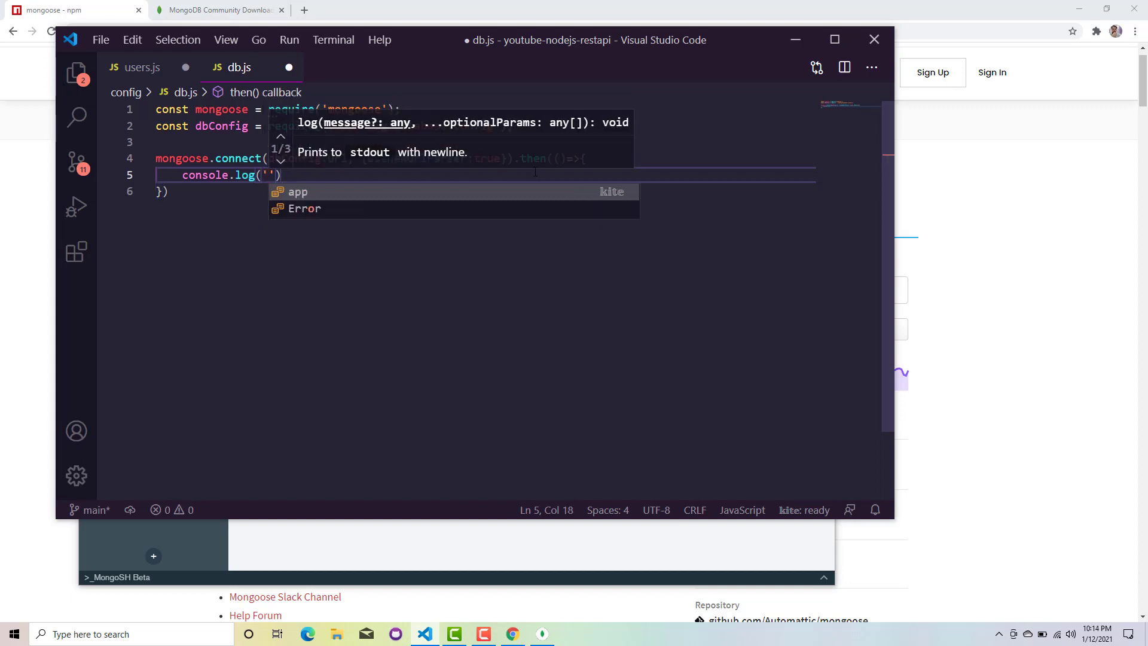
text(Su)
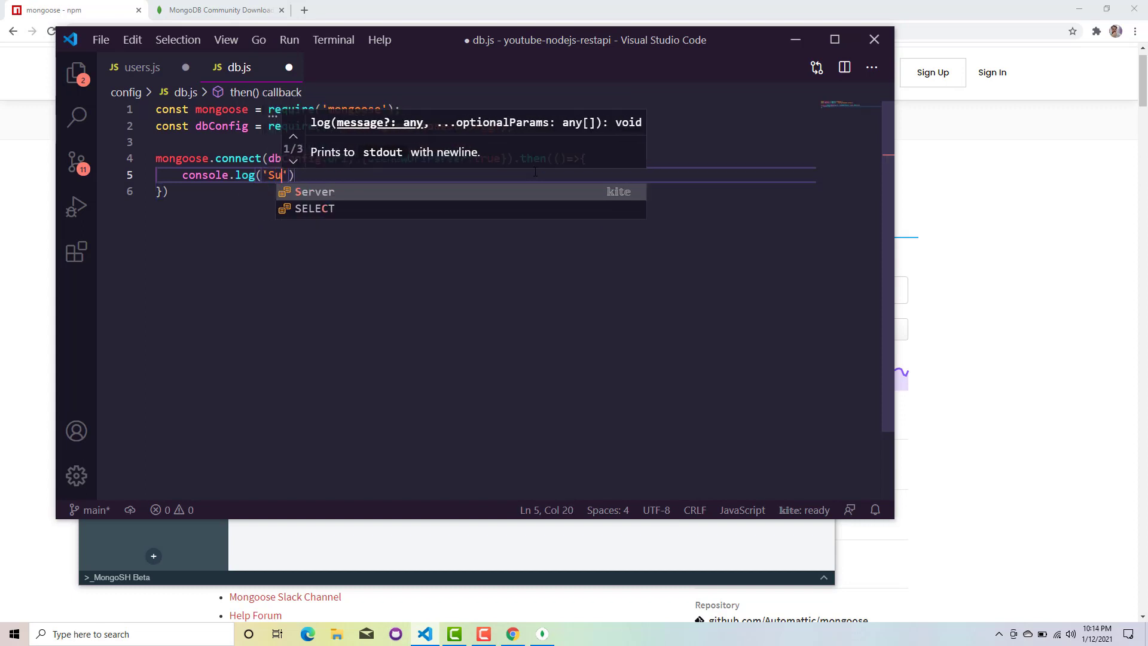
text(ccessfully connected to database)
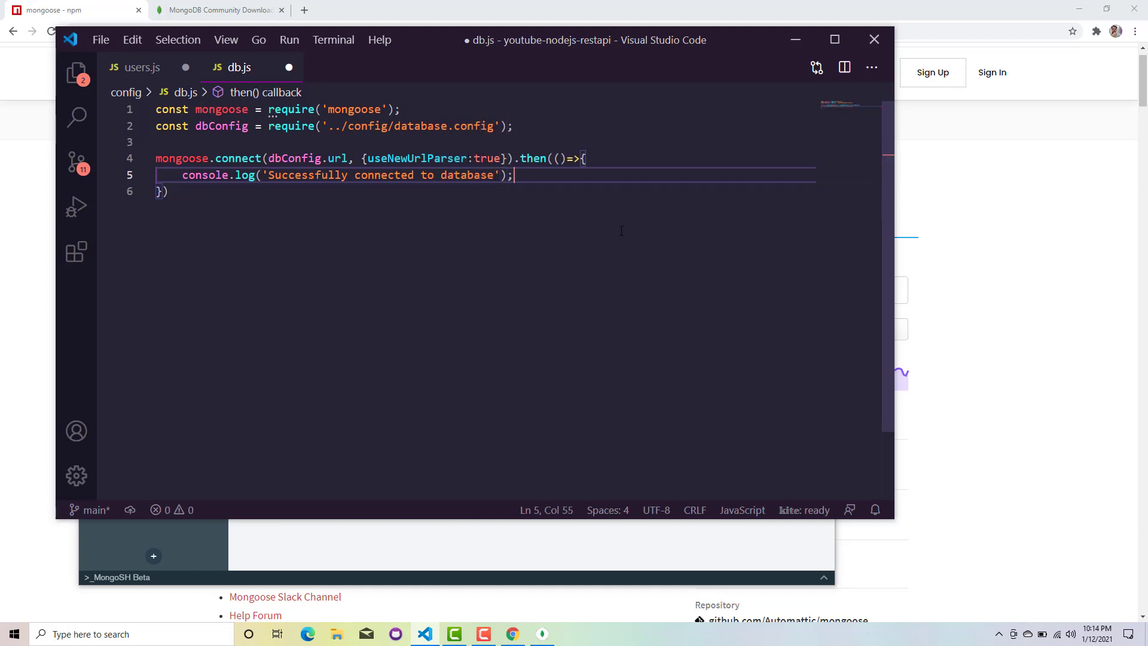
key(ctrl+s)
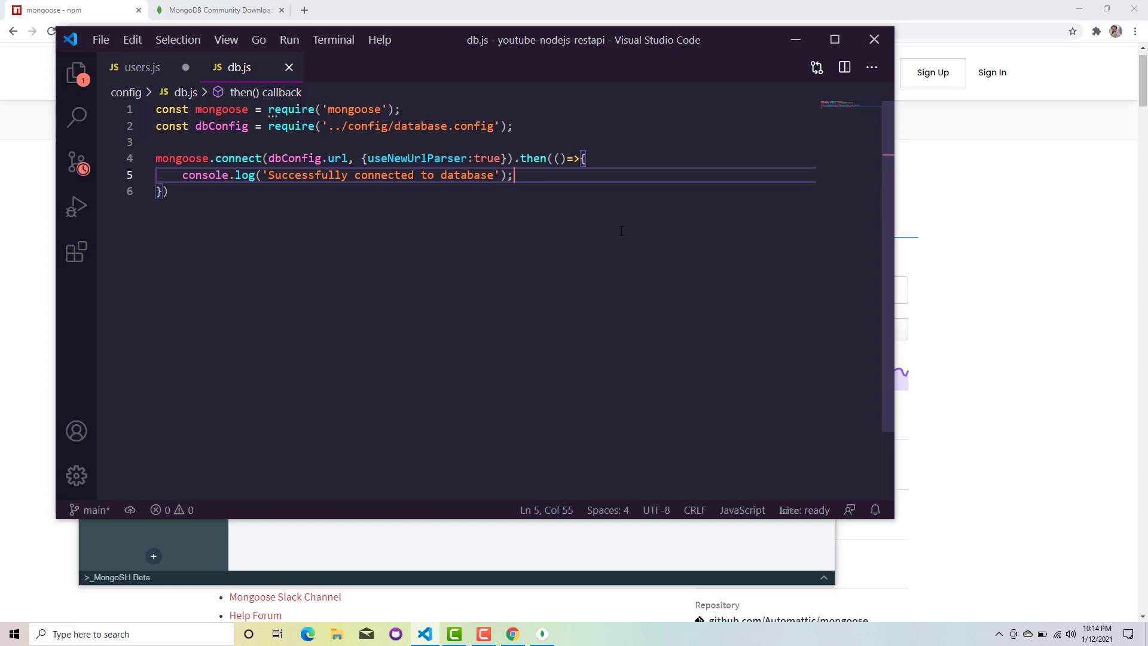
Step: Chain a .catch handler that logs the error with console.log(err), and save
text(.catch(()
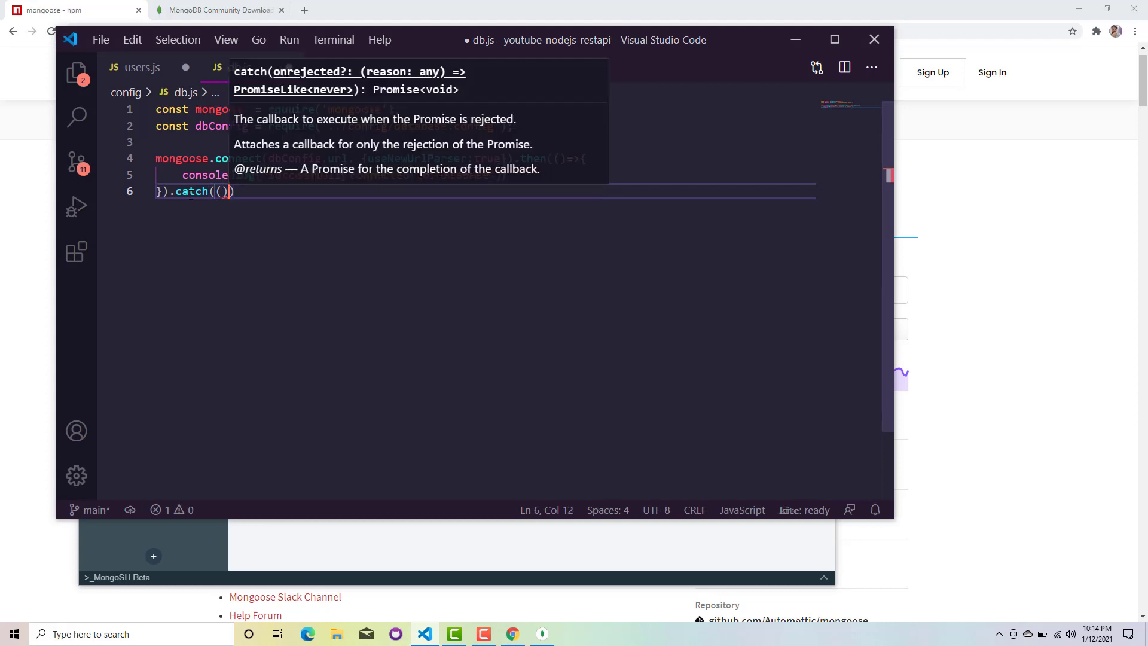
text()=>{)
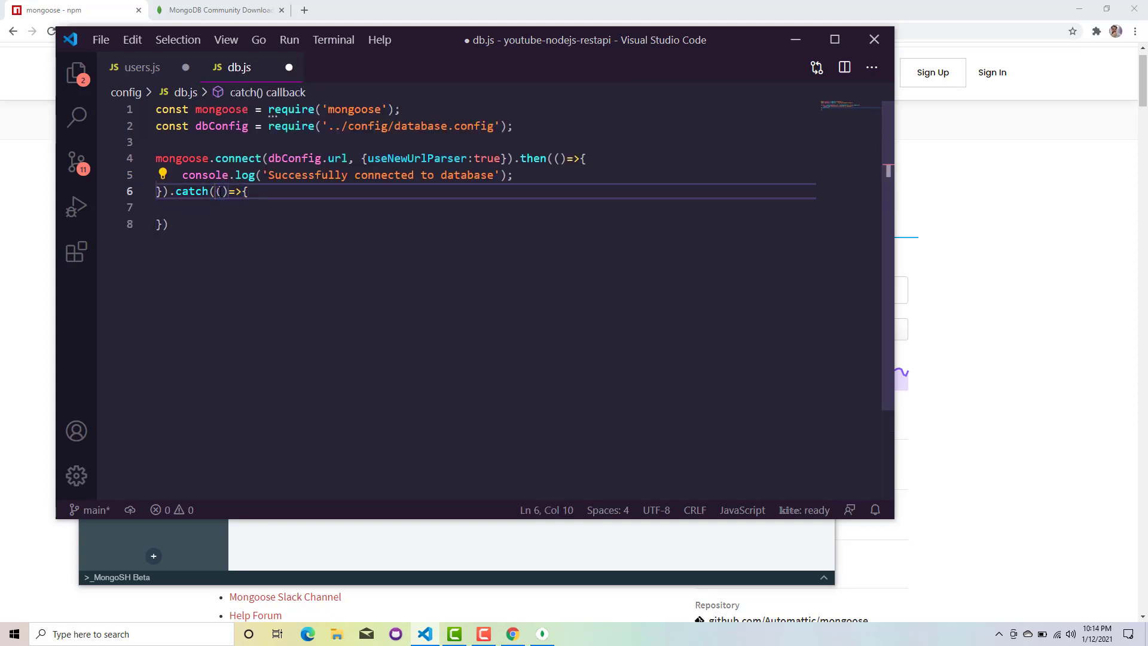
text(err)
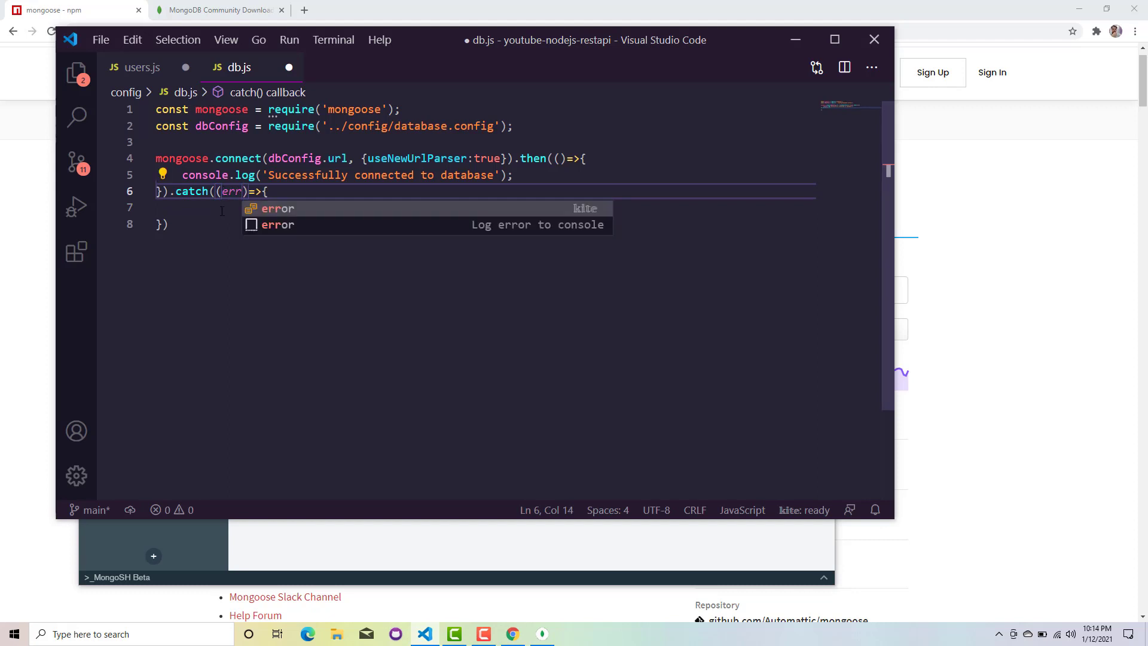
key(Escape)
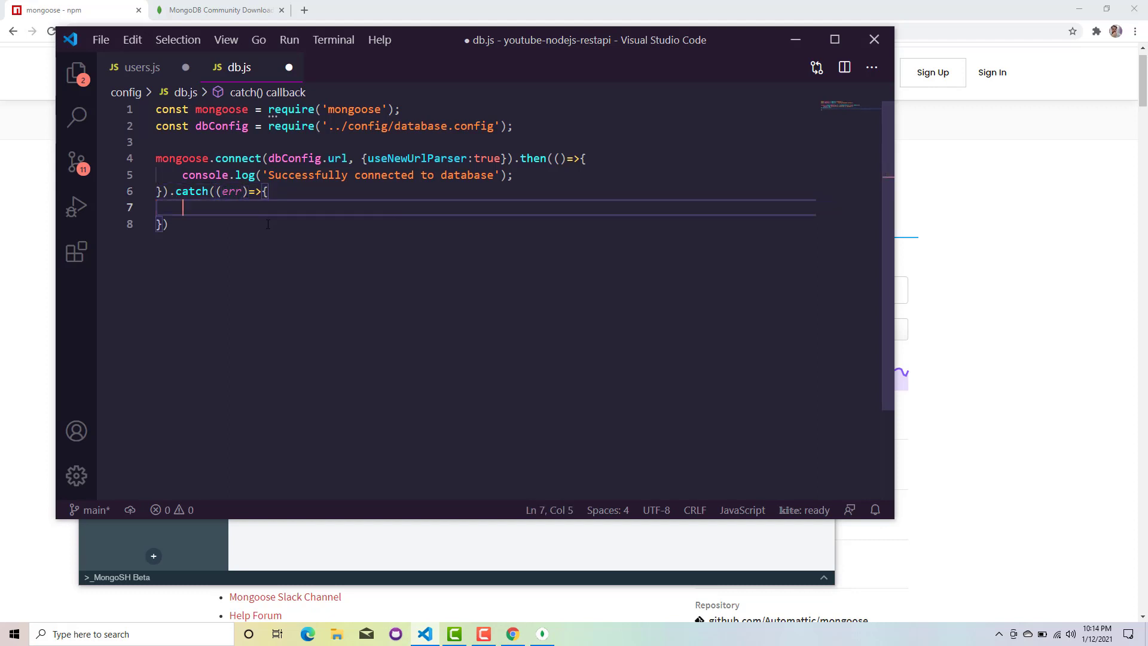
text(console)
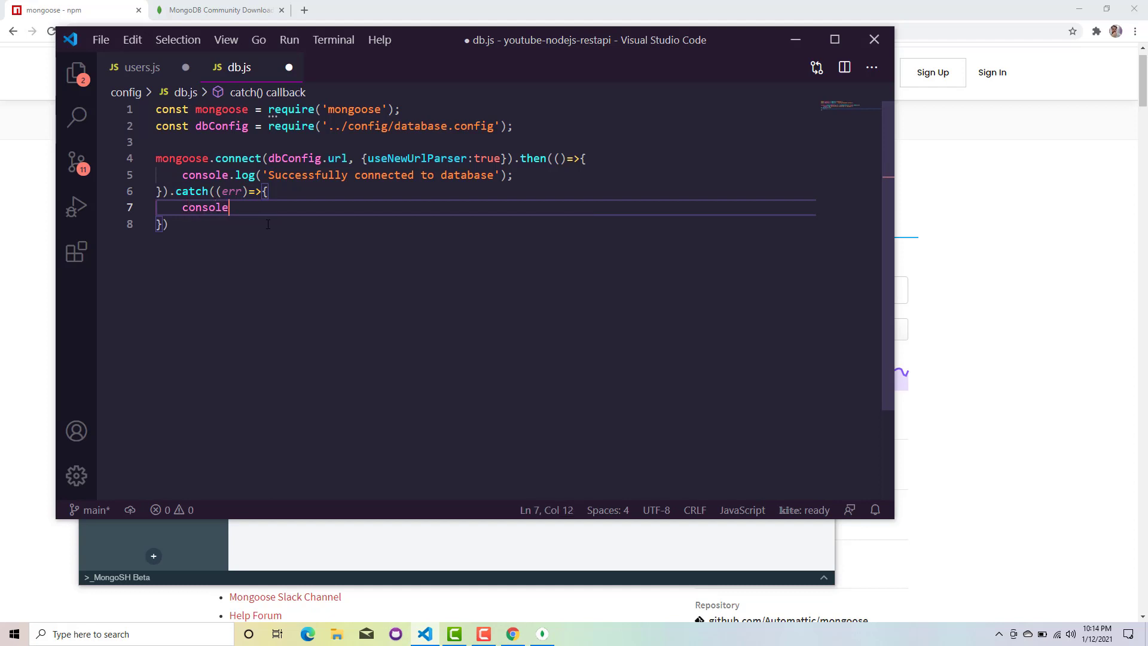
text(.log(err);)
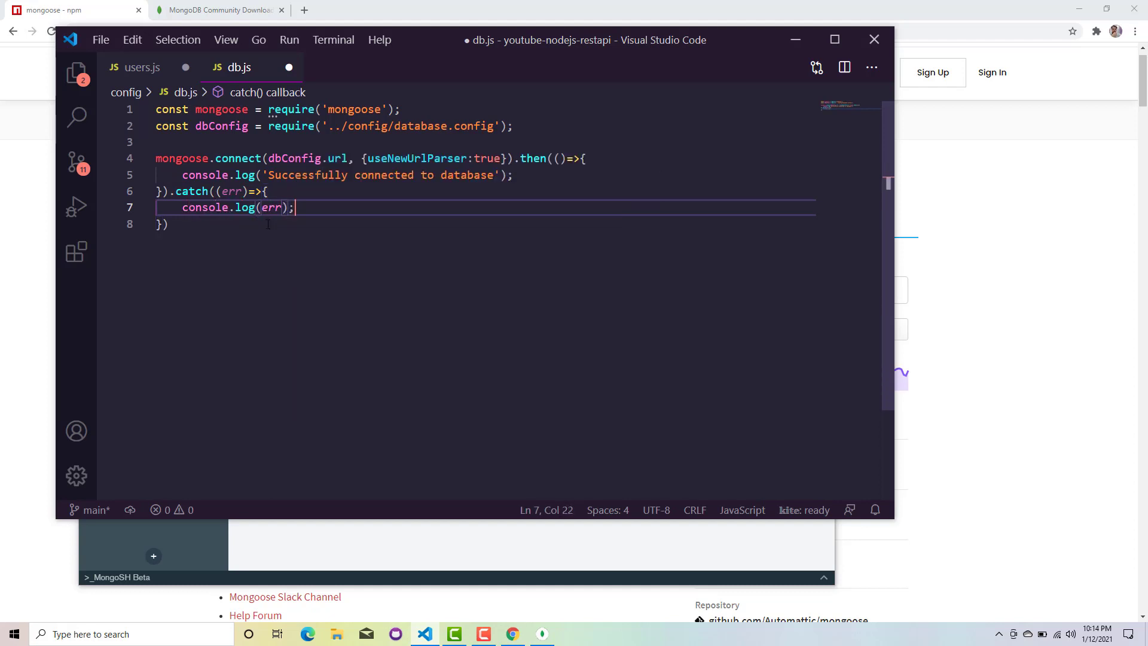
key(ctrl+s)
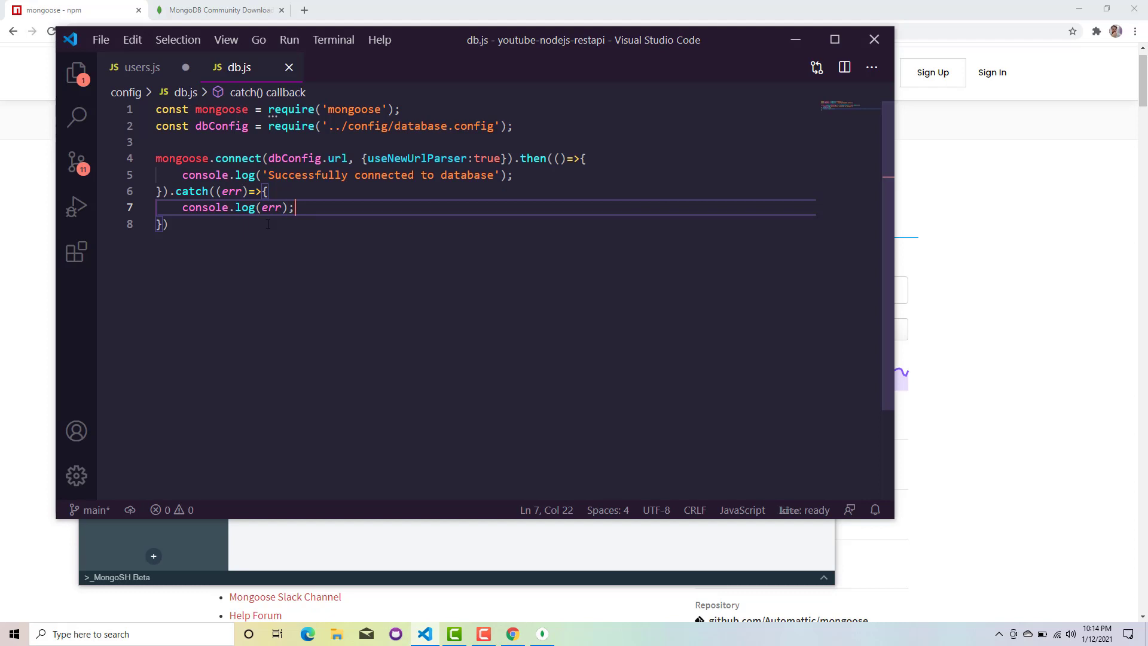
Step: Make the error handler exit the process with process.exit(1)
text(coso)
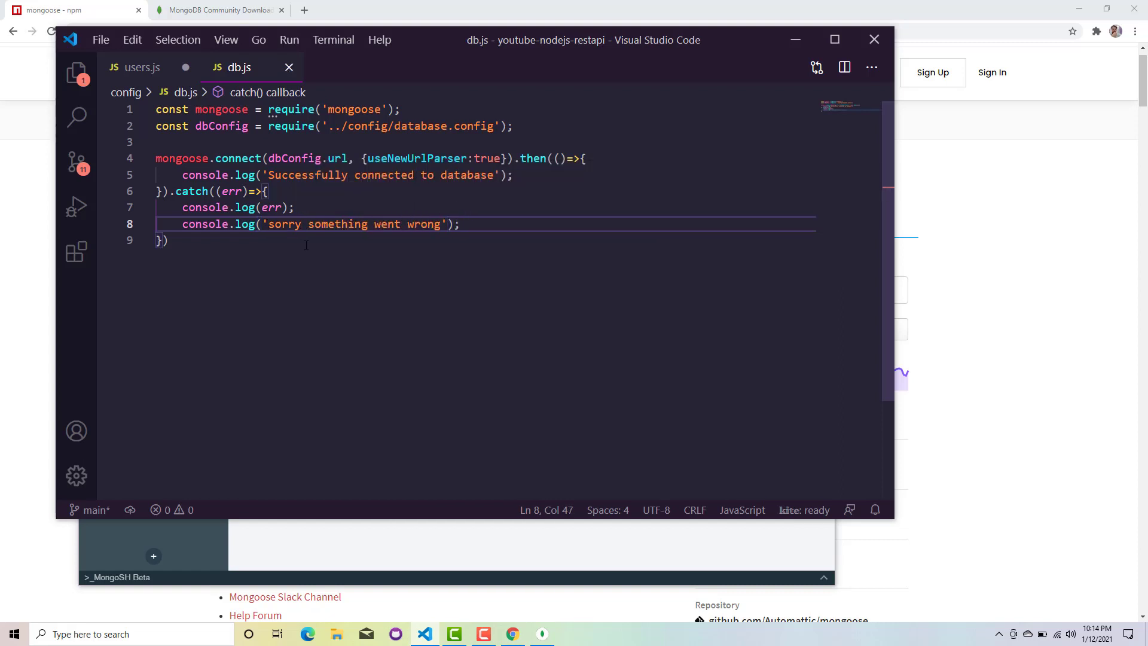
text(c)
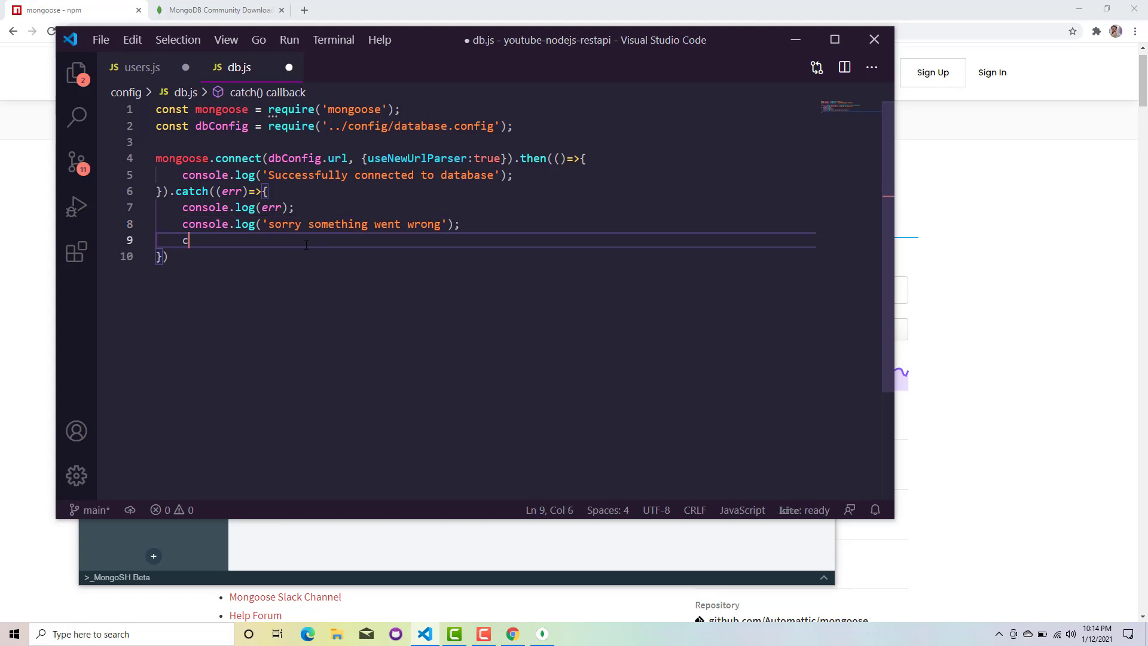
text(o)
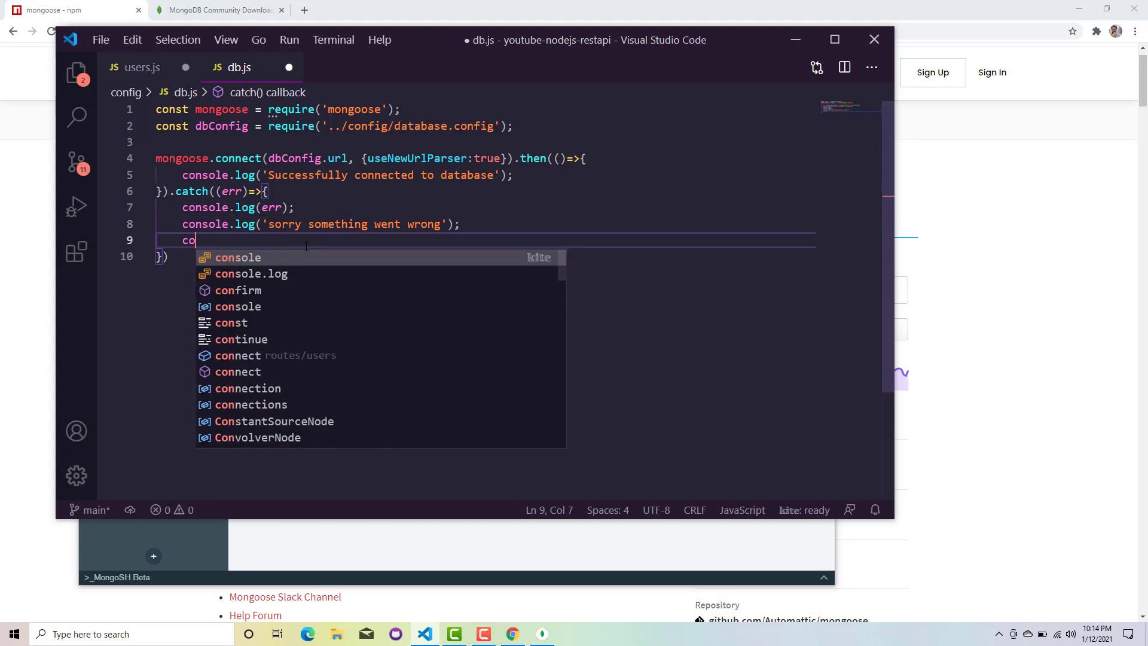
text(process.)
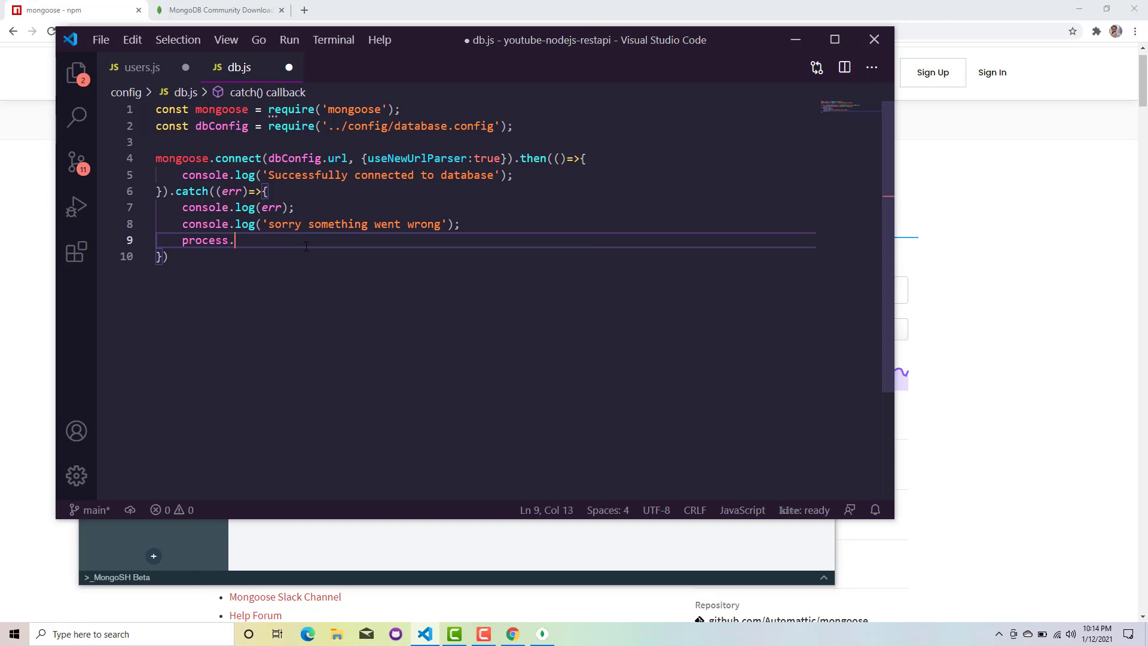
text(exit(1))
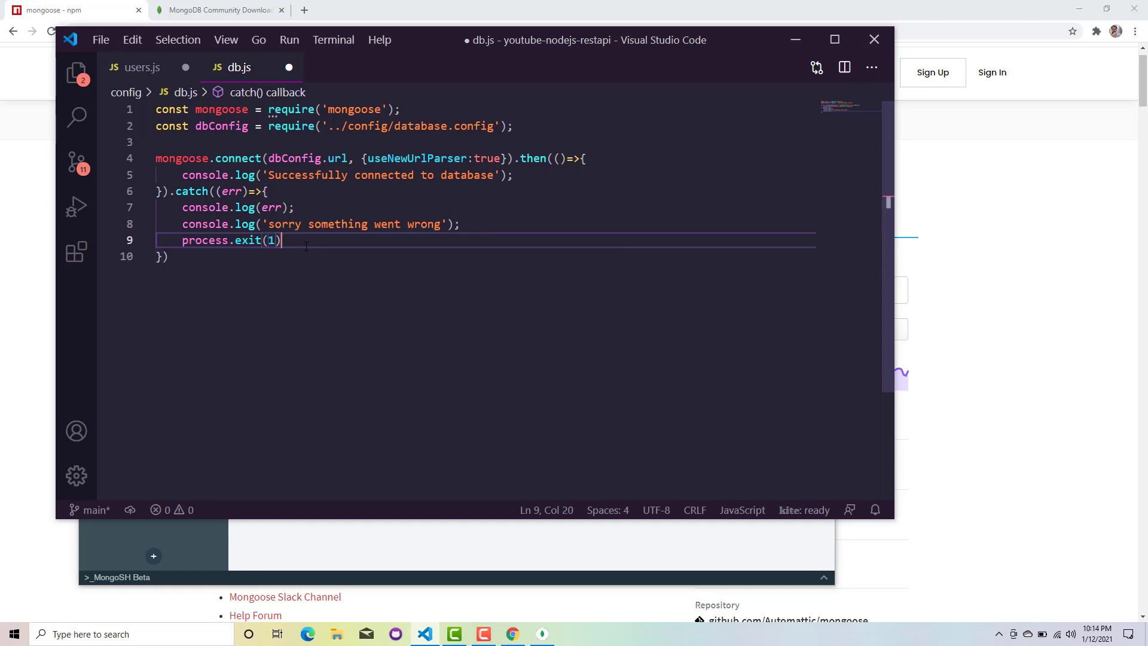
text(;)
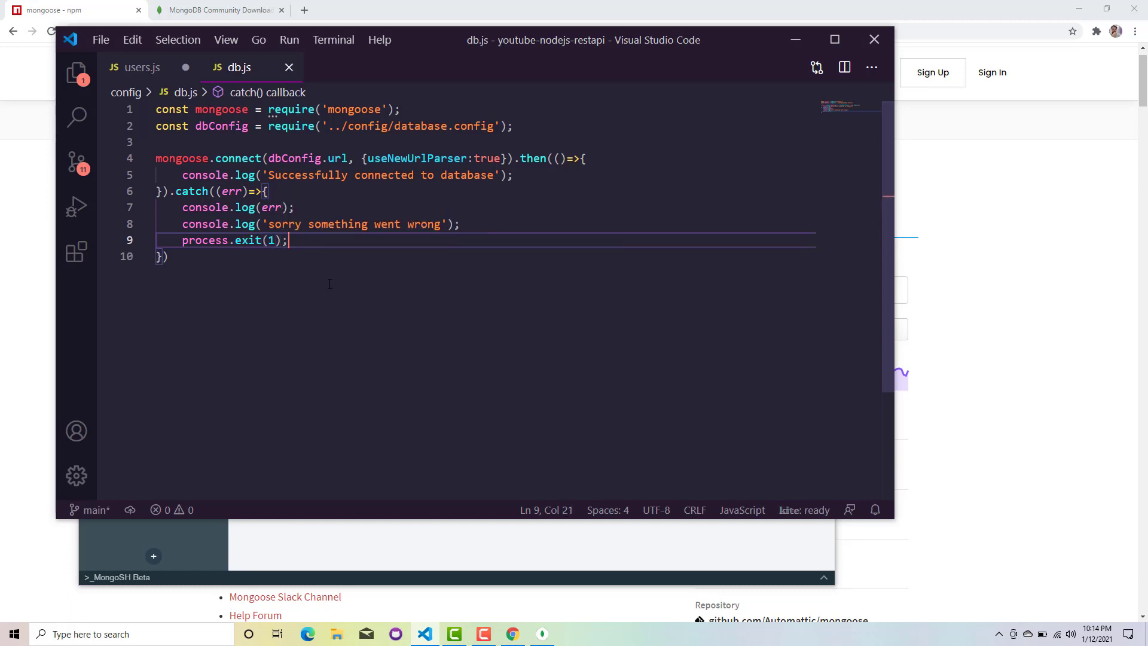
Step: Export mongoose with module.exports = mongoose and save db.js
text(m)
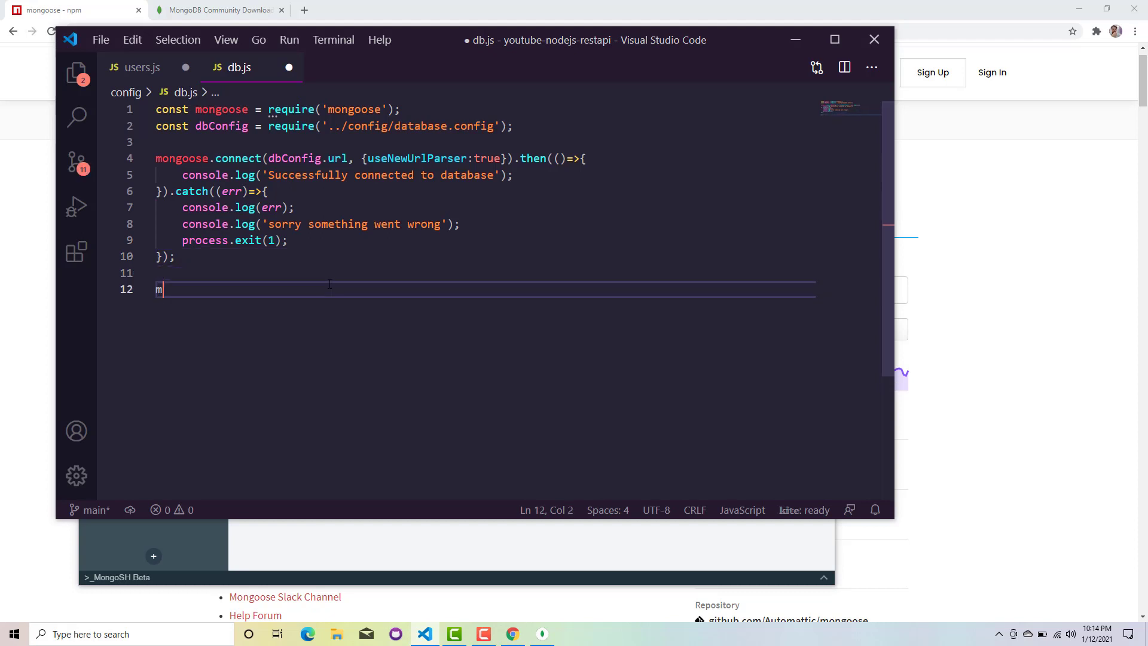
text(odule.exports)
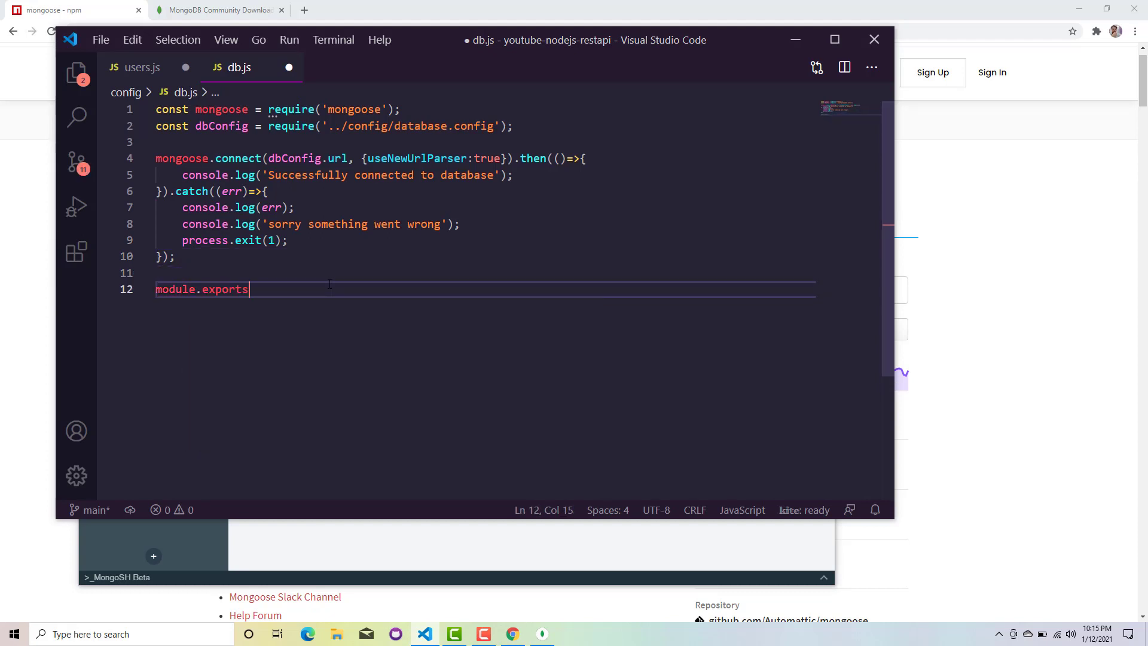
text(= mongoose;)
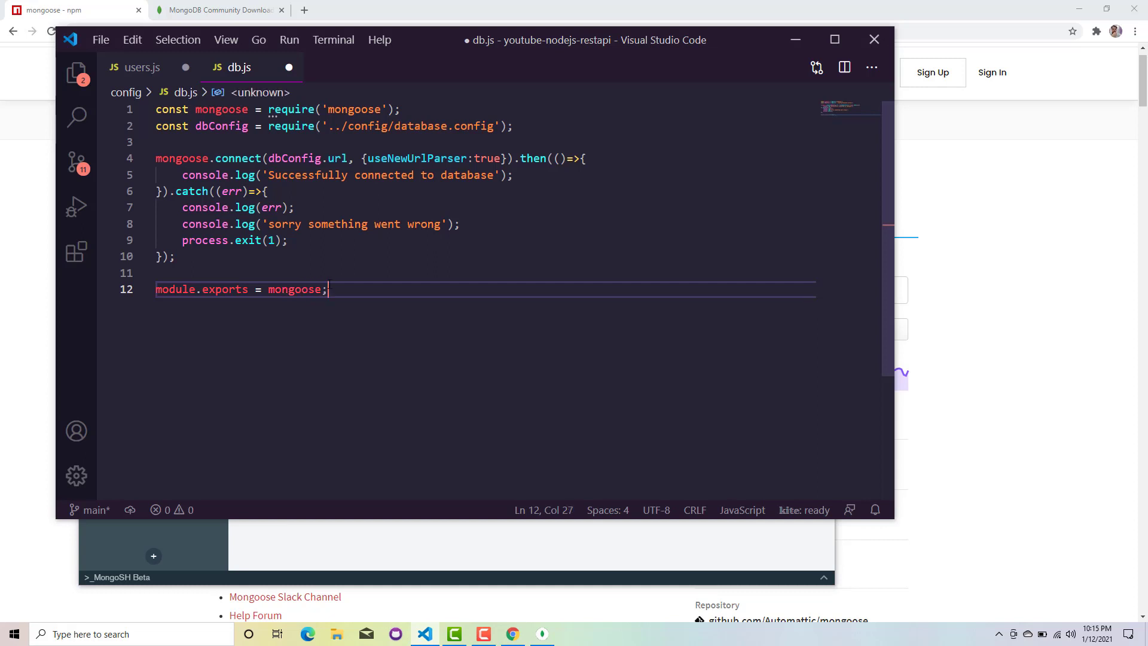
key(ctrl+s)
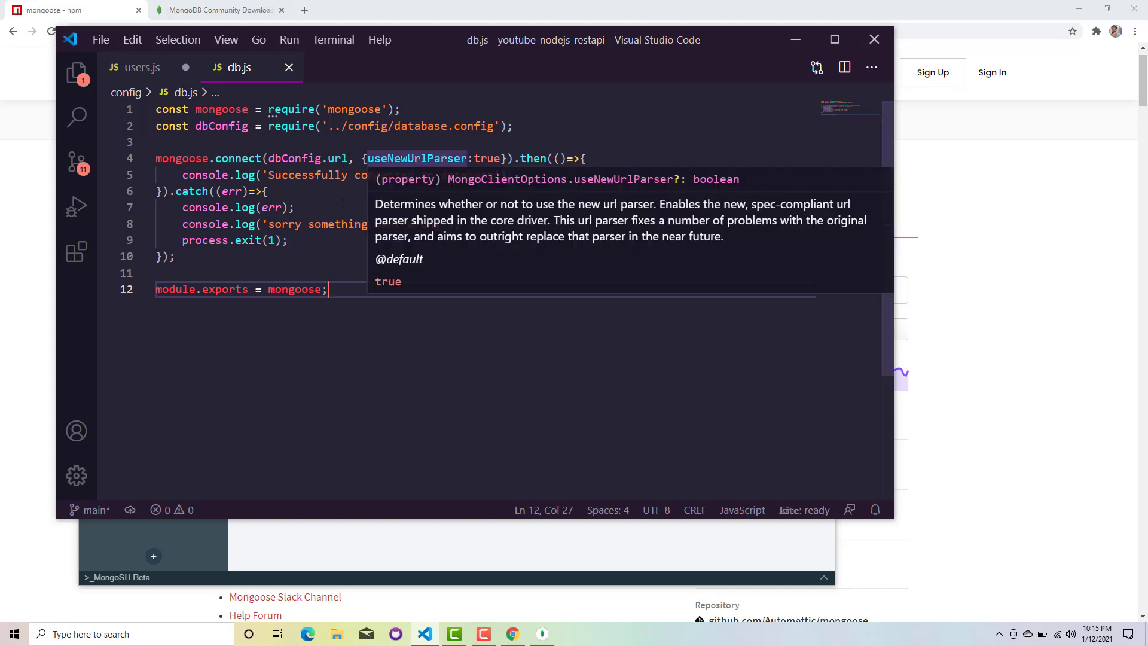
mouse_move(315, 207)
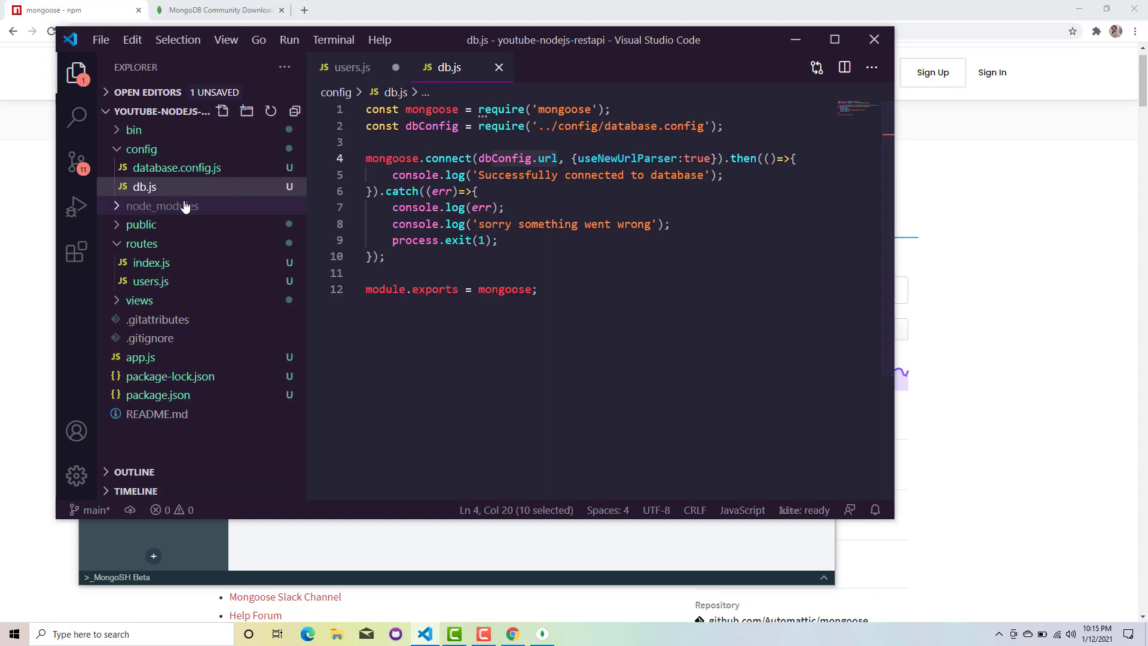
Step: Review the url in database.config.js, then return to db.js's connection code
click(177, 167)
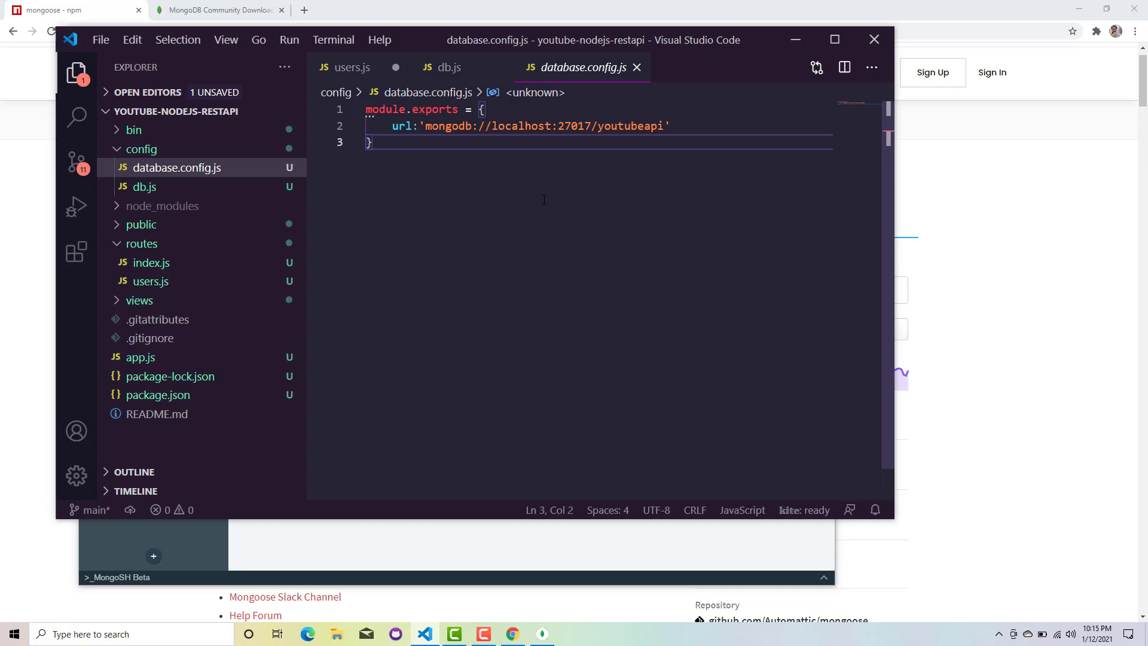
mouse_move(639, 101)
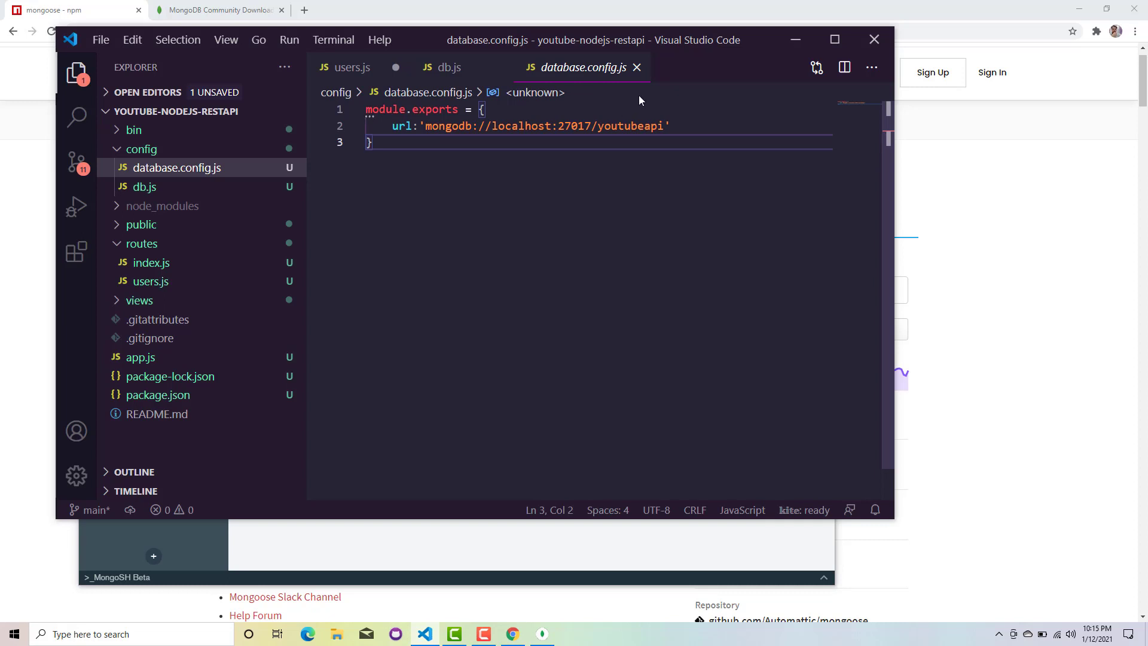
click(447, 66)
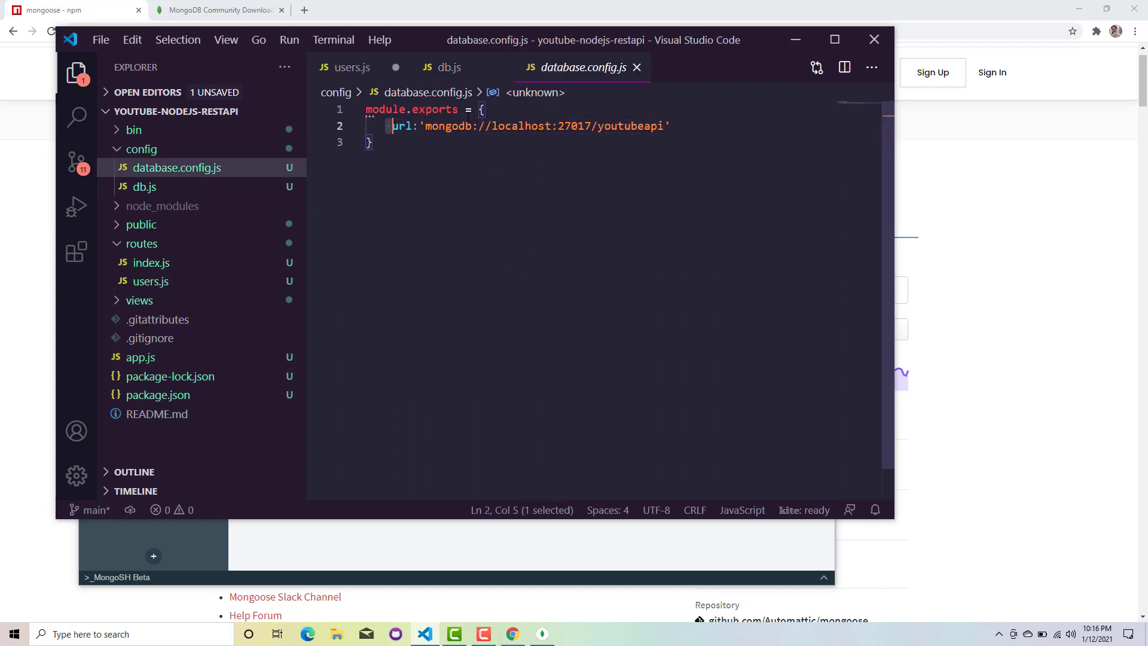
click(716, 141)
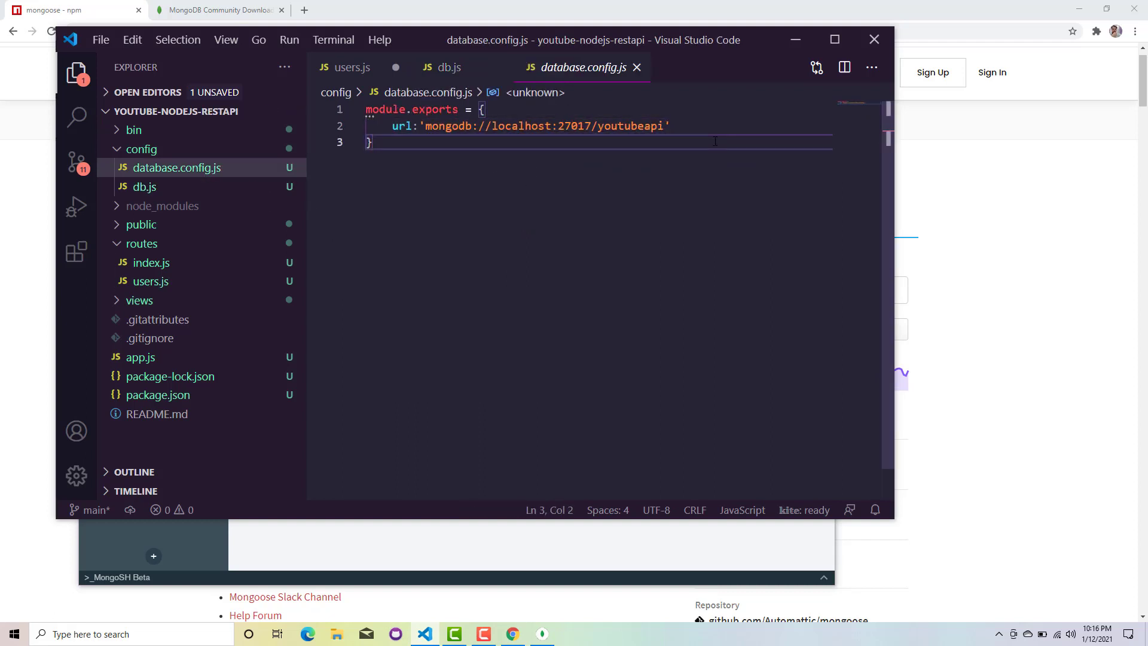
click(447, 66)
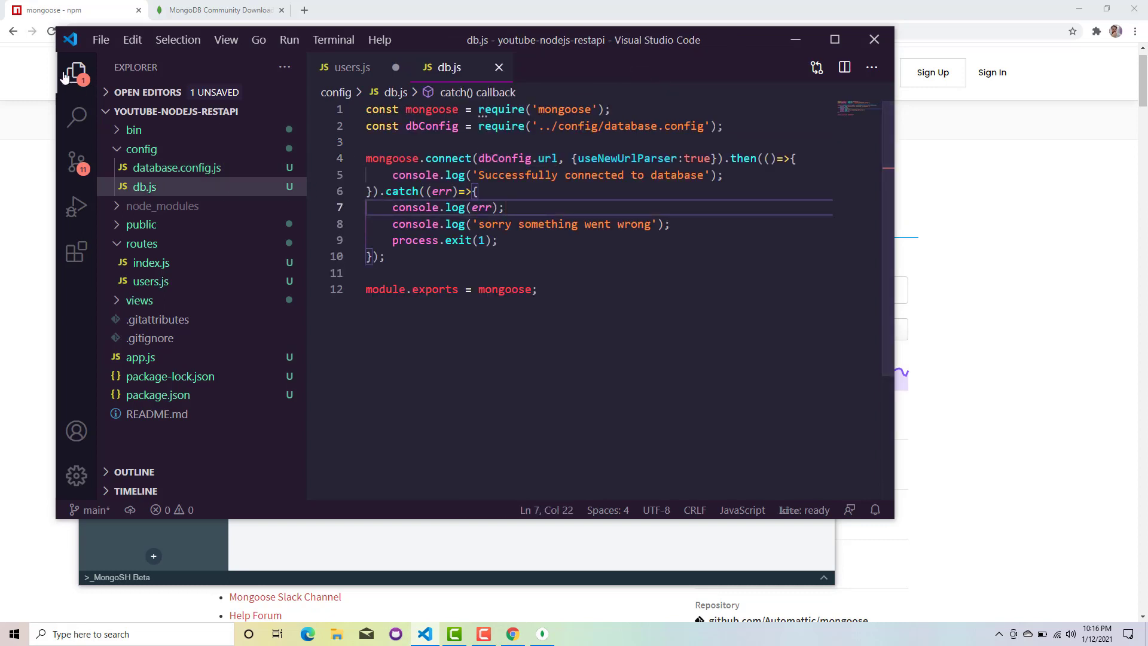
Step: Hide and re-show the Explorer sidebar, then open app.js
click(76, 73)
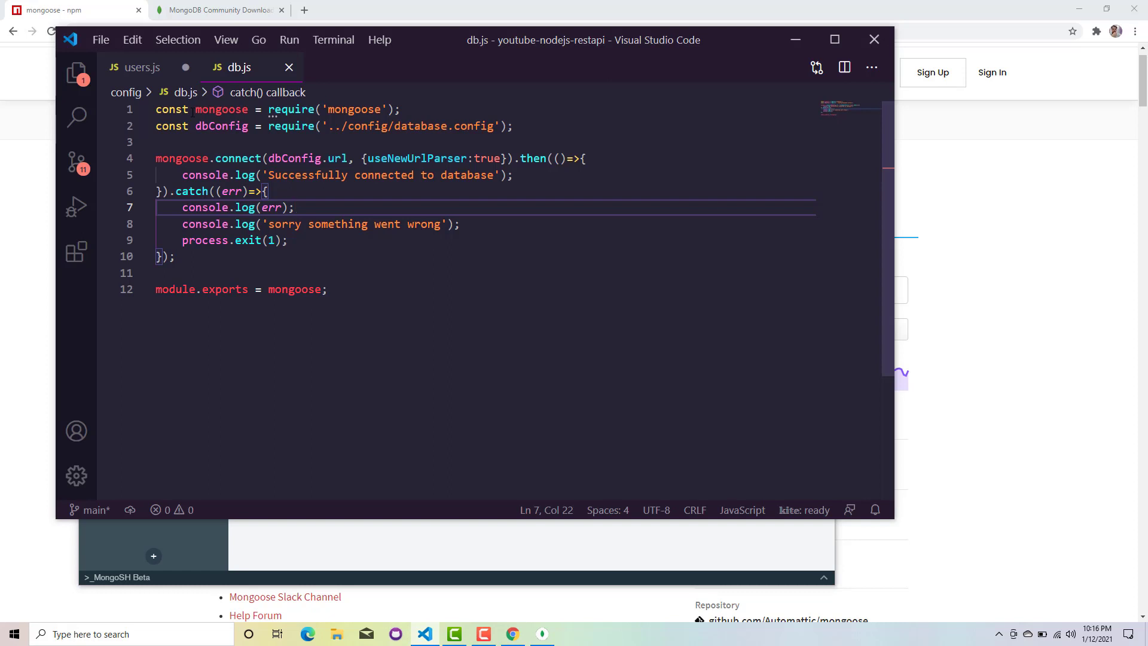
mouse_move(178, 40)
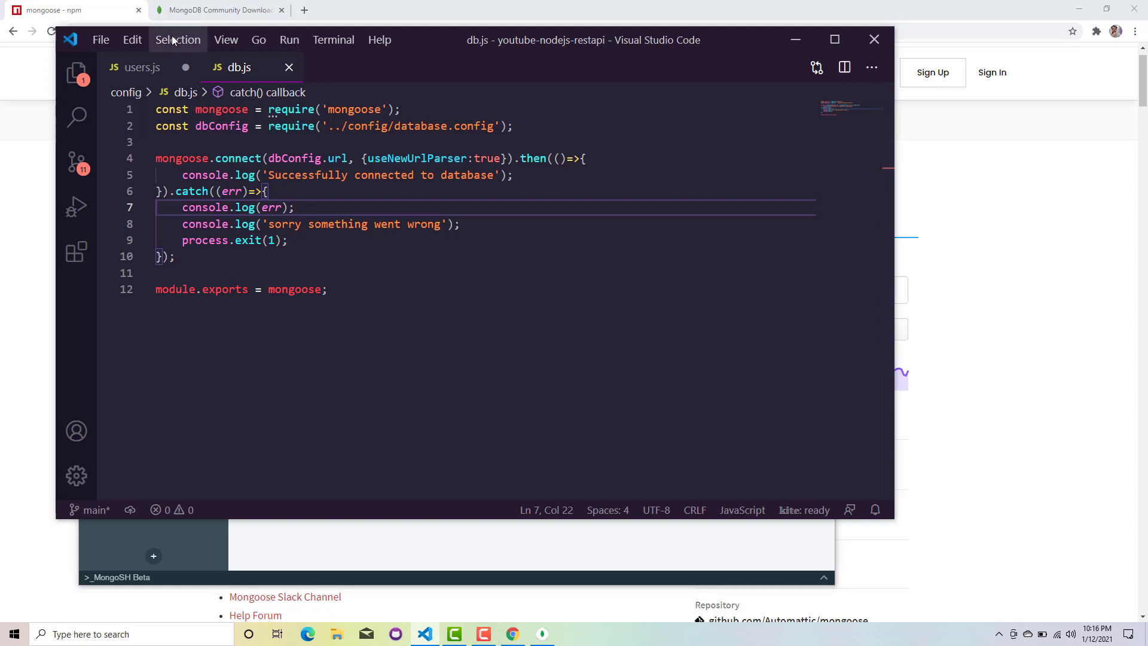
click(76, 72)
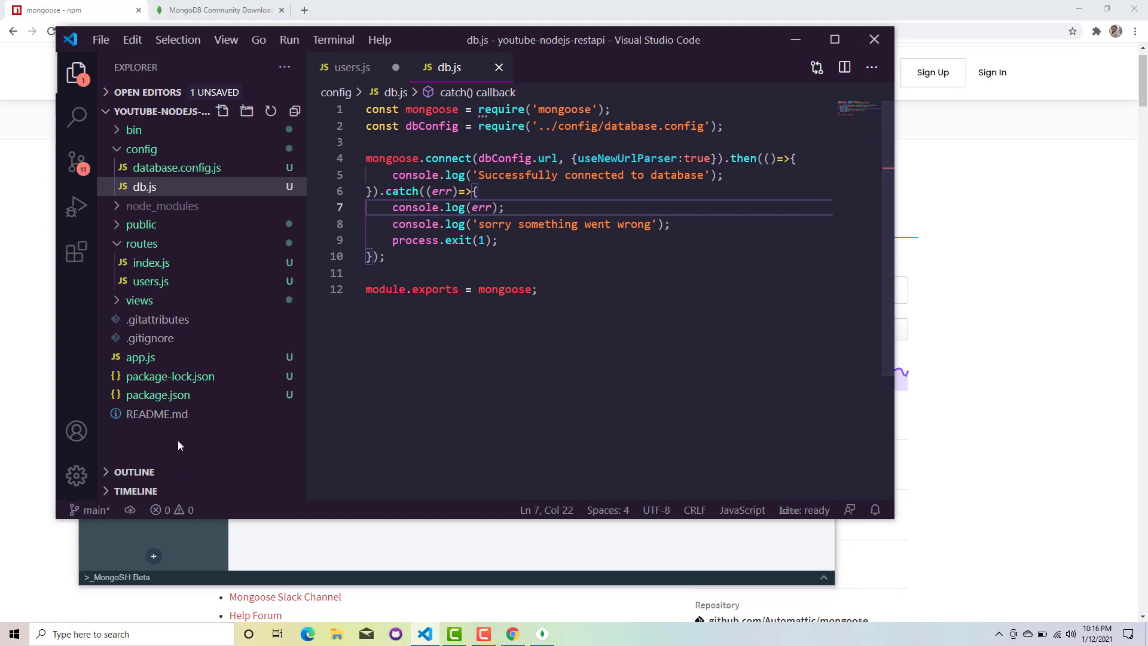
click(140, 357)
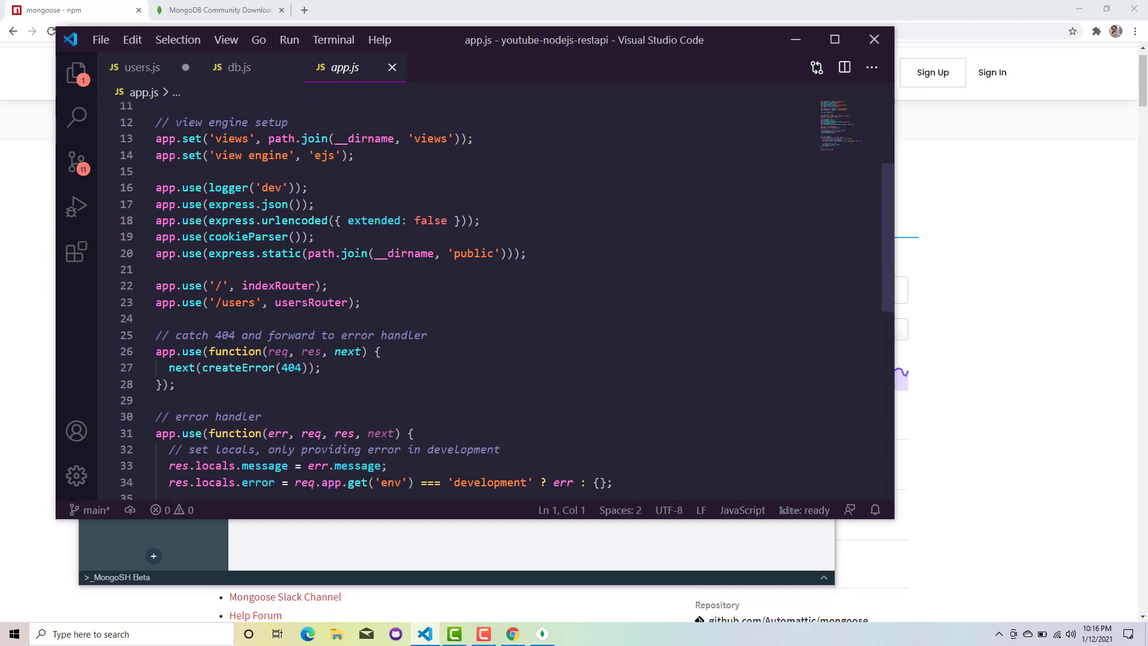
Step: Add const {mongoose} = require('./config/db'); on line 7 of app.js
scroll(down, 3)
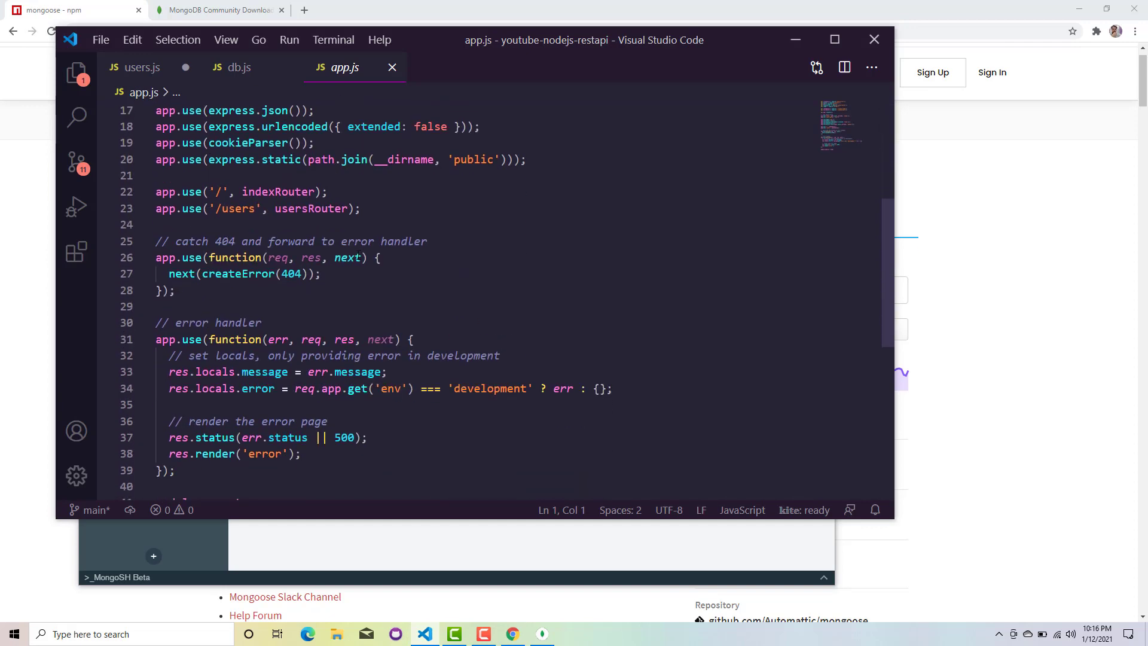
scroll(up, 3)
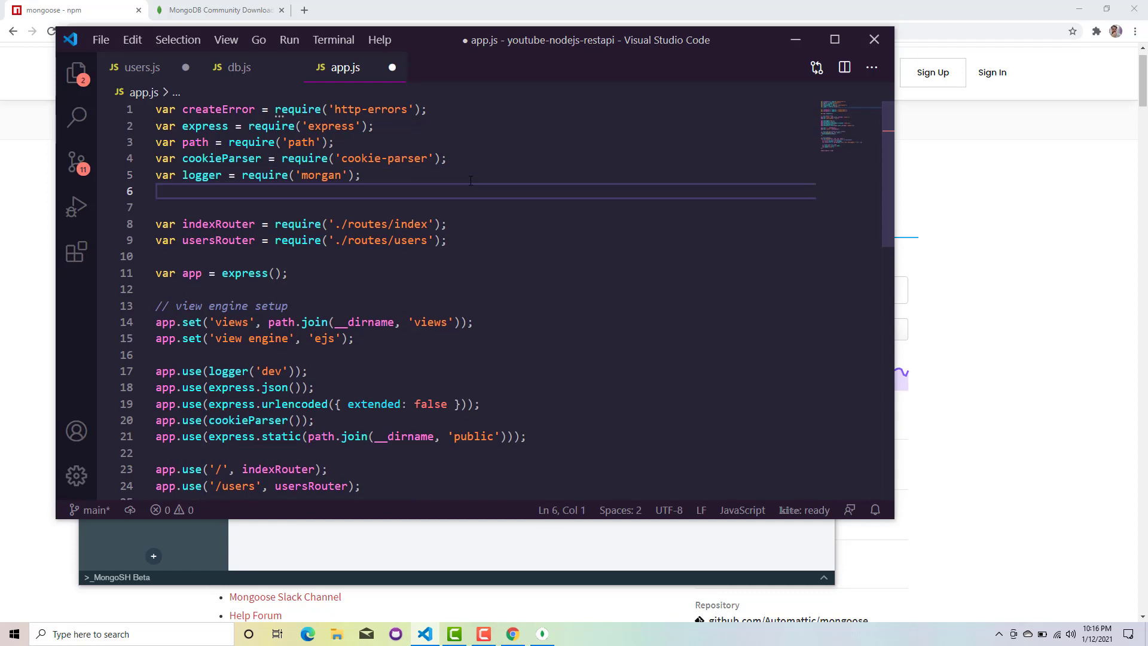
text(const {})
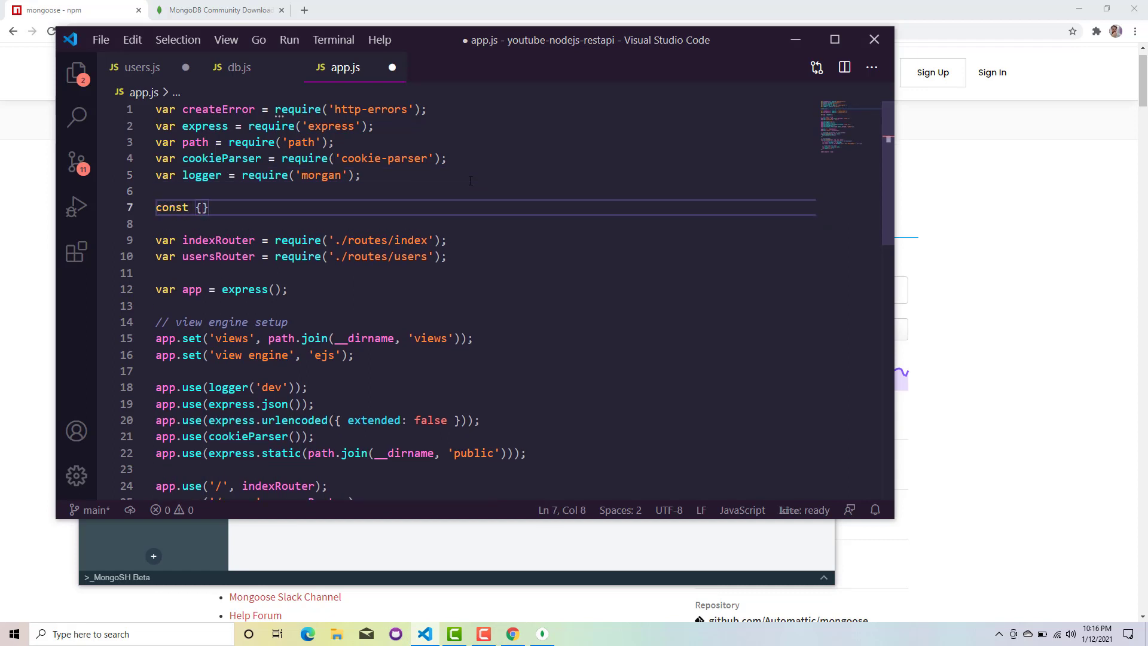
text(mongoose} =)
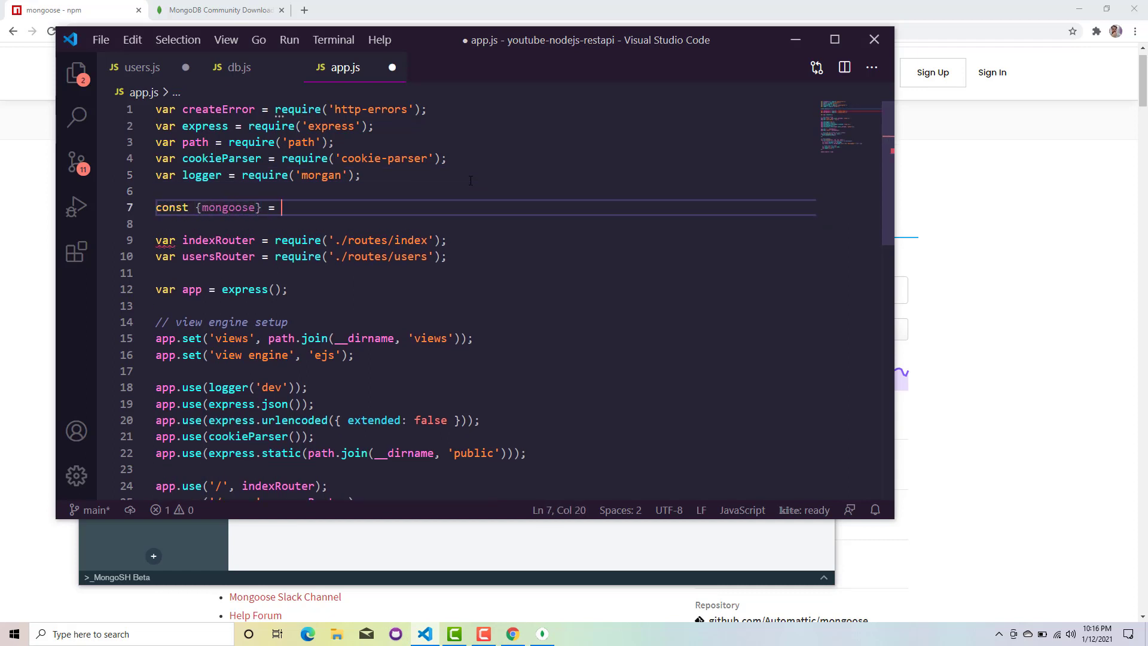
text(require(')
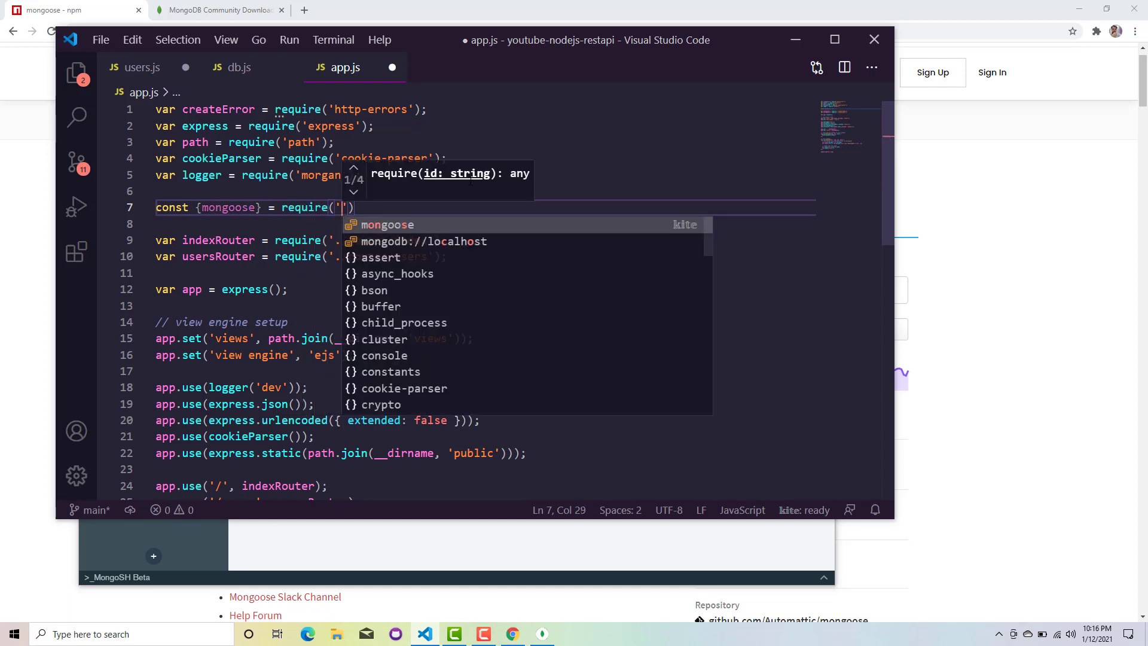
text(./confi)
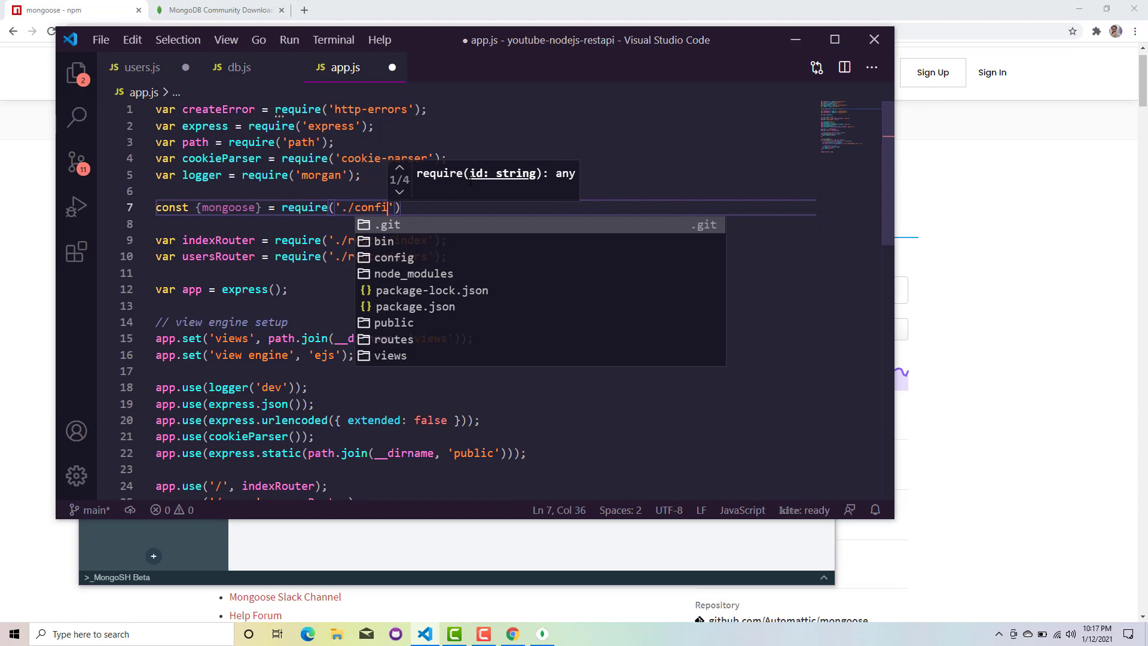
text(g)
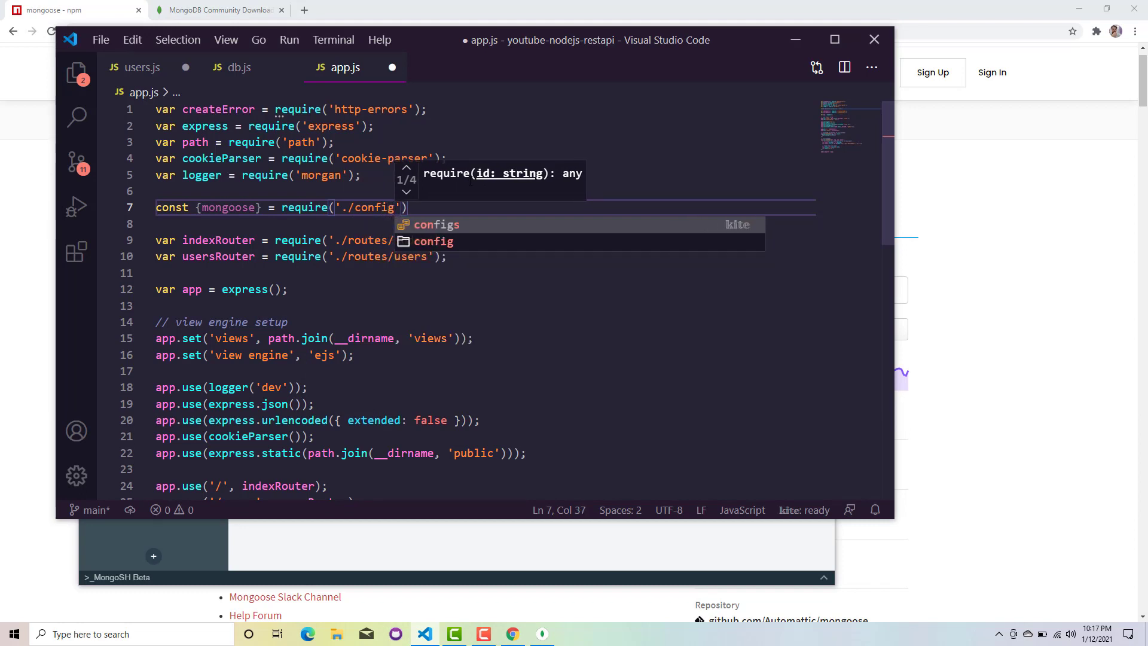
text(/db)
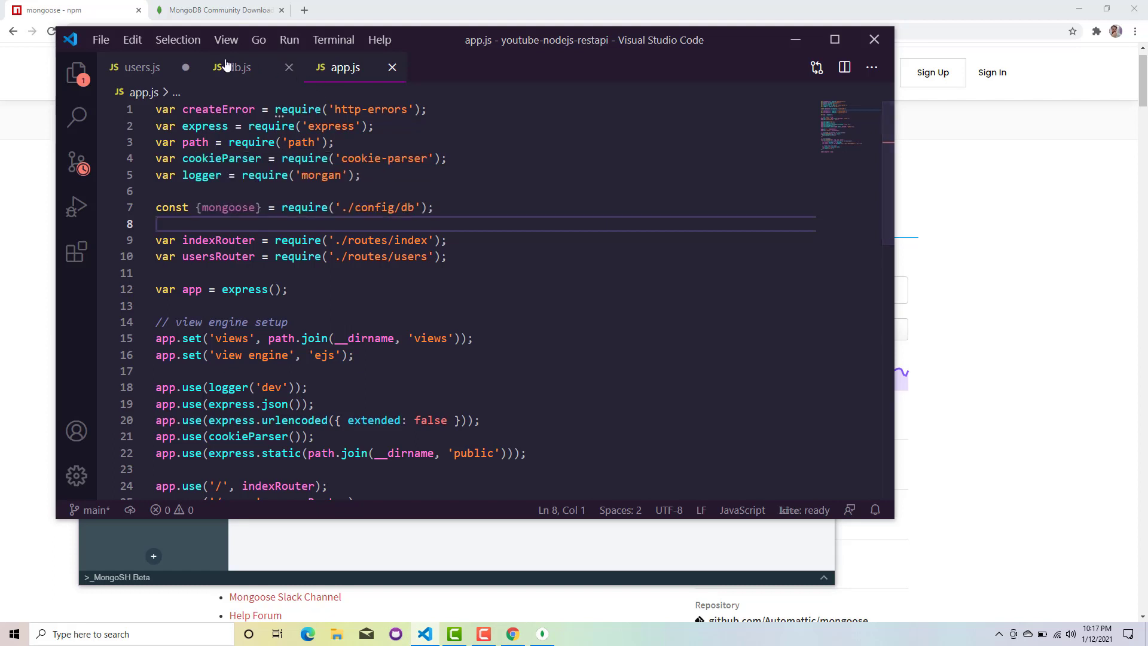
Step: Compare db.js's mongoose export against the new import in app.js
click(239, 67)
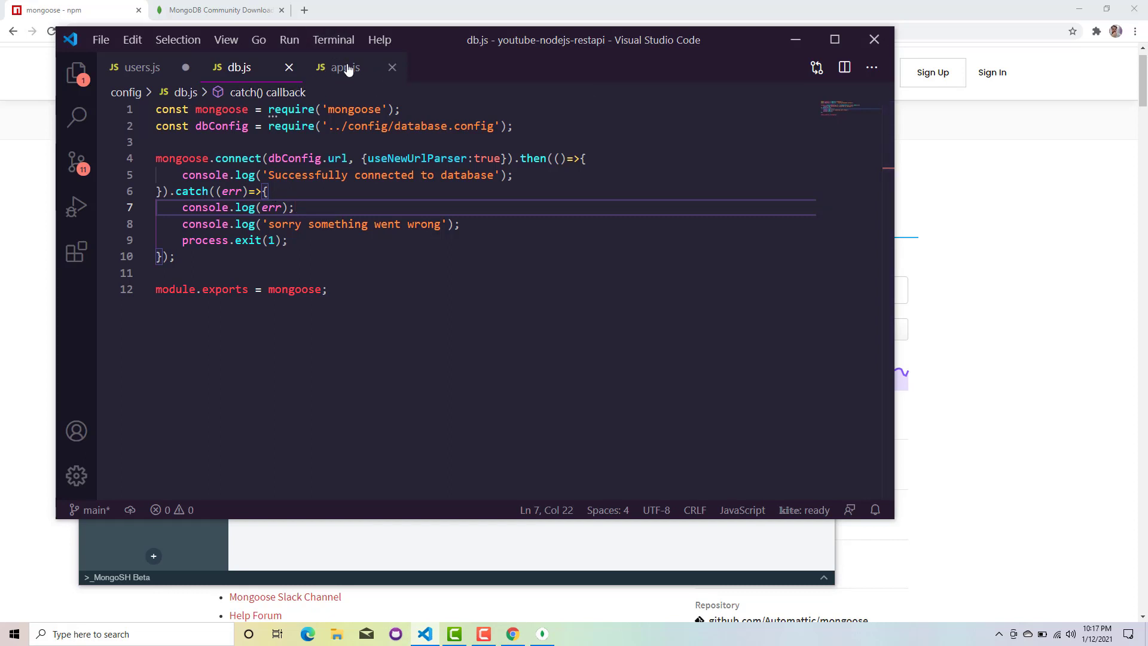
click(344, 66)
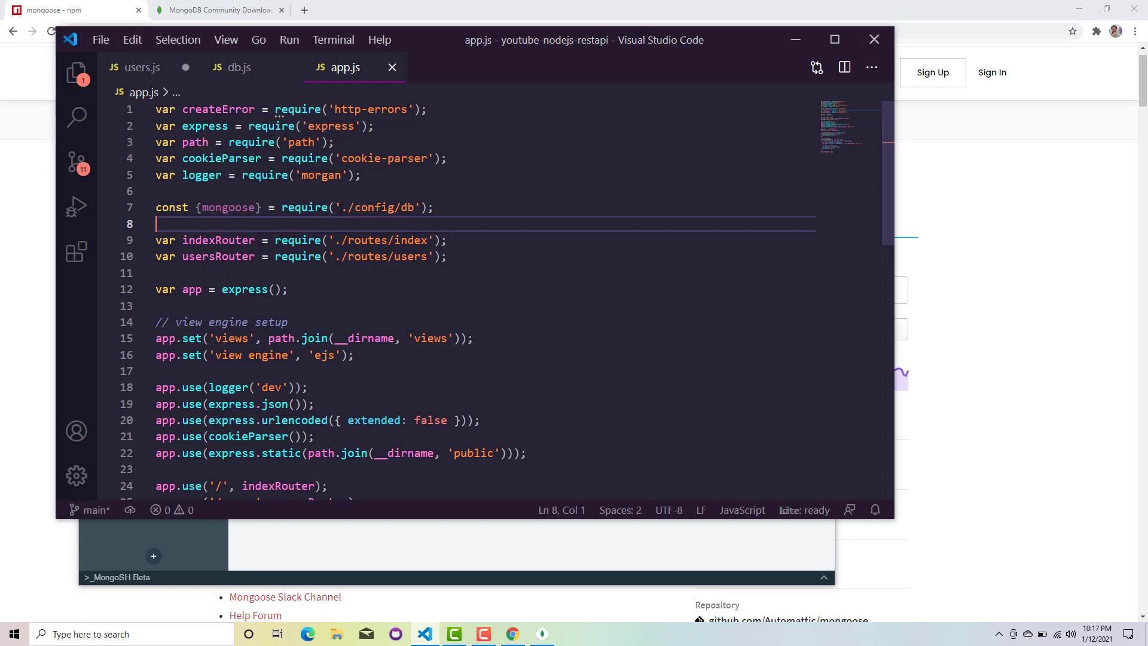
click(239, 67)
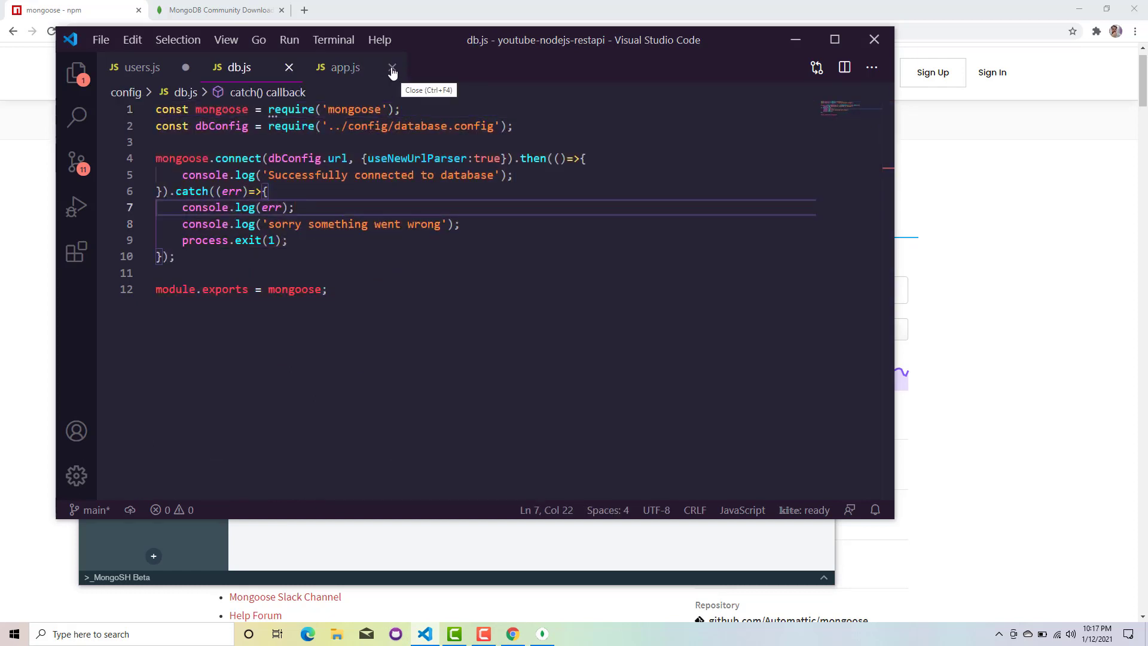
click(345, 68)
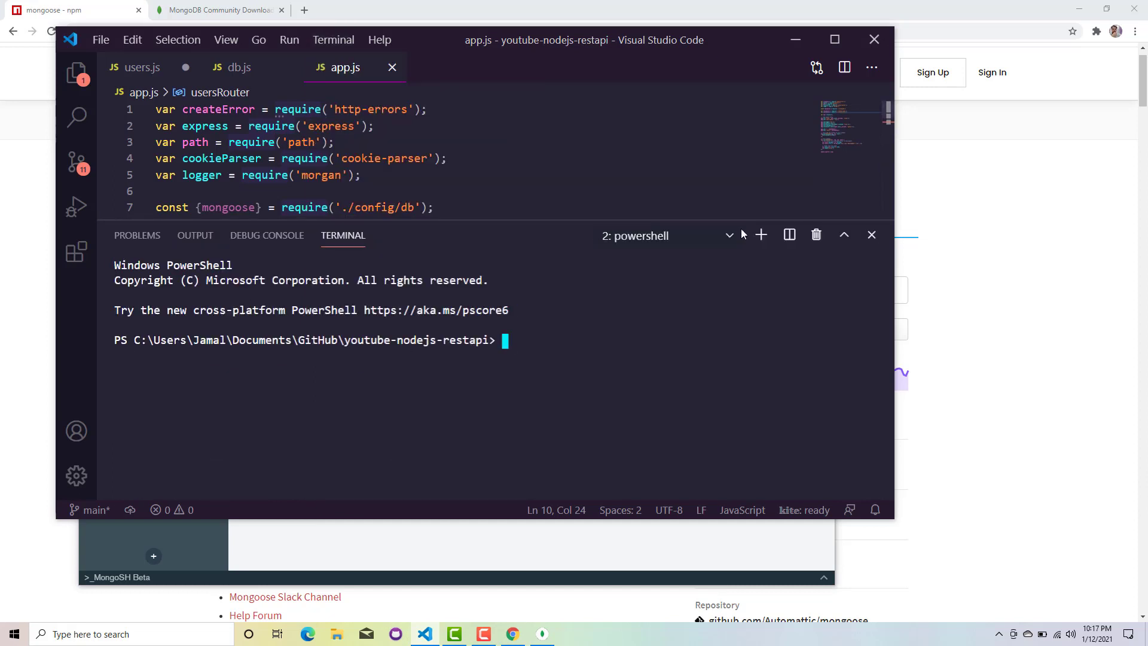
Step: Run npm start, confirm 'Successfully connected to database', then stop the server with Ctrl+C and Y
text(ls)
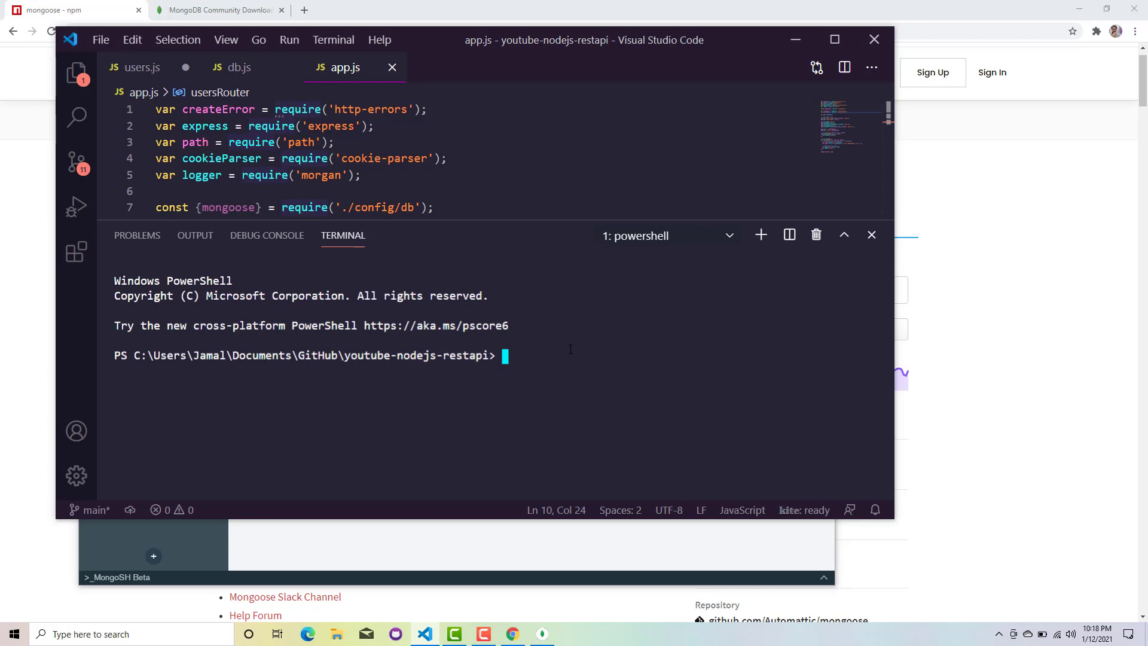
text(npm start)
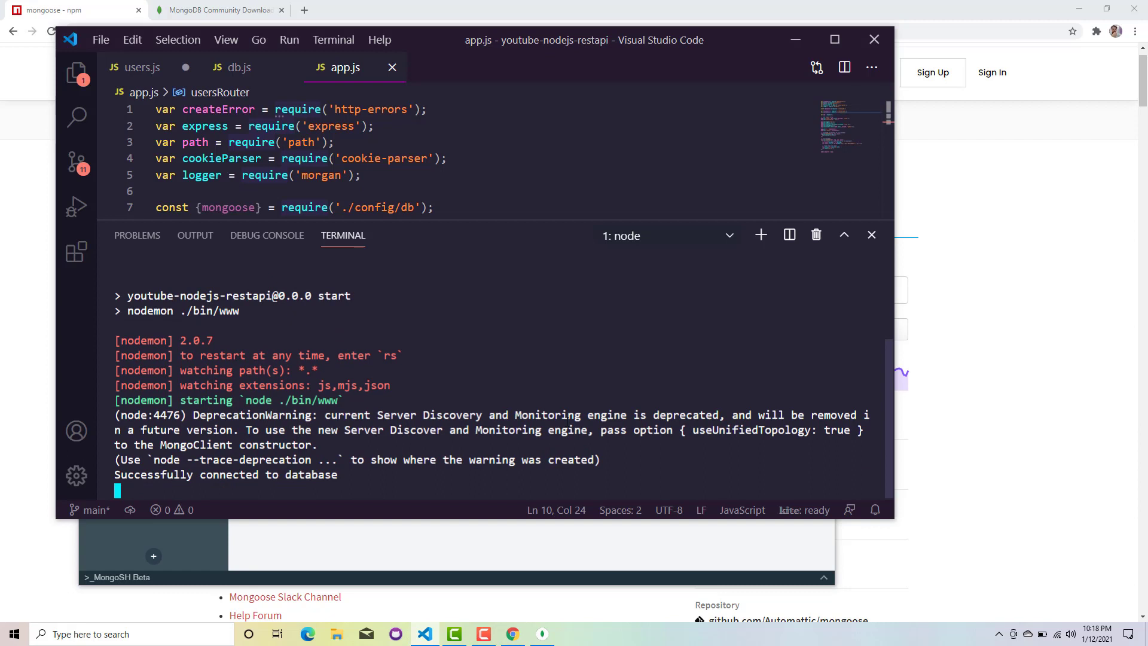
key(ctrl+c)
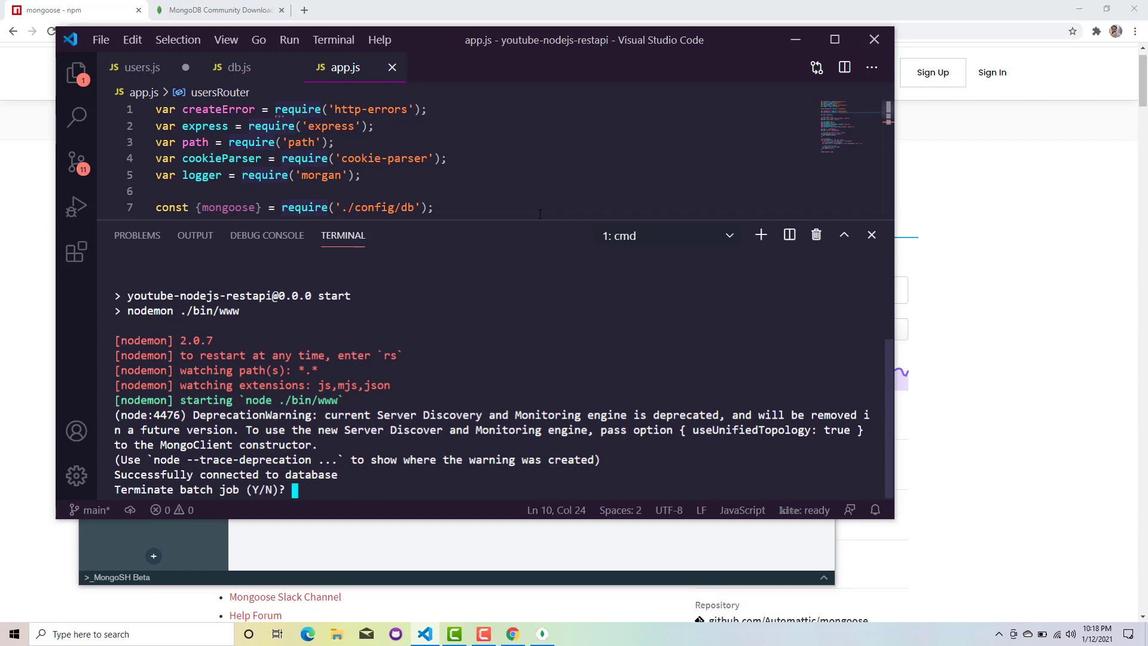
text(Y)
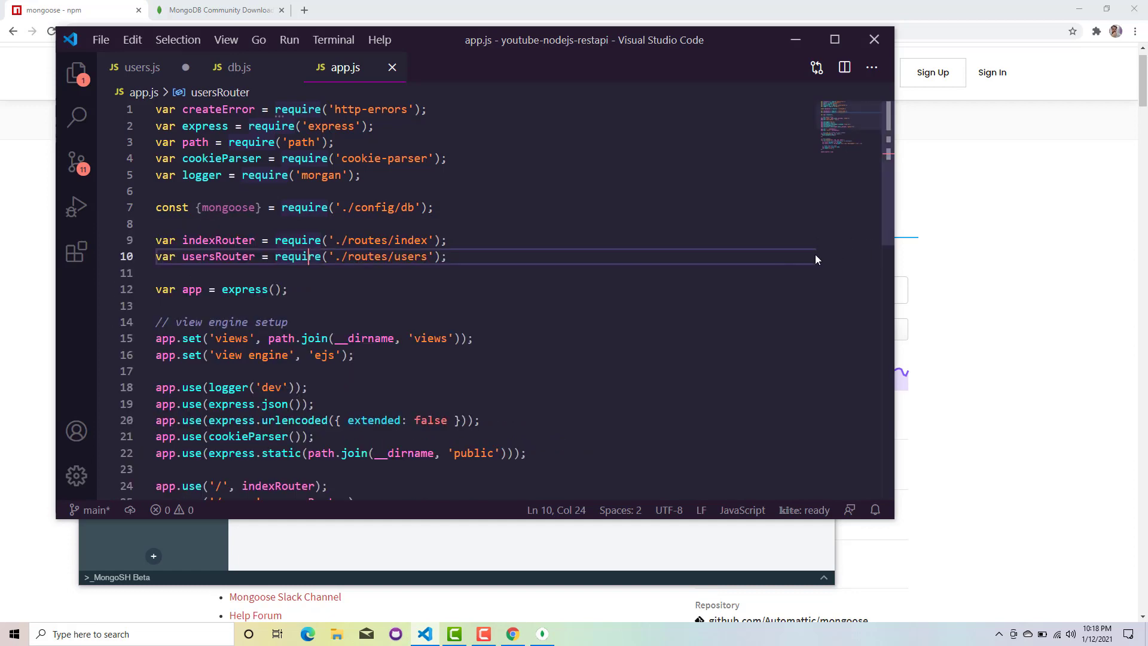
Step: Bring users.js forward to review its GET route returning two hard-coded users
click(498, 288)
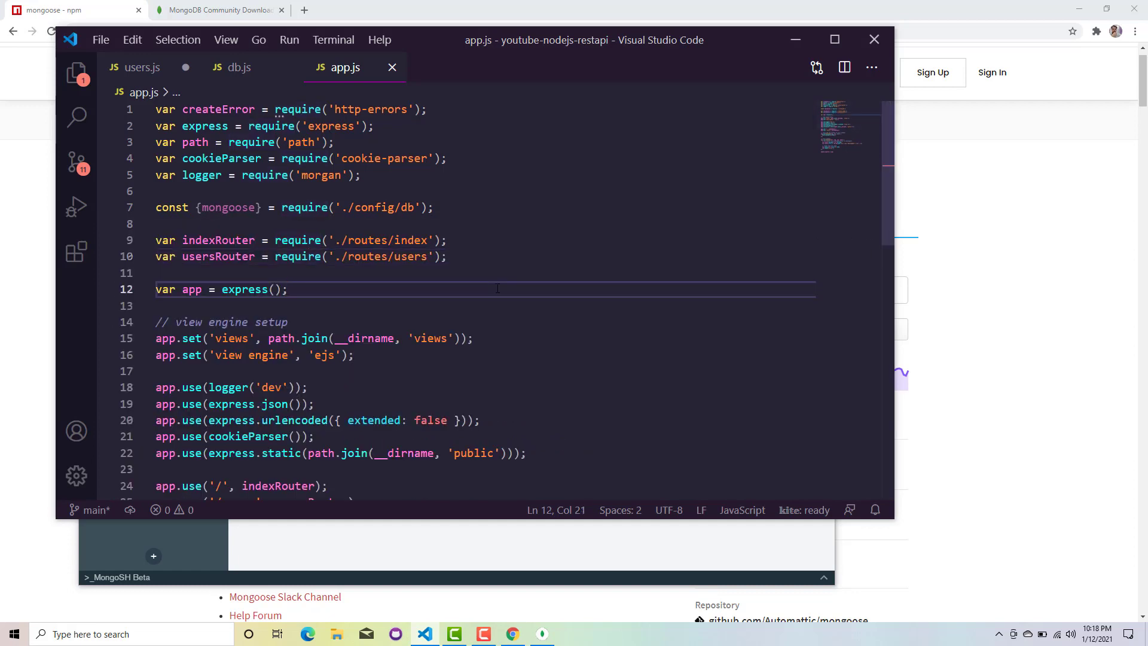
click(288, 288)
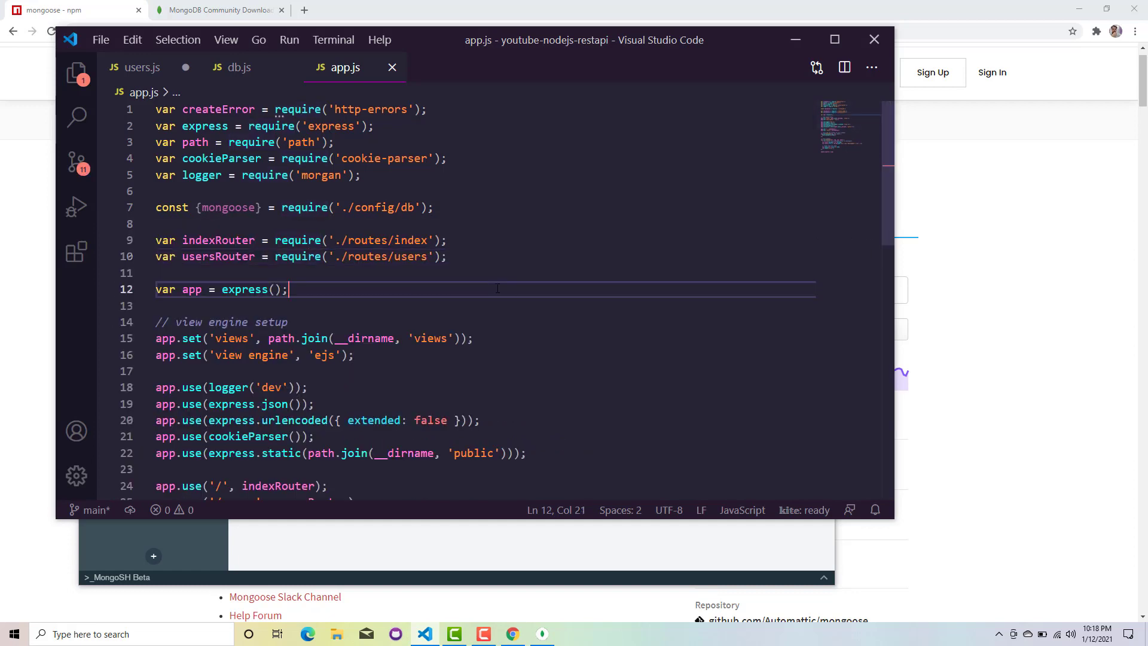
click(141, 67)
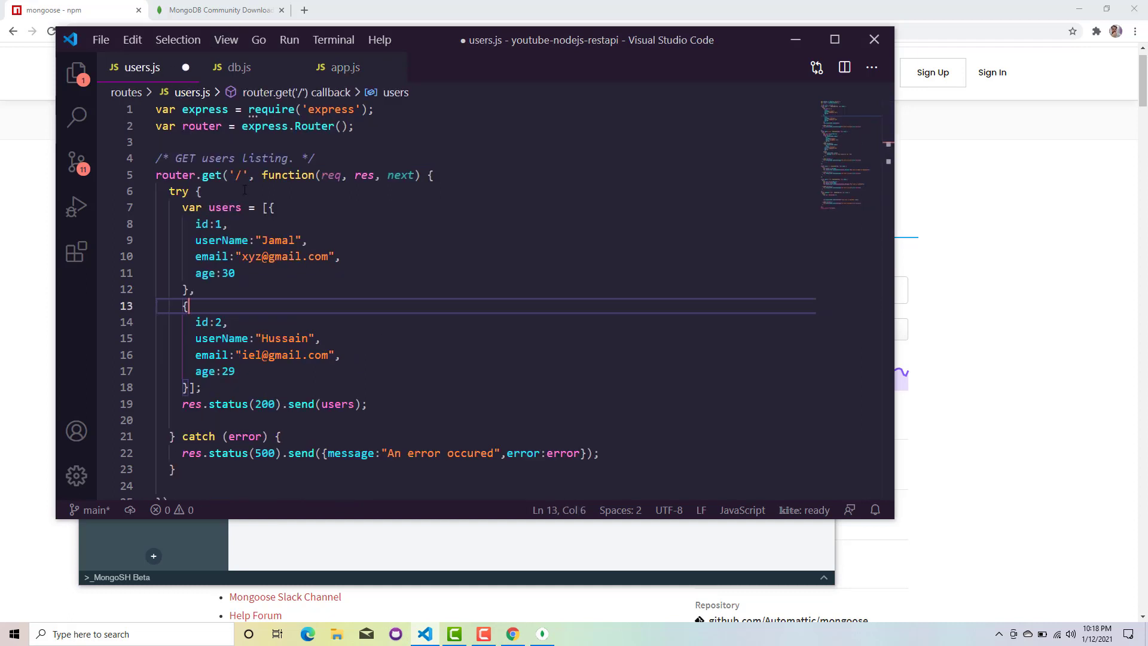
mouse_move(291, 274)
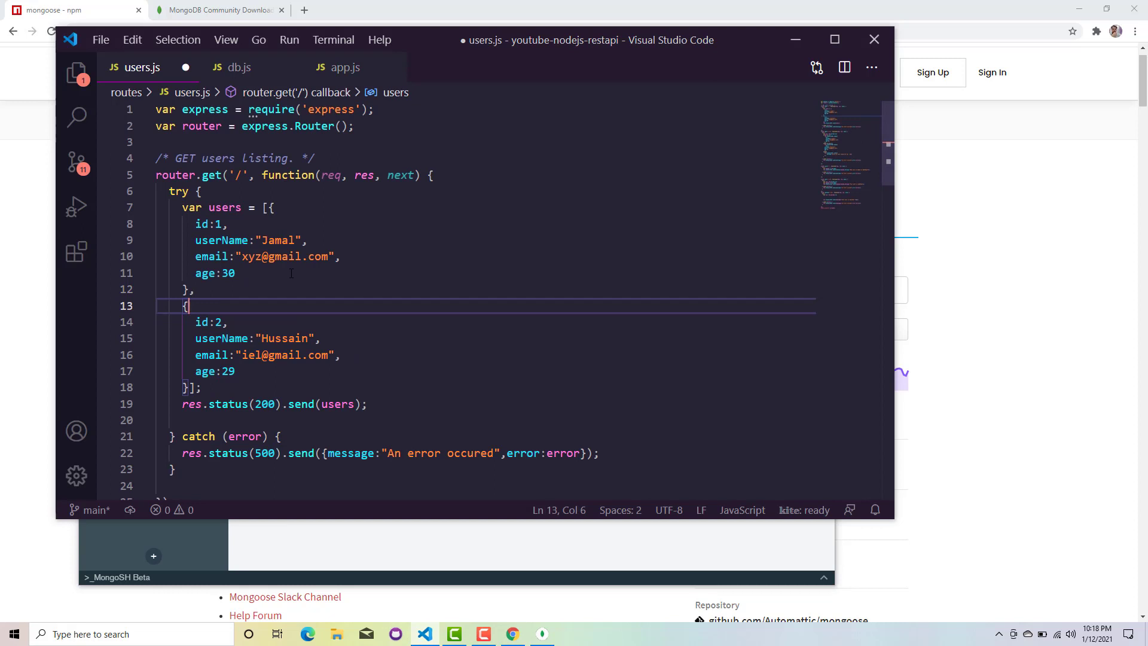
mouse_move(221, 241)
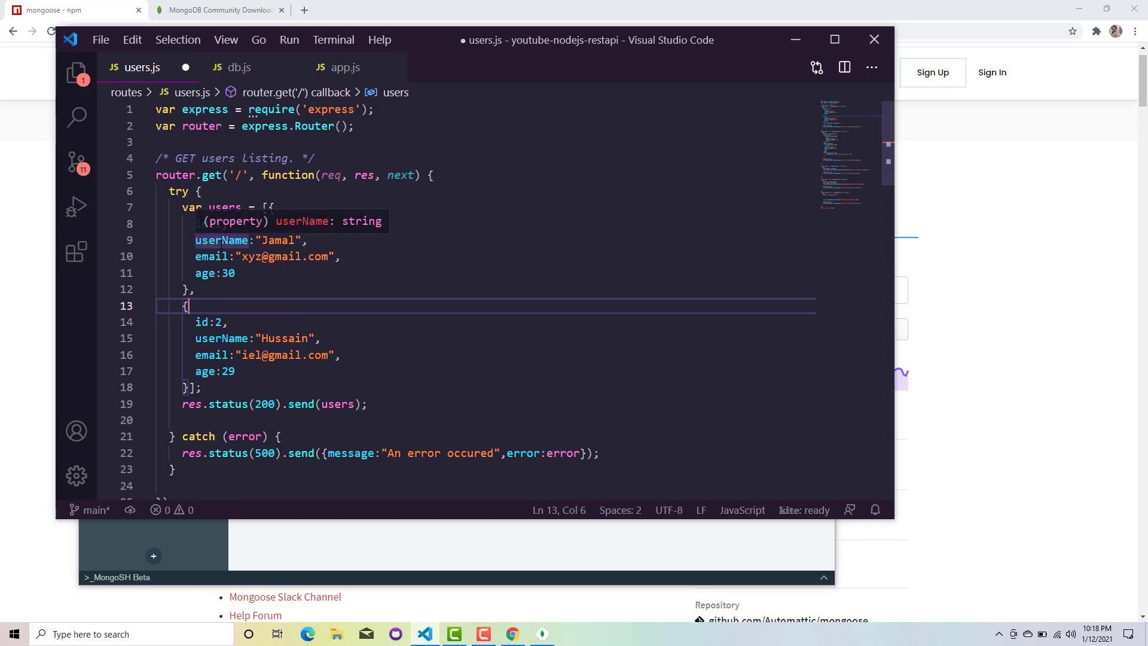
mouse_move(224, 291)
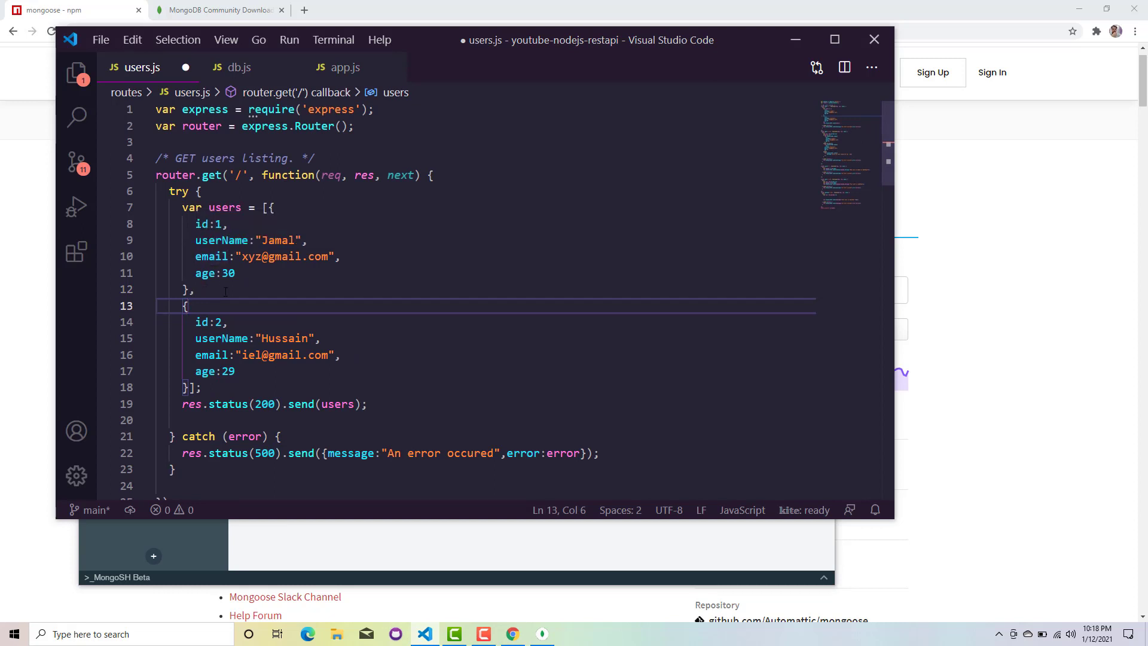
mouse_move(378, 343)
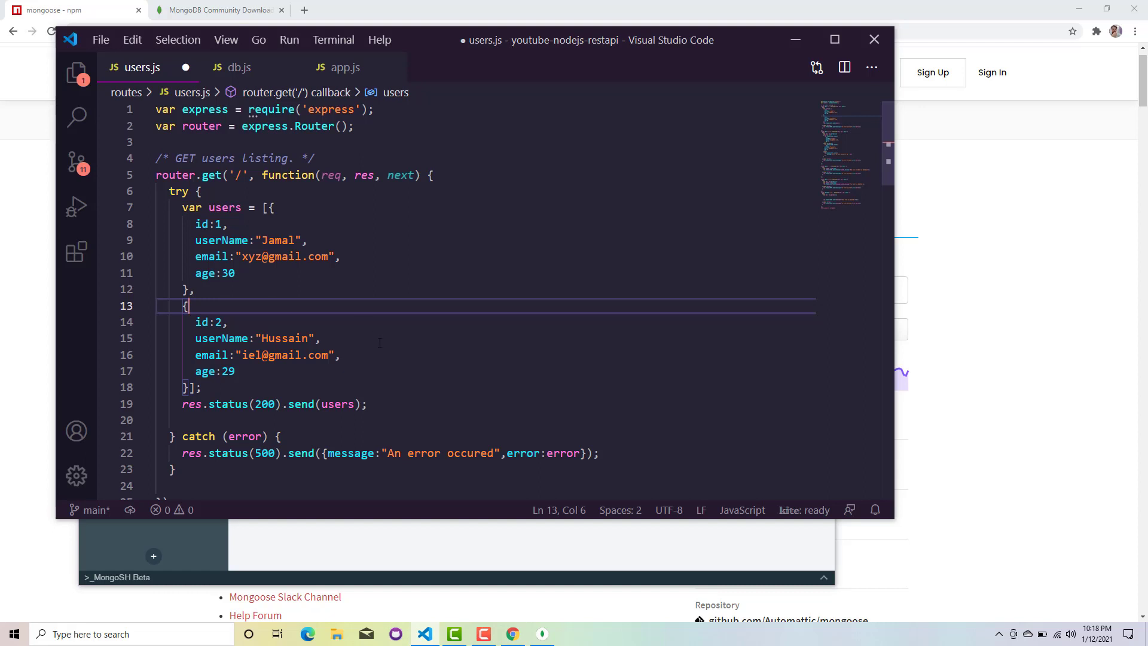